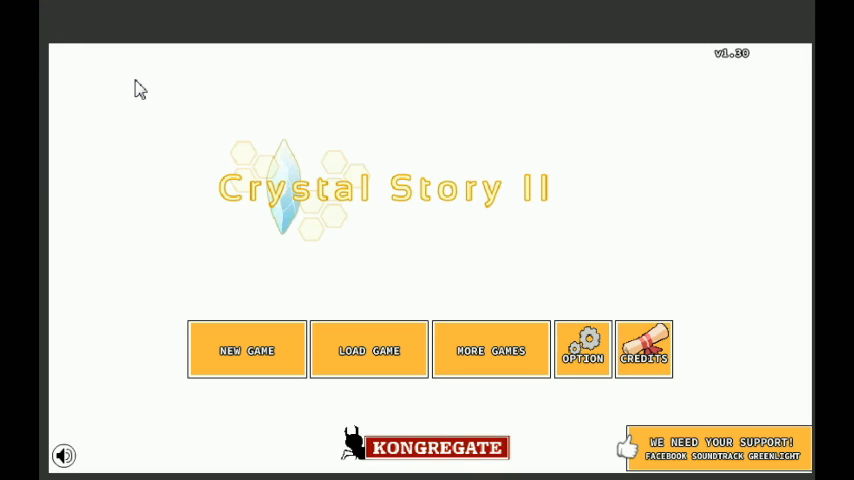
pyautogui.moveTo(150, 92)
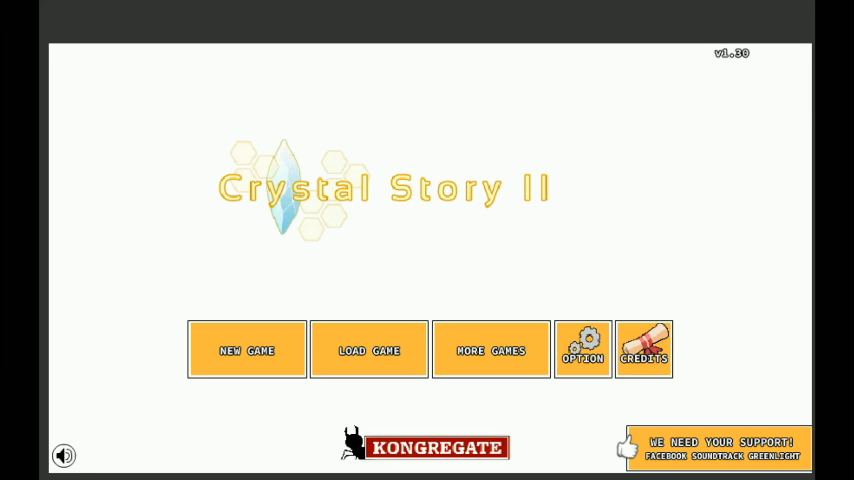
pyautogui.moveTo(203, 227)
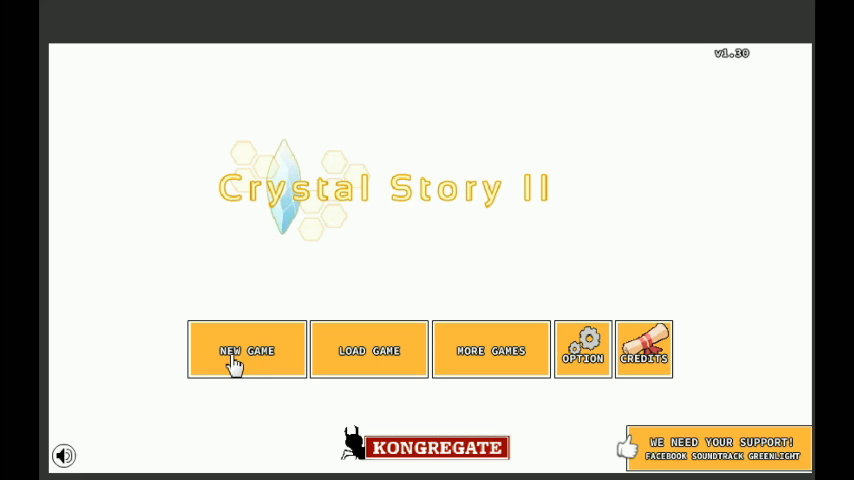
# - Start a new game and play the intro up to 'That landing was rough...'
pyautogui.click(246, 349)
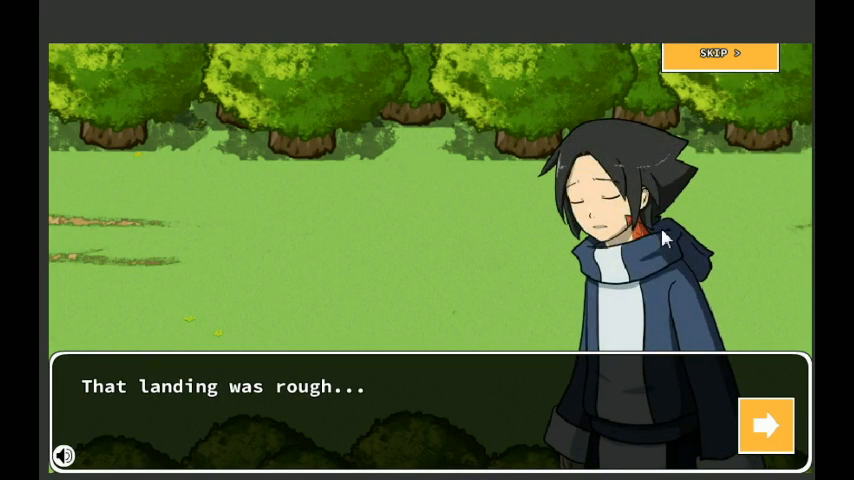
pyautogui.moveTo(766, 437)
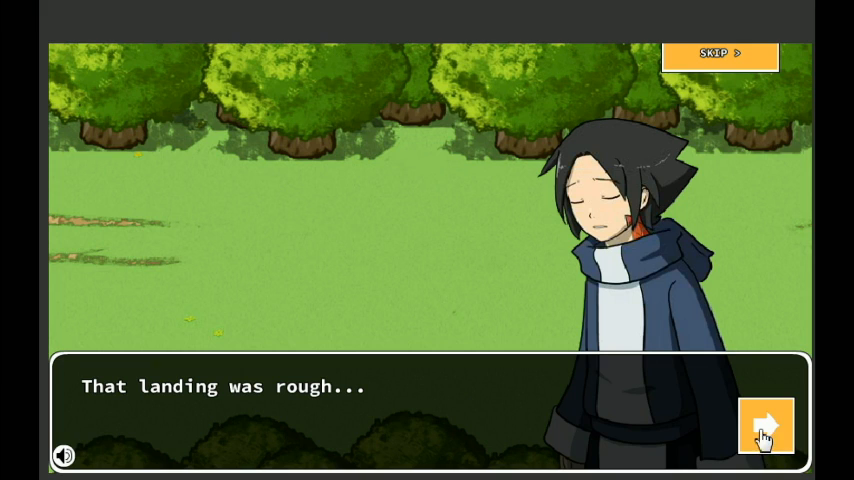
# - Continue past the hero's opening line to the Enter Name screen
pyautogui.click(766, 425)
pyautogui.write('D')
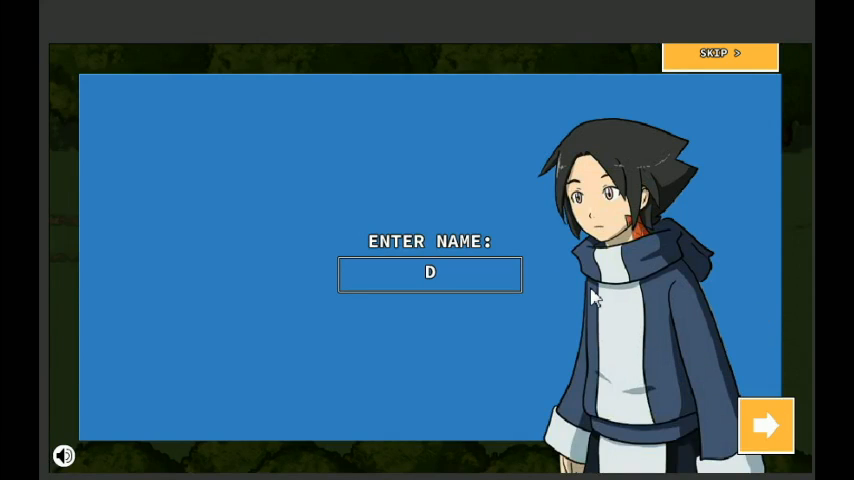
pyautogui.moveTo(640, 273)
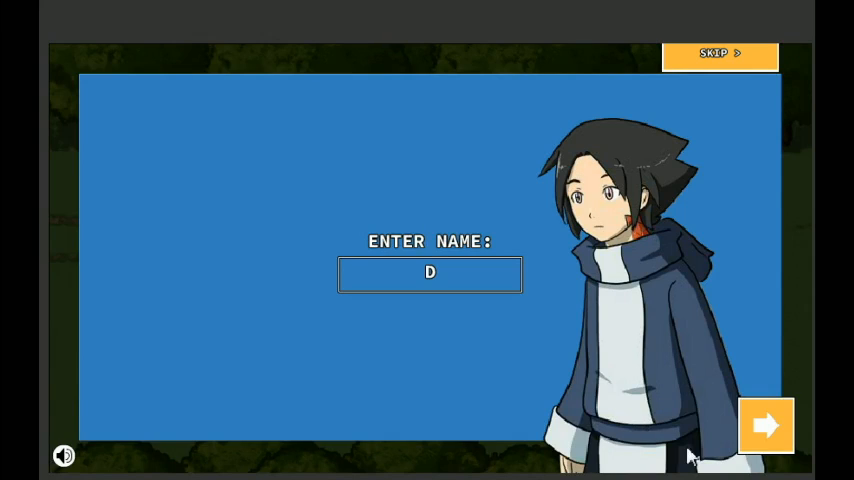
pyautogui.moveTo(688, 303)
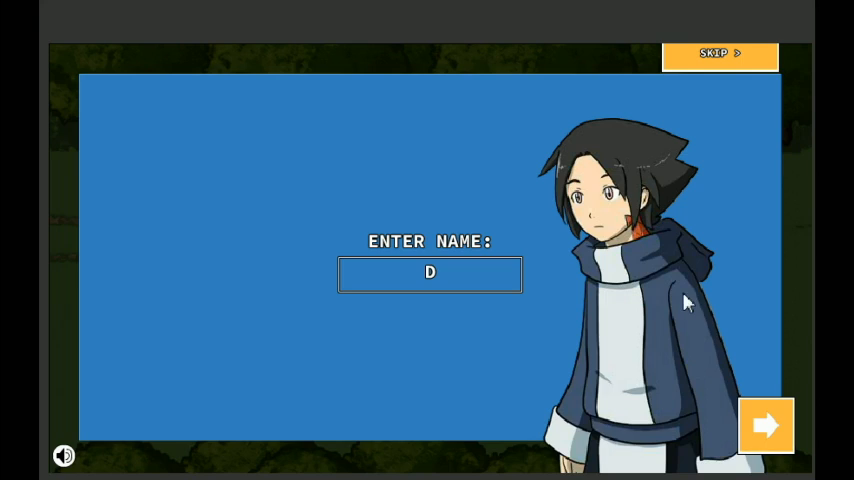
pyautogui.moveTo(665, 317)
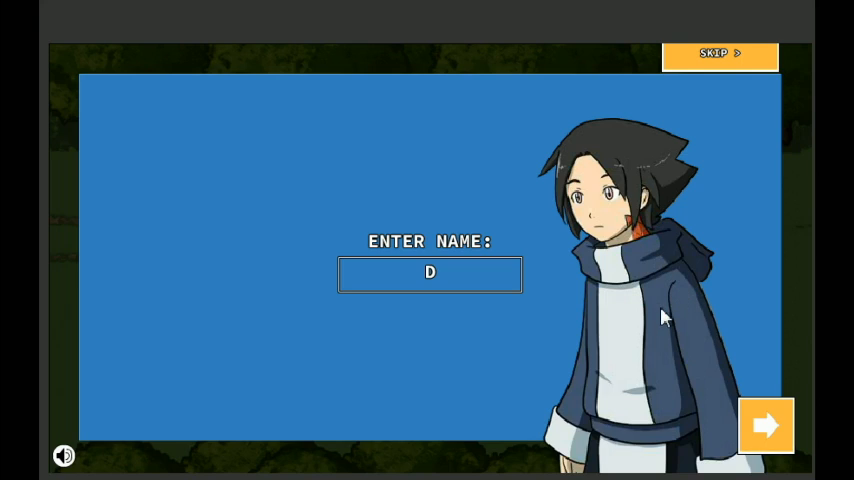
pyautogui.moveTo(700, 291)
pyautogui.write('Cendril')
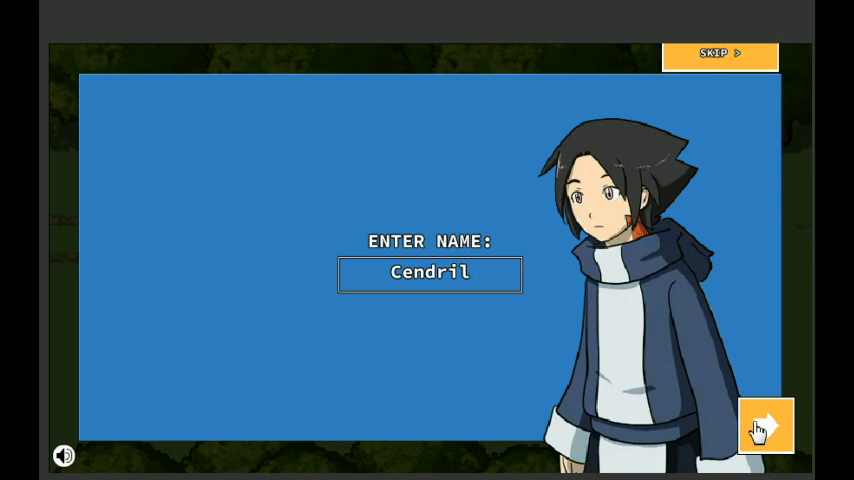
# - Confirm Cendril as the hero's name and bring up Options from the Small Forest map
pyautogui.click(766, 425)
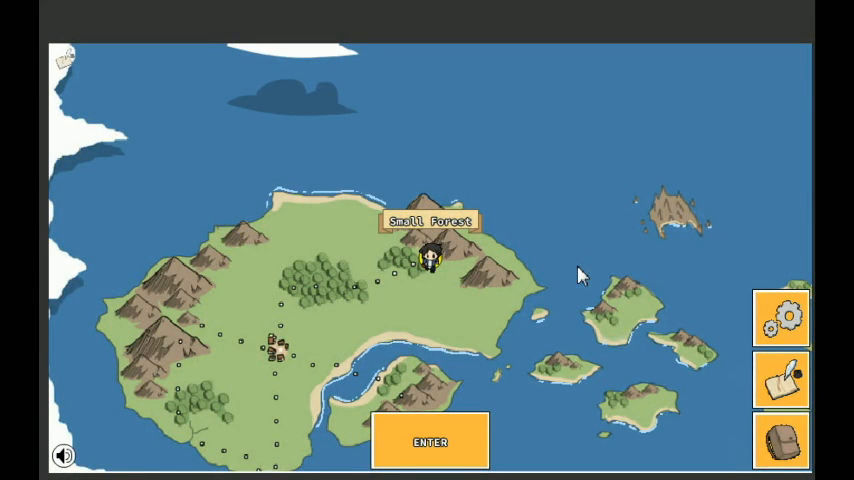
pyautogui.moveTo(623, 292)
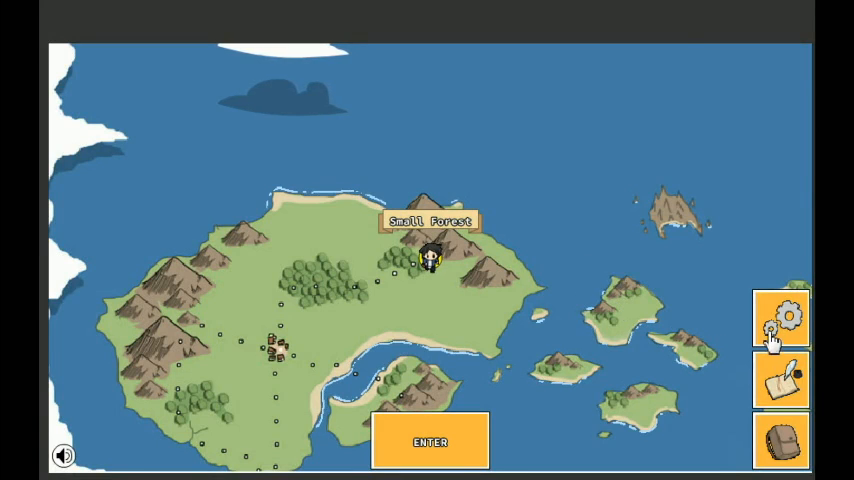
pyautogui.click(781, 318)
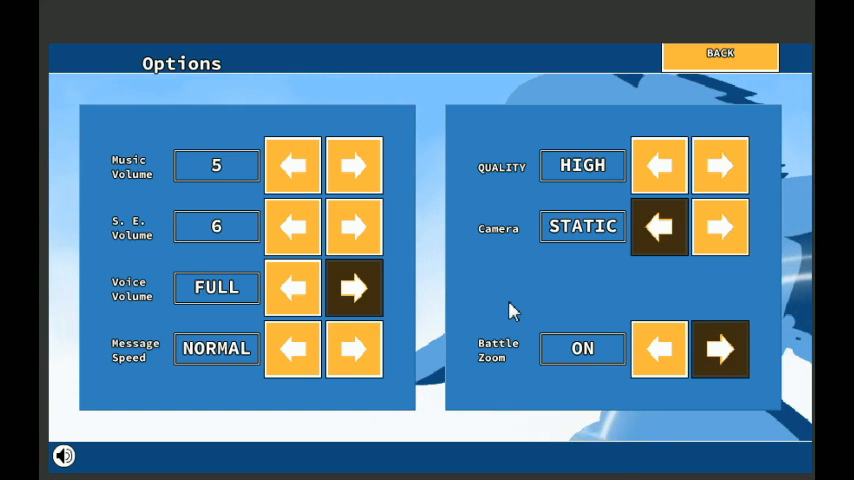
pyautogui.moveTo(354, 166)
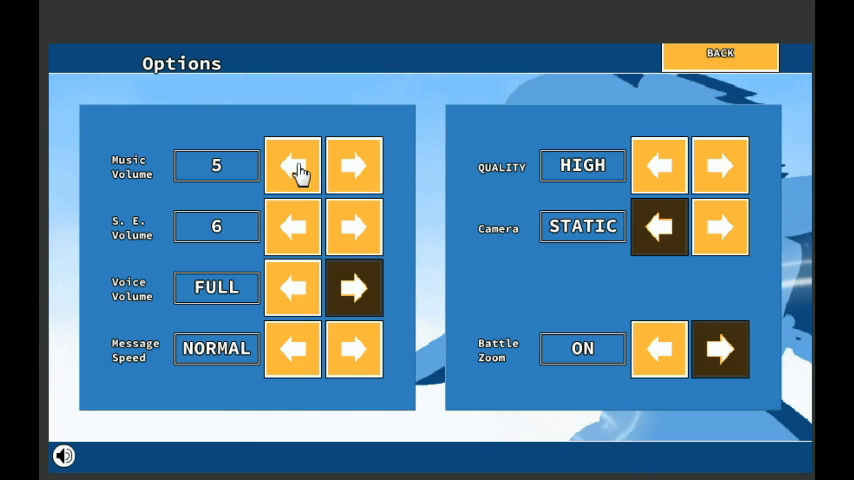
pyautogui.moveTo(218, 167)
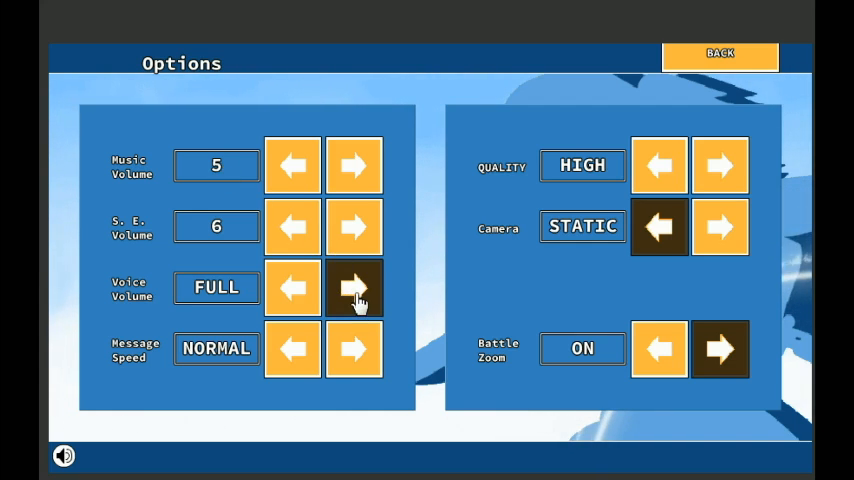
pyautogui.moveTo(410, 303)
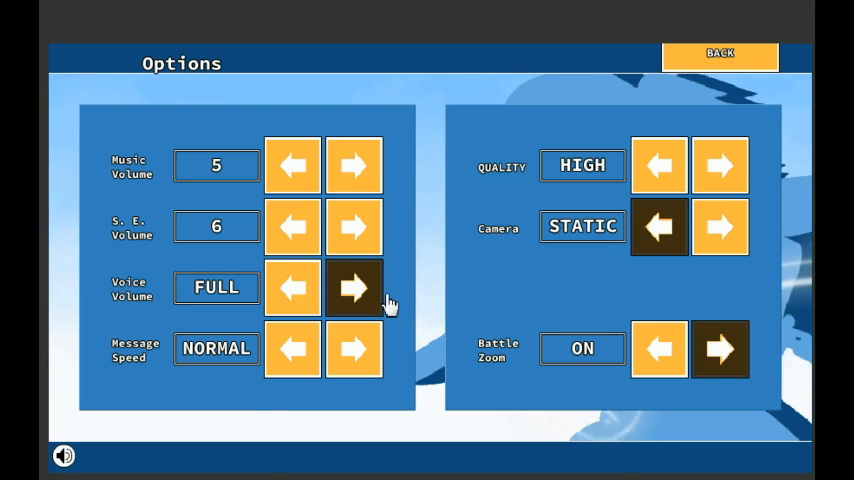
pyautogui.moveTo(372, 298)
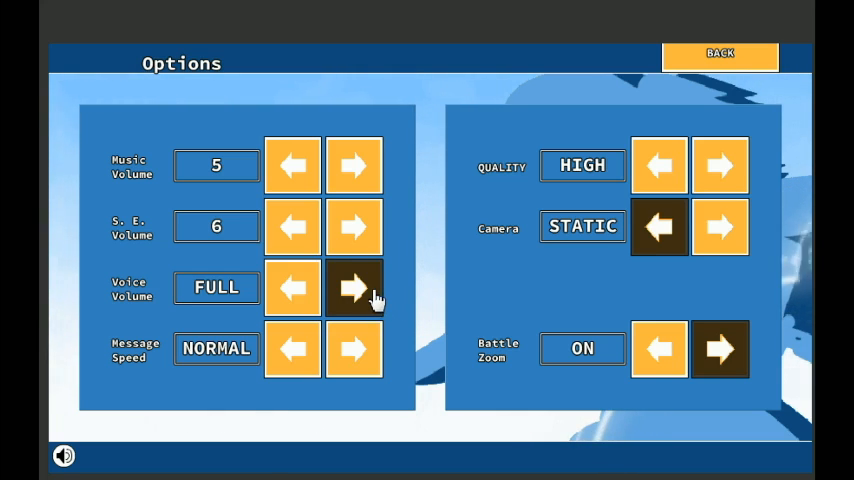
pyautogui.moveTo(476, 265)
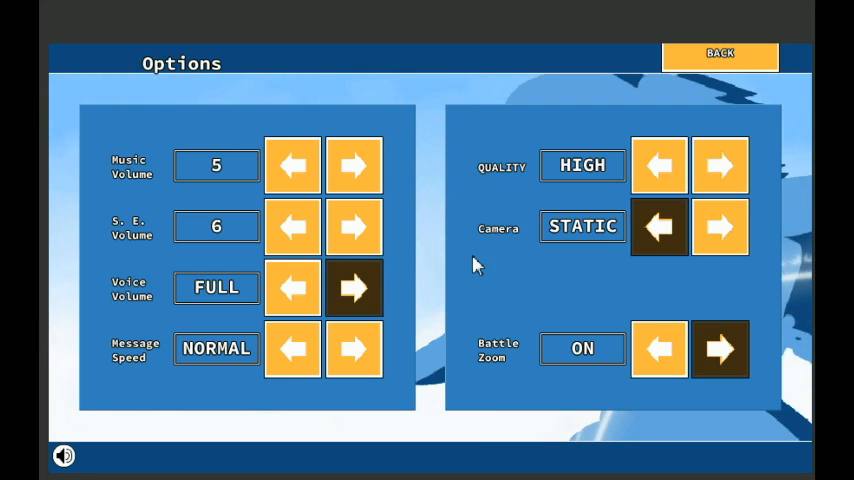
pyautogui.moveTo(447, 293)
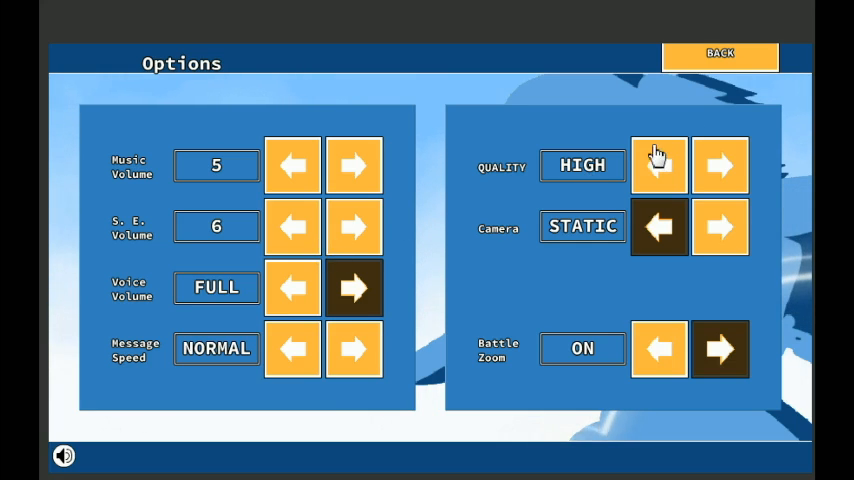
pyautogui.moveTo(713, 120)
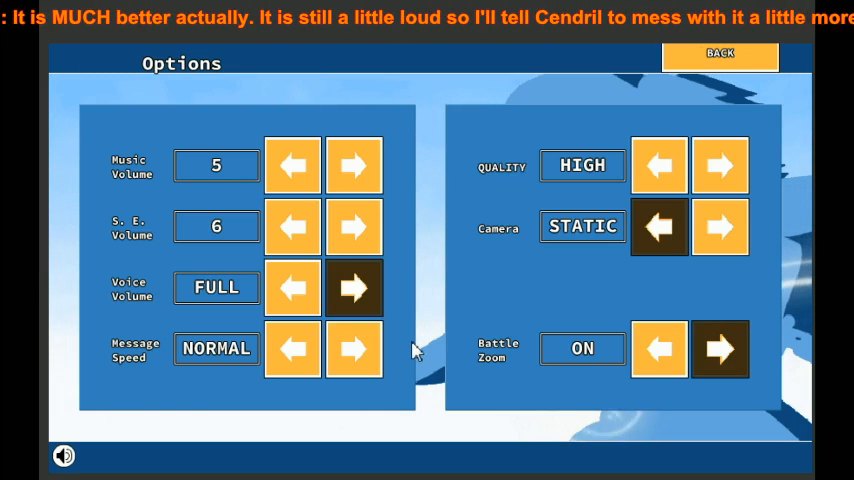
pyautogui.moveTo(172, 382)
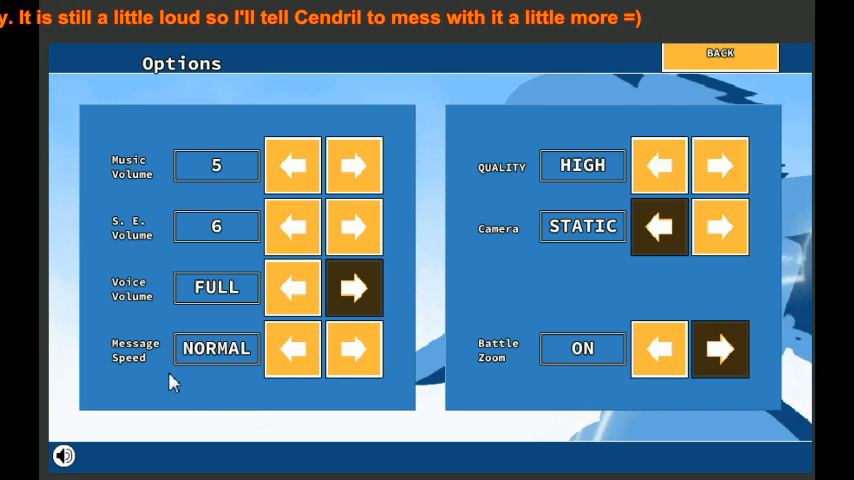
pyautogui.moveTo(583, 195)
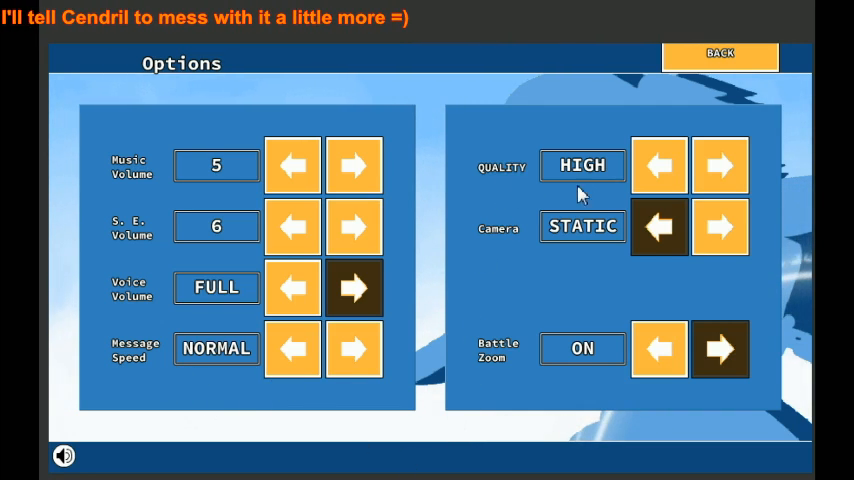
pyautogui.moveTo(660, 165)
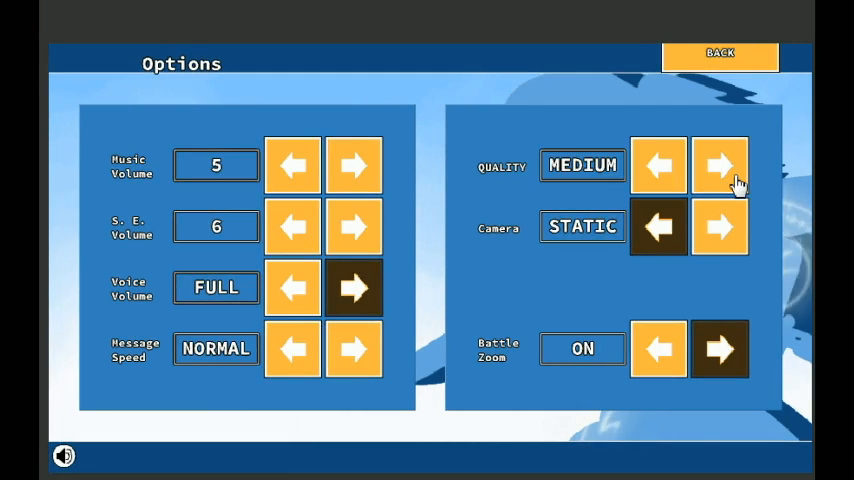
# - Switch graphics quality back to HIGH in Options
pyautogui.click(720, 165)
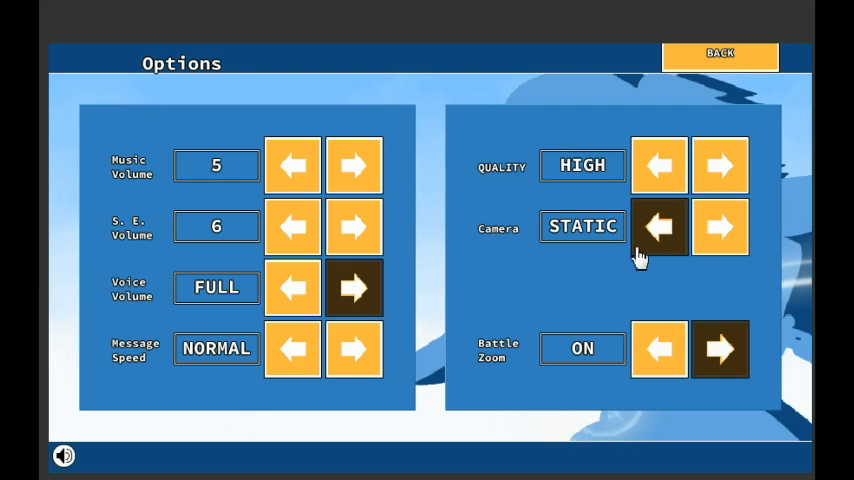
pyautogui.moveTo(555, 262)
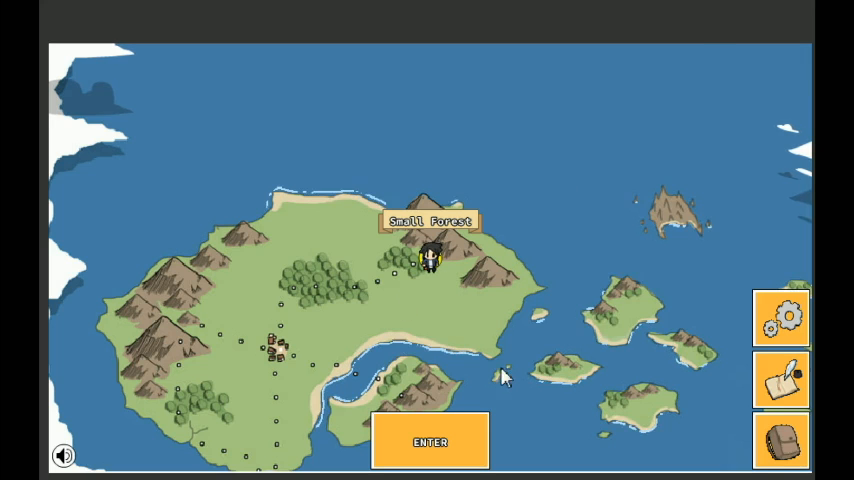
# - Enter Small Forest and page through the movement tutorial to the chests and enemies page
pyautogui.click(430, 441)
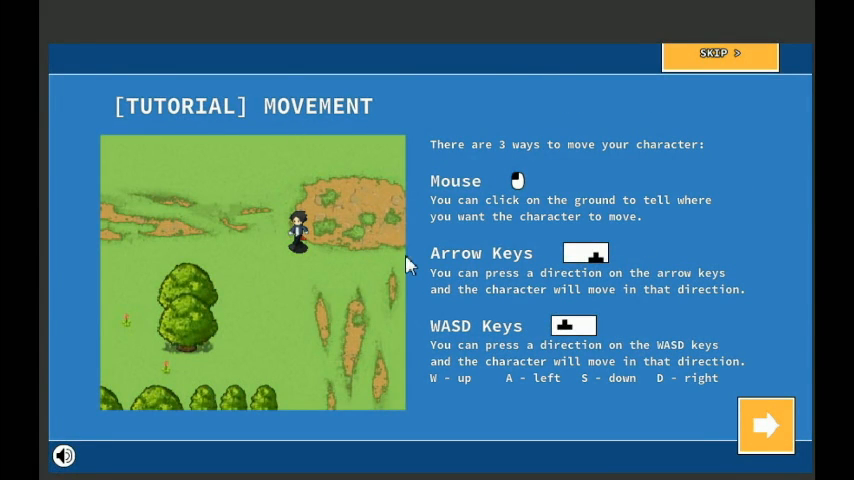
pyautogui.moveTo(422, 238)
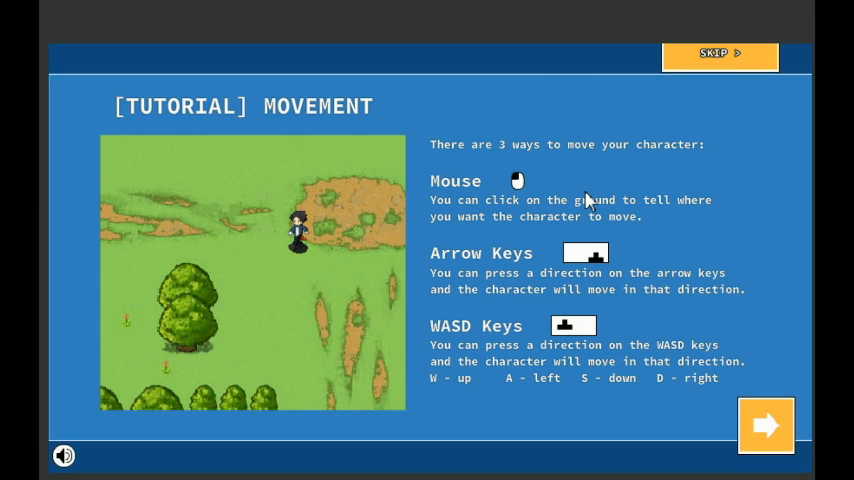
pyautogui.click(766, 425)
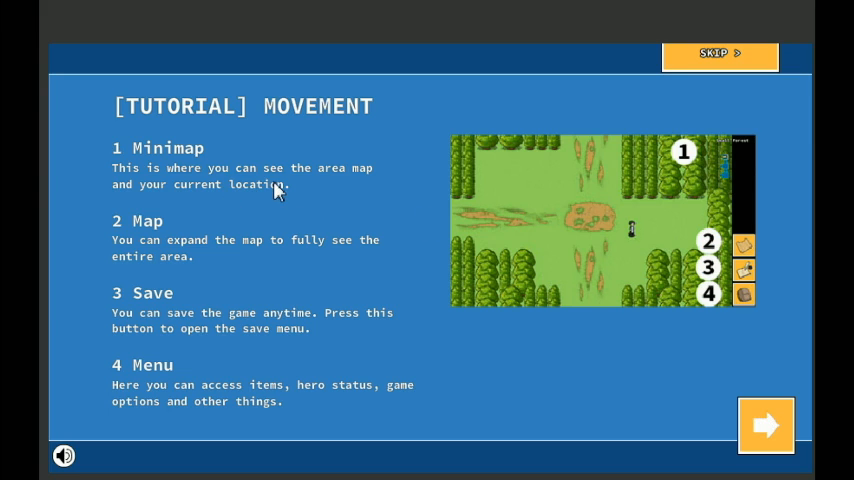
pyautogui.moveTo(722, 265)
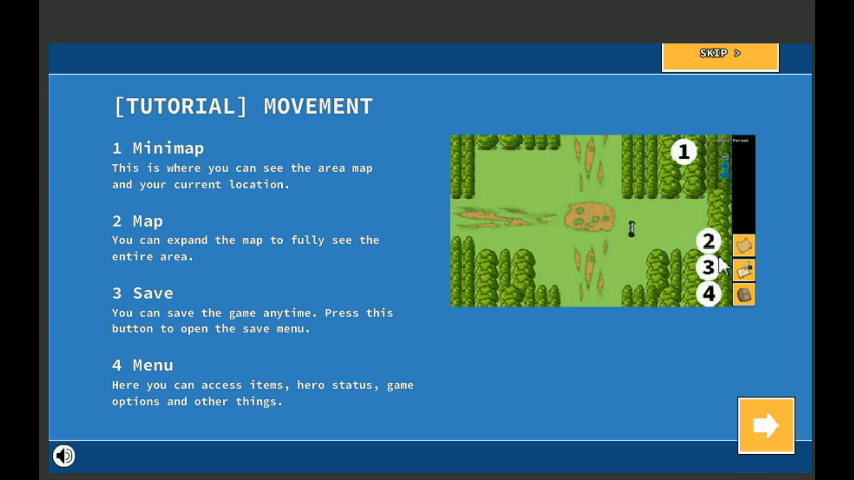
pyautogui.moveTo(745, 258)
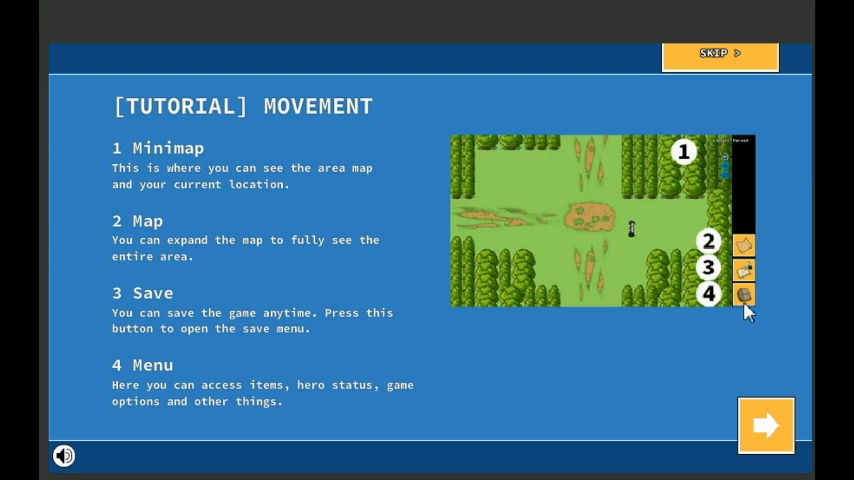
pyautogui.moveTo(363, 406)
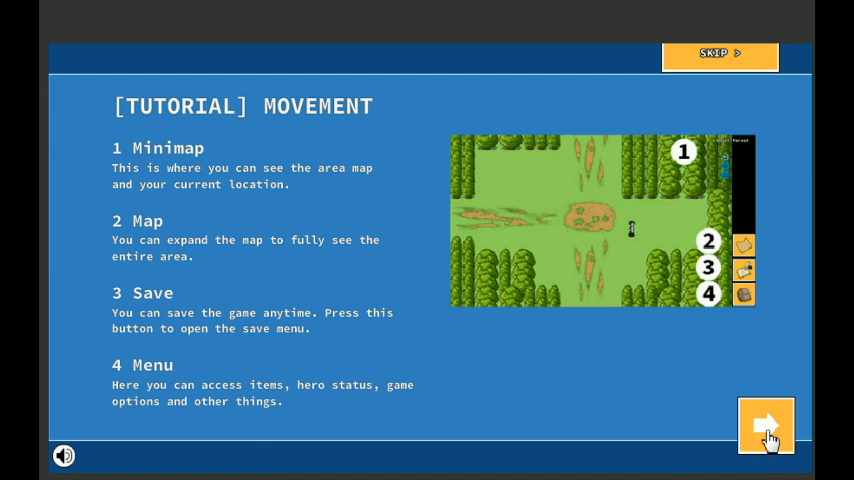
pyautogui.click(766, 425)
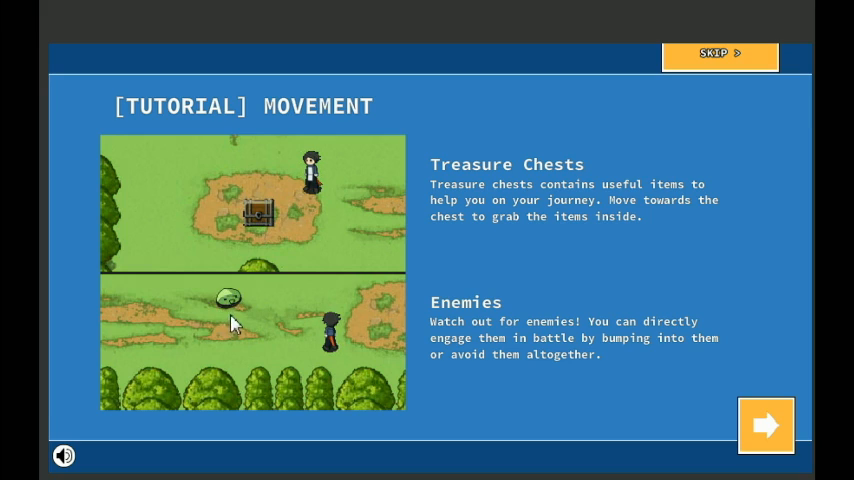
pyautogui.moveTo(662, 380)
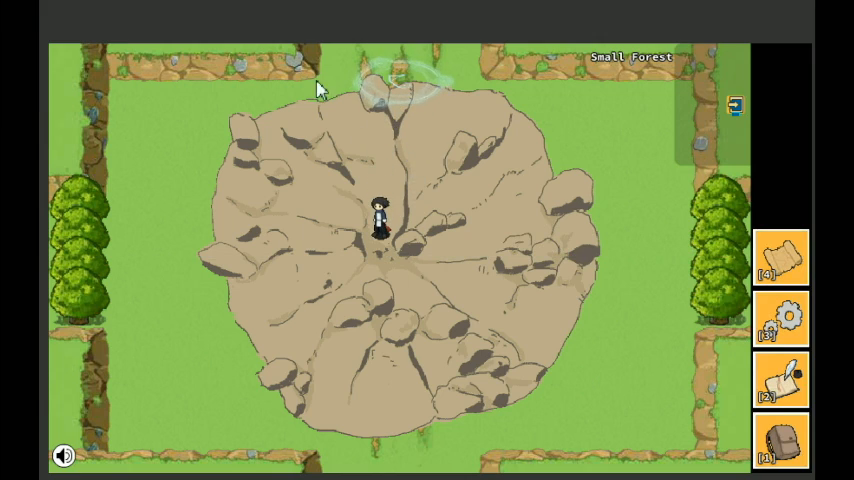
pyautogui.moveTo(548, 193)
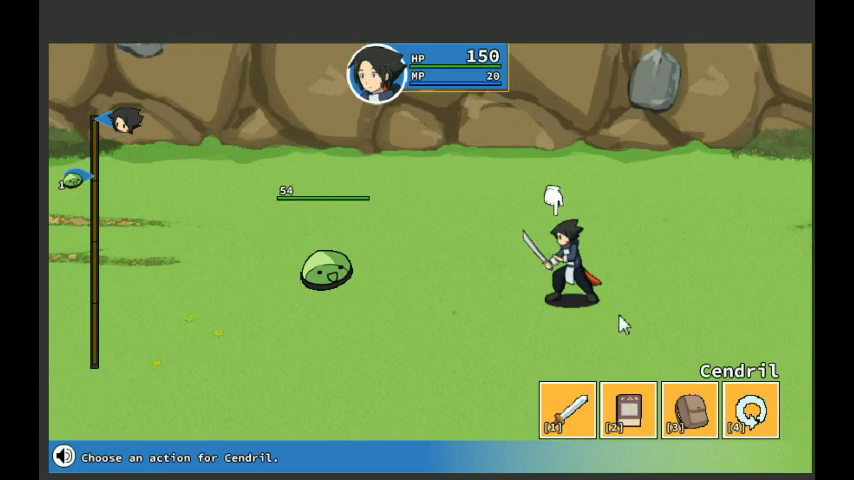
pyautogui.moveTo(682, 252)
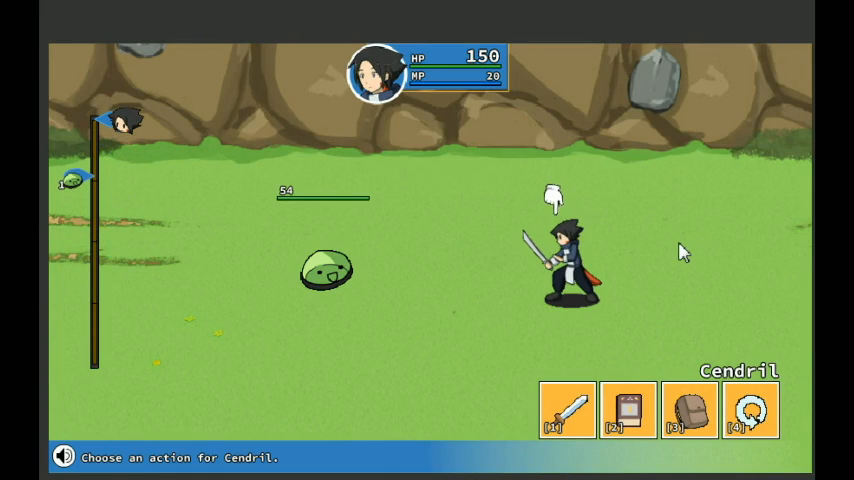
pyautogui.moveTo(567, 410)
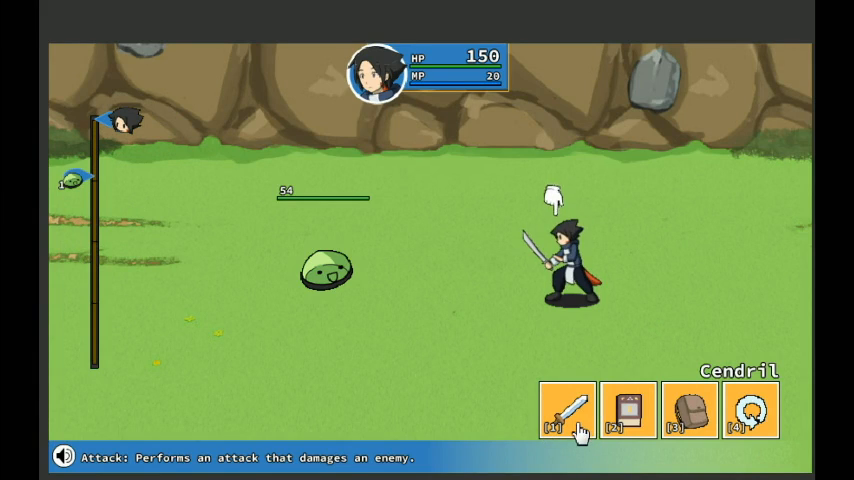
pyautogui.moveTo(628, 411)
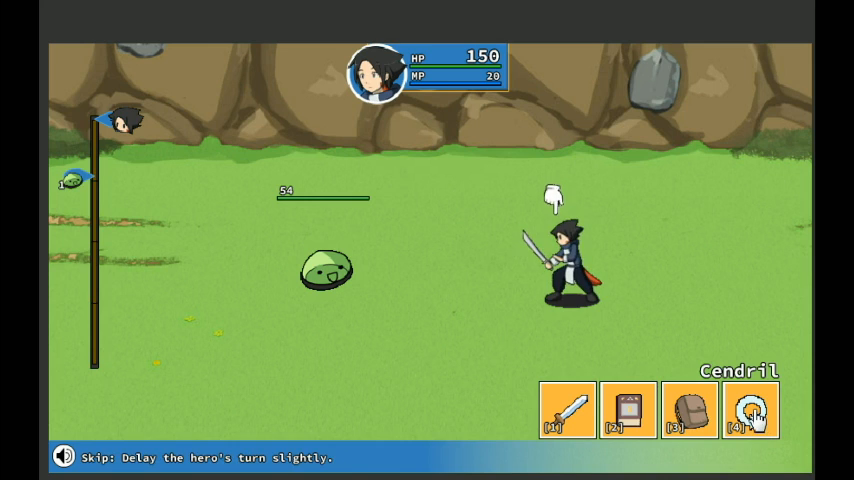
pyautogui.moveTo(628, 412)
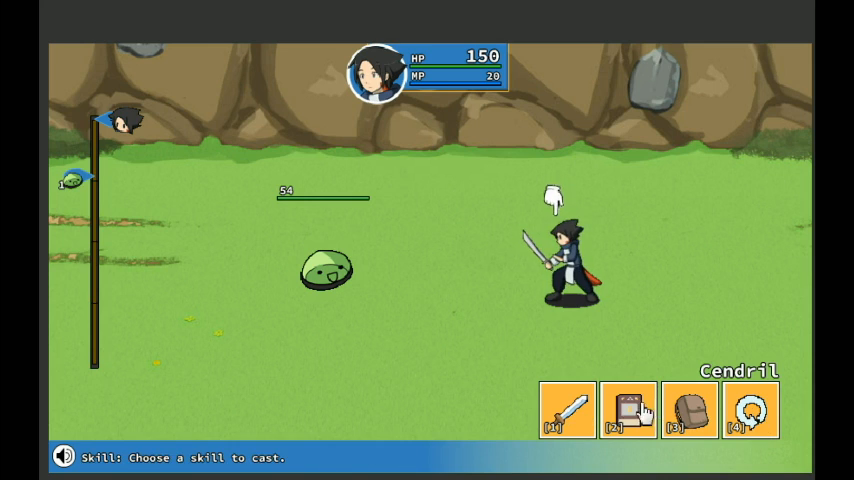
# - In the green slime battle, bring up Cendril's skill list showing Fire Attack
pyautogui.click(567, 411)
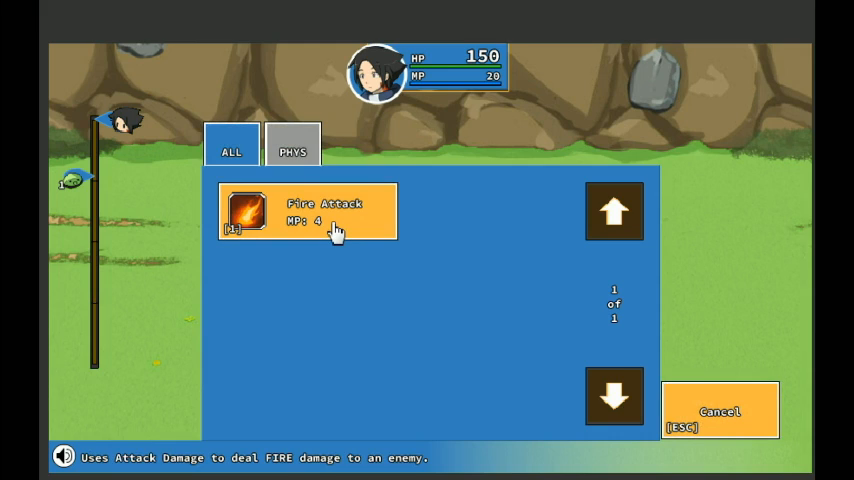
pyautogui.moveTo(323, 250)
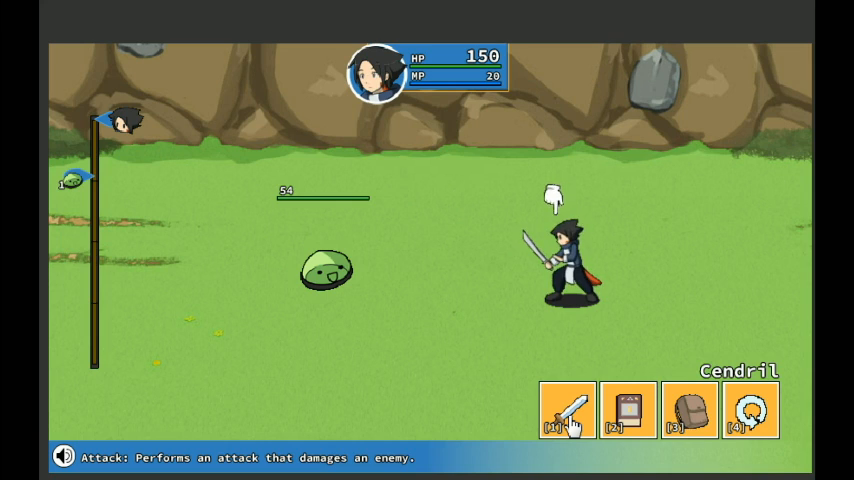
pyautogui.moveTo(628, 410)
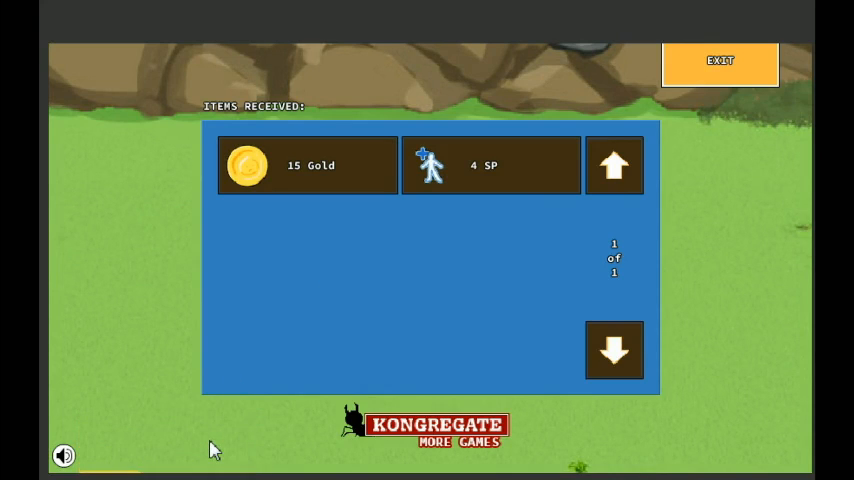
pyautogui.moveTo(169, 440)
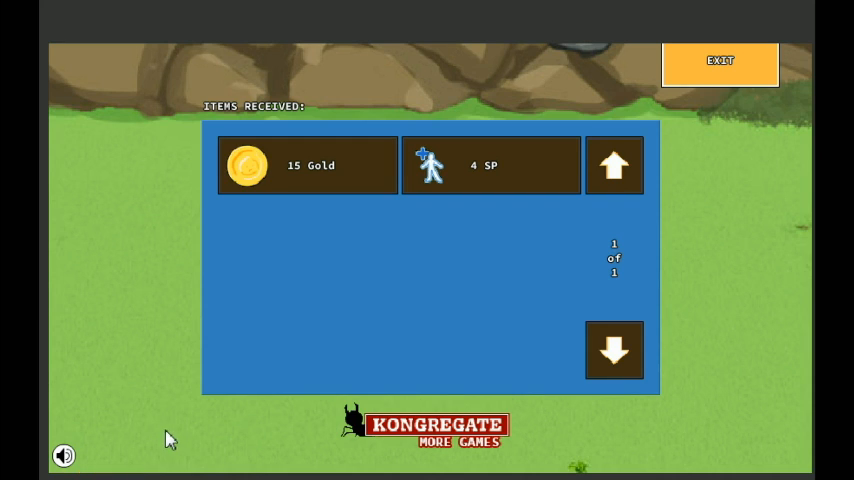
pyautogui.moveTo(321, 192)
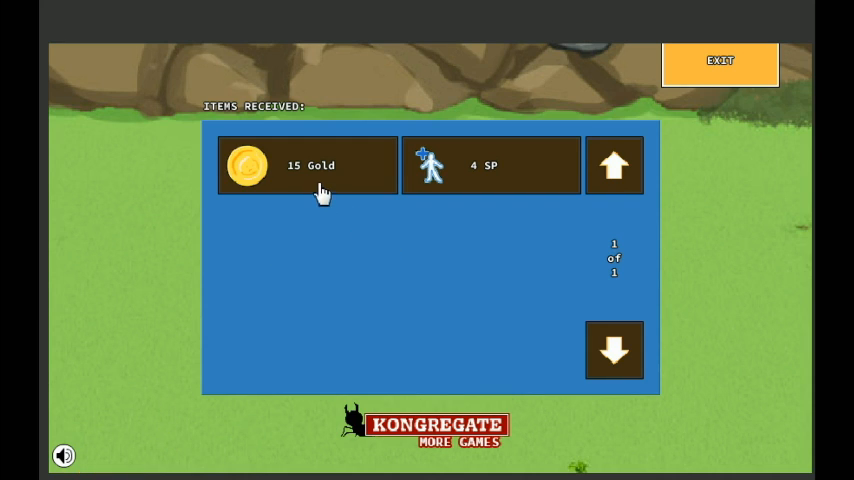
pyautogui.moveTo(722, 72)
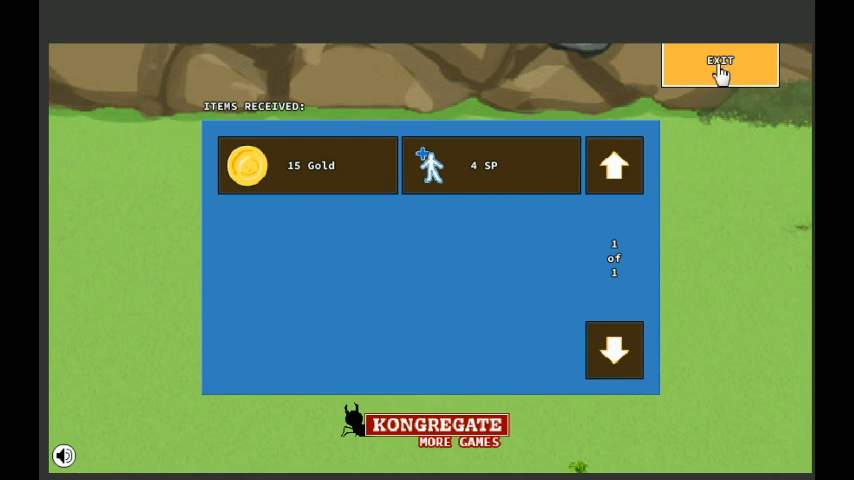
# - Exit the Items Received summary after the slime battle
pyautogui.click(719, 64)
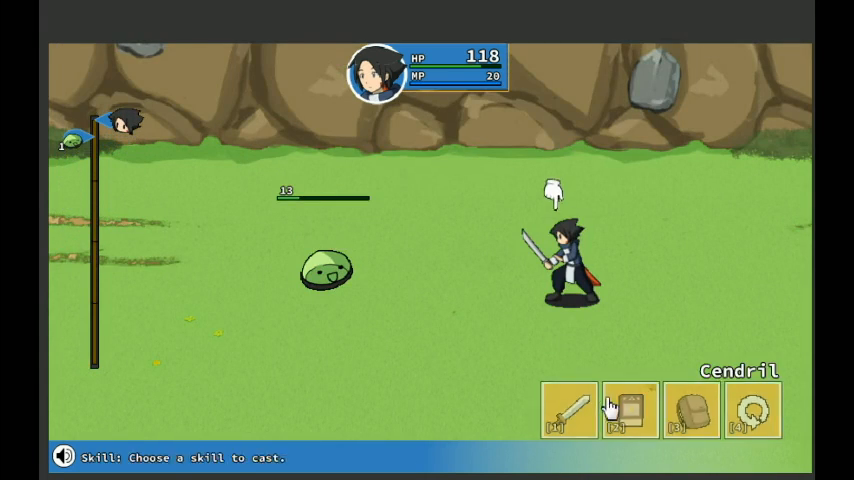
# - Bring up Cendril's skill list in the new slime battle, with Cendril at 118 HP
pyautogui.click(568, 411)
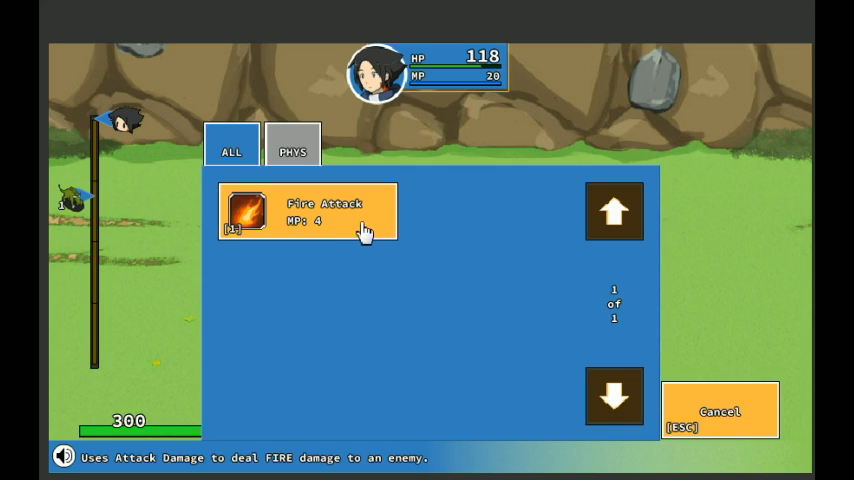
# - Cast Fire Attack three times, reducing the enemy from 300 to 141 HP
pyautogui.click(307, 211)
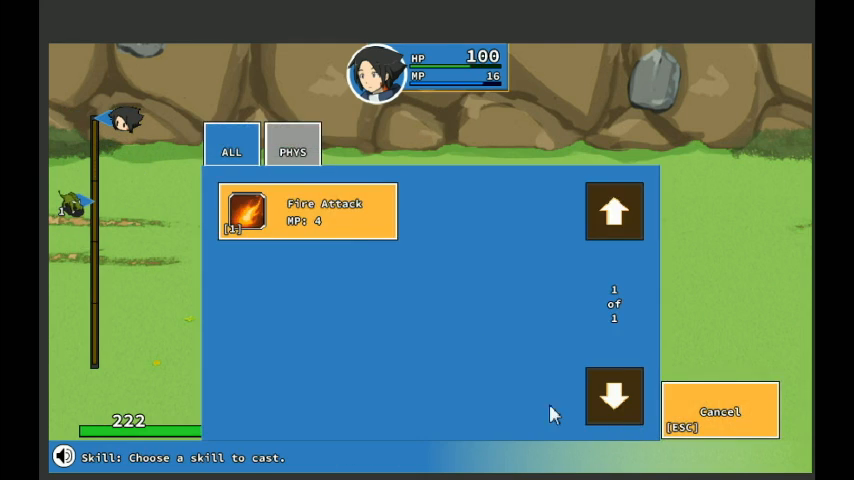
pyautogui.click(307, 210)
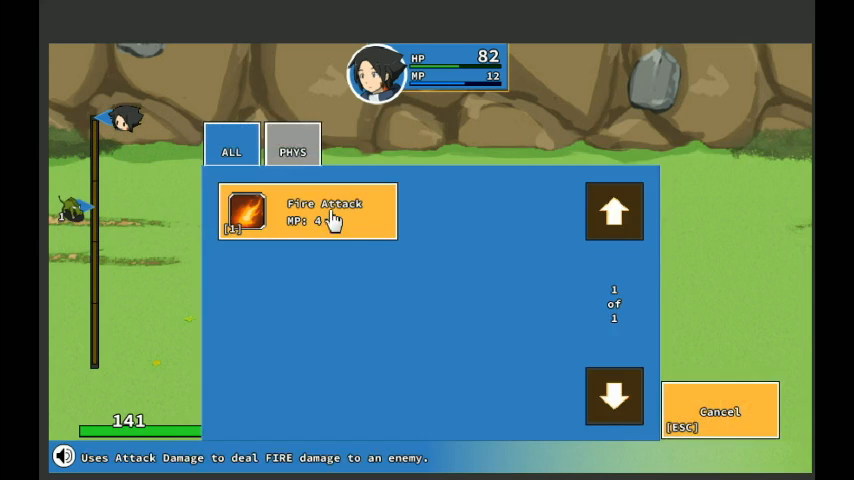
pyautogui.click(307, 210)
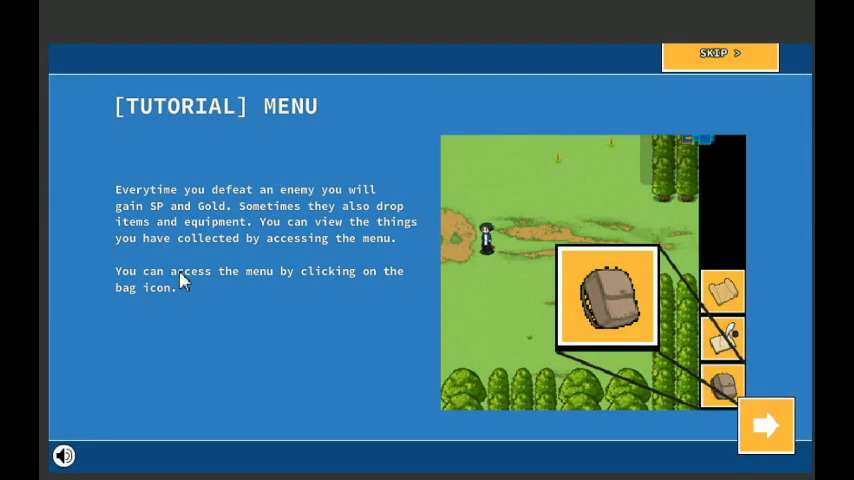
pyautogui.moveTo(300, 228)
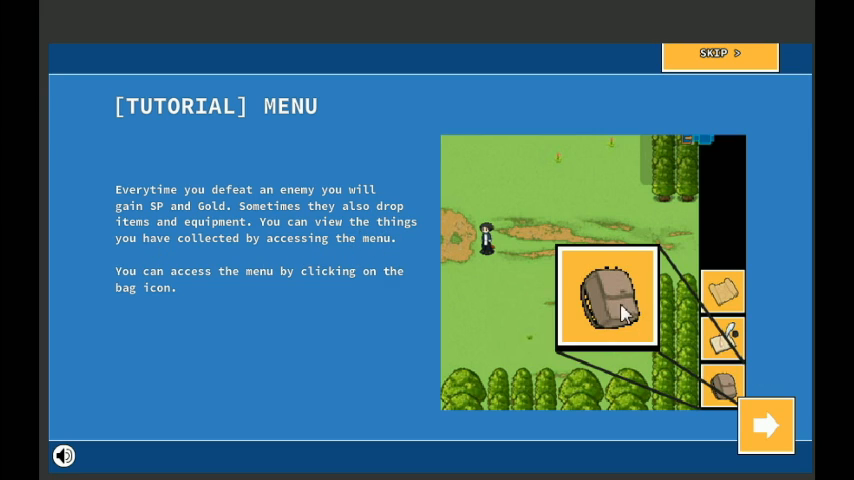
pyautogui.moveTo(408, 288)
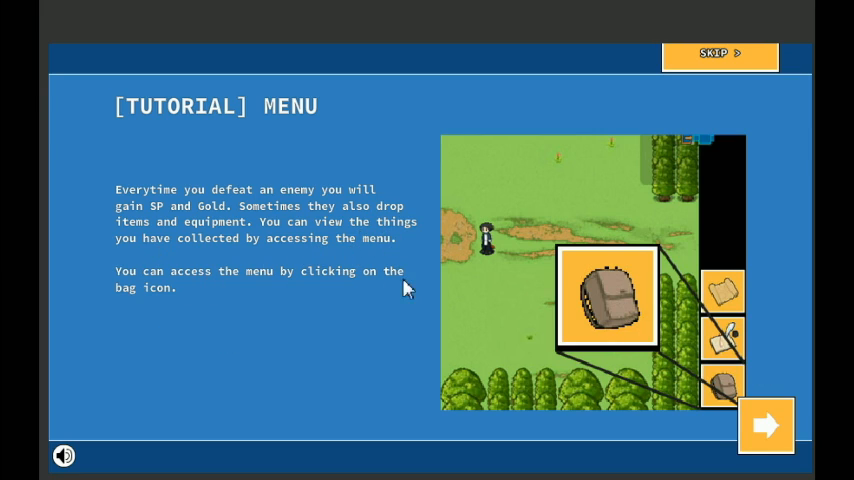
# - Advance through the SP and Equip tutorial pages to the Main Menu, Cendril at 34 SP
pyautogui.click(766, 425)
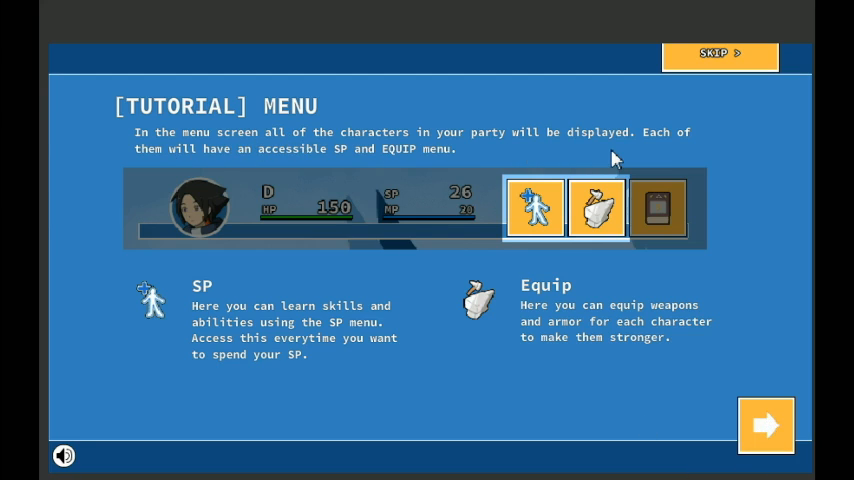
pyautogui.moveTo(310, 170)
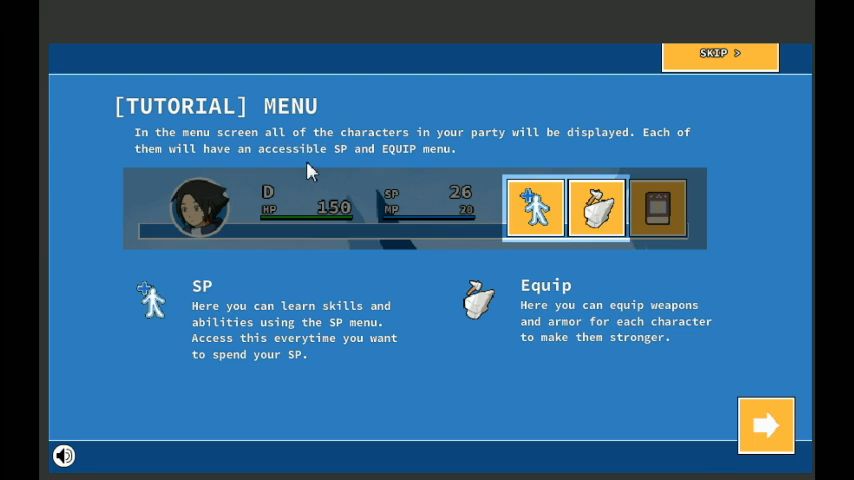
pyautogui.moveTo(419, 171)
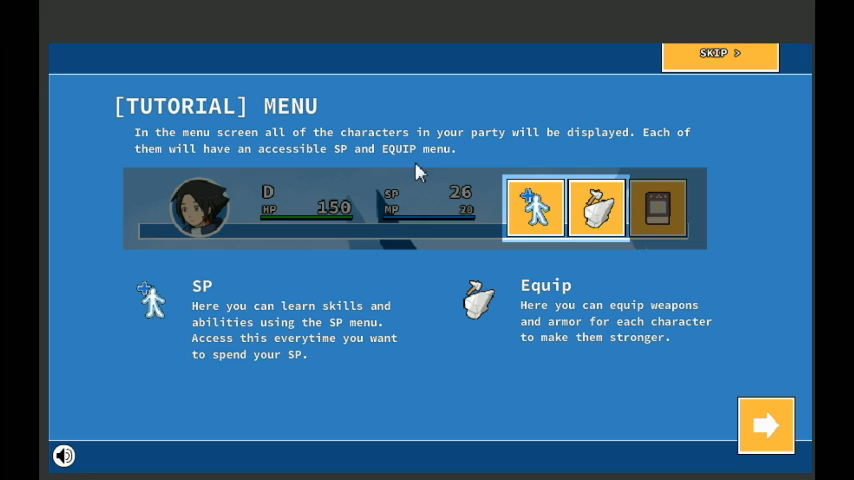
pyautogui.moveTo(344, 163)
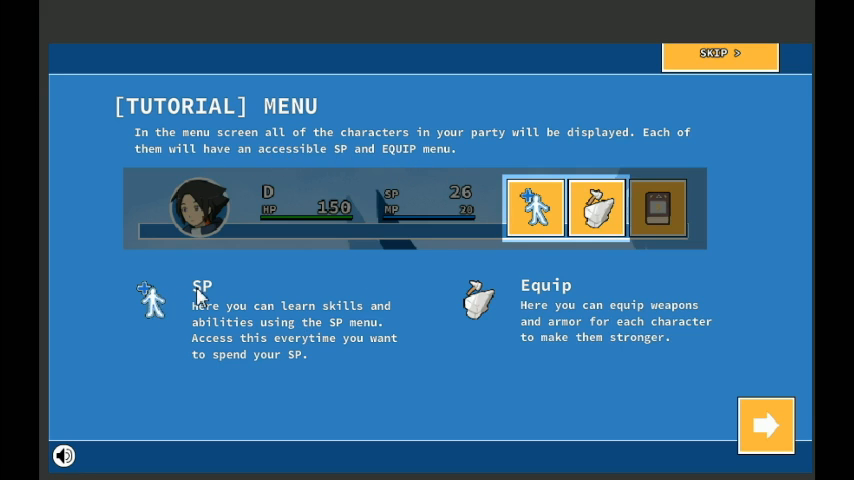
pyautogui.moveTo(265, 327)
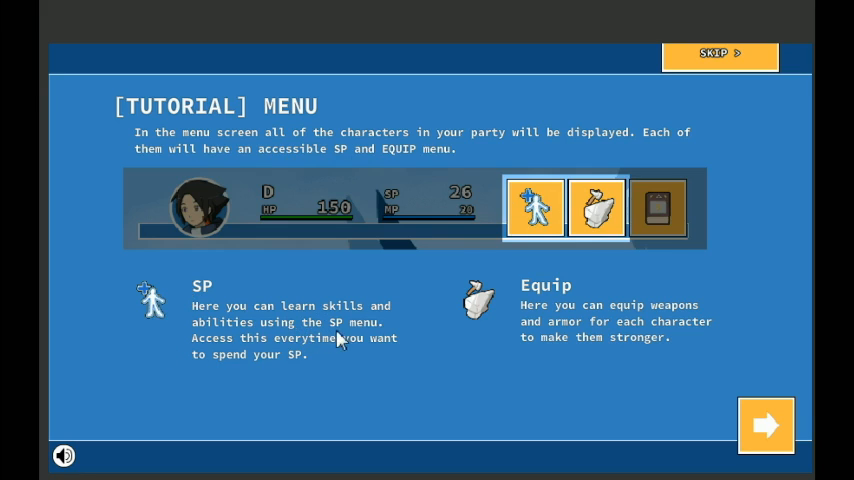
pyautogui.moveTo(285, 362)
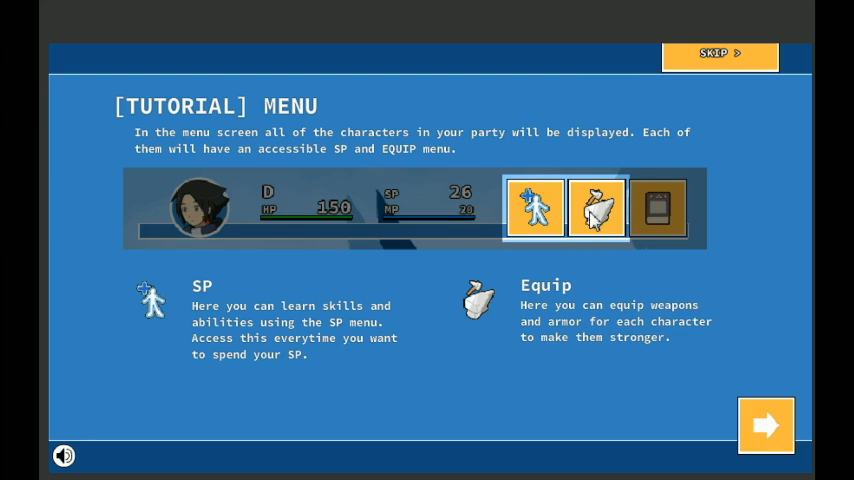
pyautogui.moveTo(625, 395)
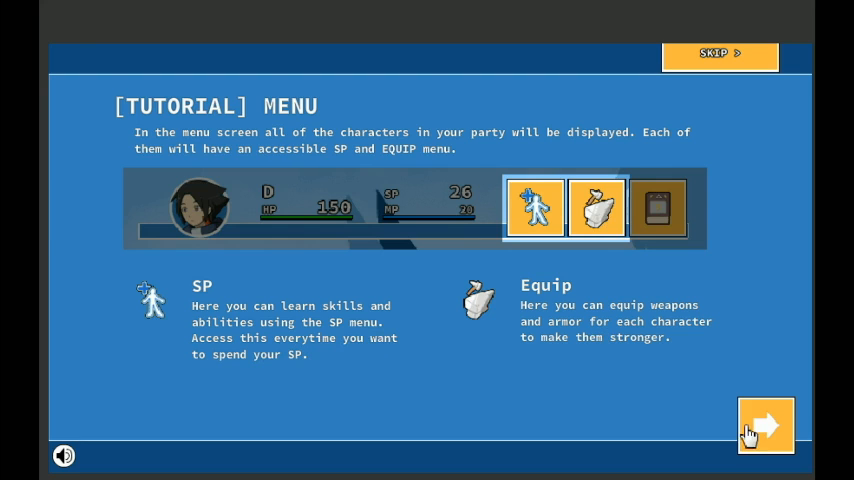
pyautogui.click(766, 425)
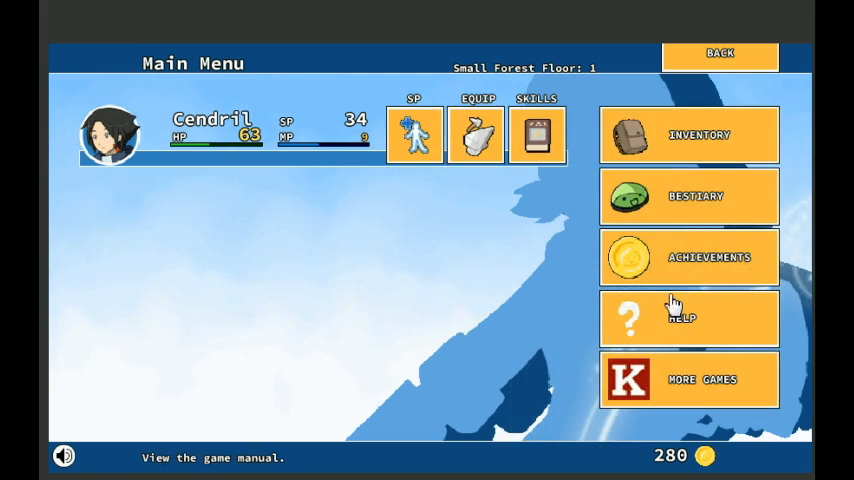
# - Review Earth Slime's resistances and base stats in the bestiary, then exit it
pyautogui.click(689, 196)
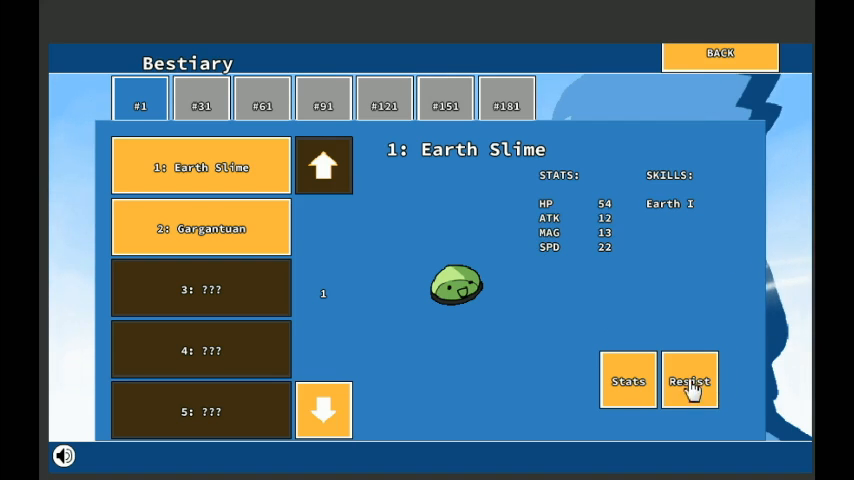
pyautogui.click(689, 381)
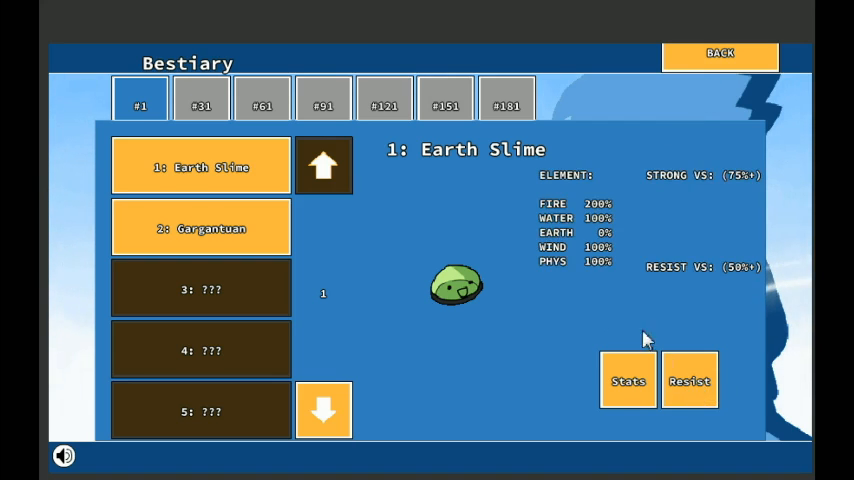
pyautogui.moveTo(600, 220)
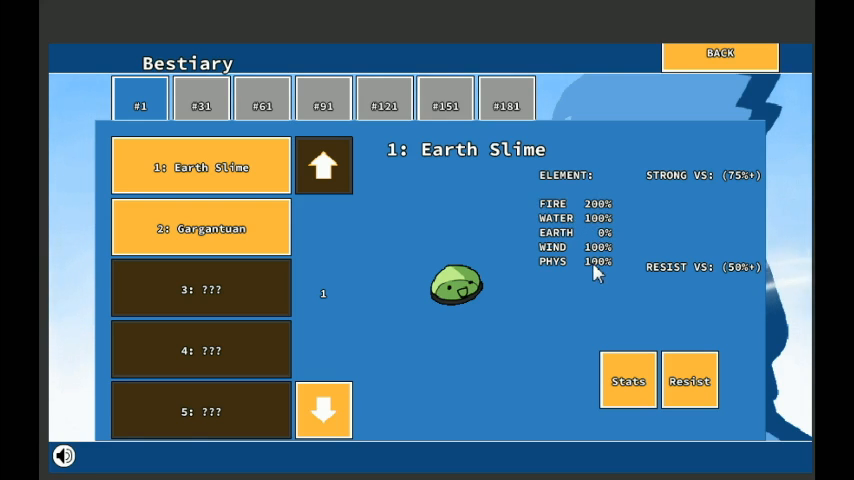
pyautogui.moveTo(640, 234)
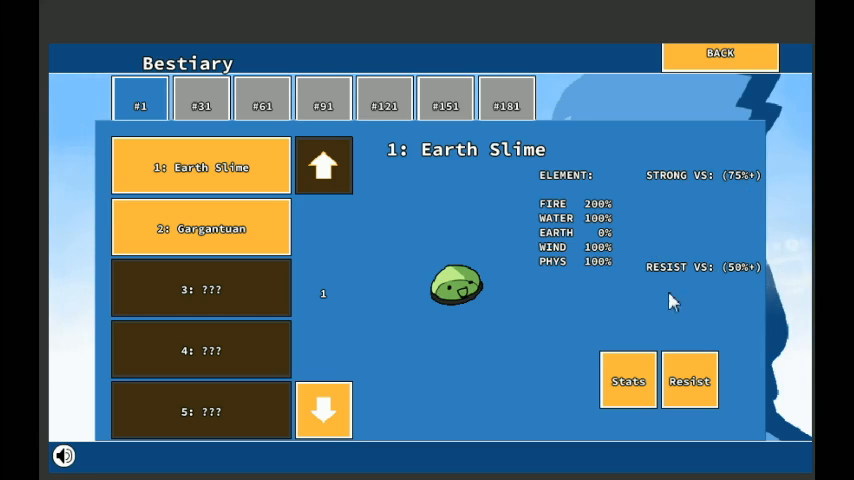
pyautogui.moveTo(615, 265)
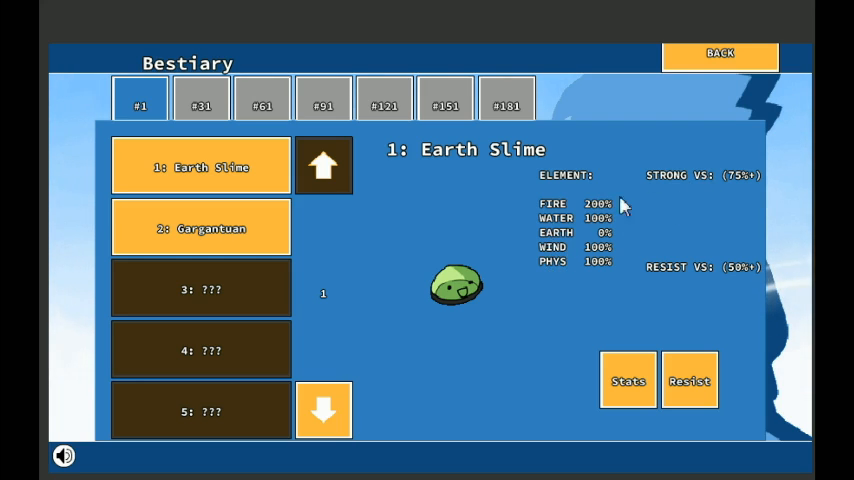
pyautogui.moveTo(595, 248)
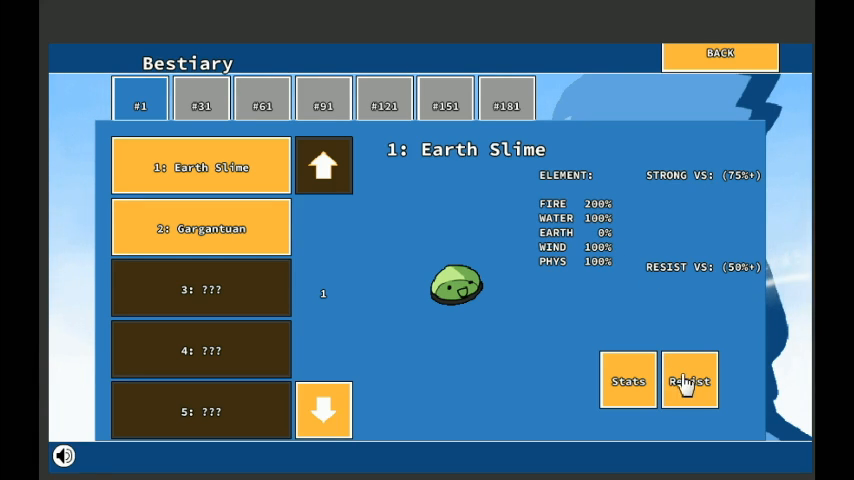
pyautogui.click(627, 381)
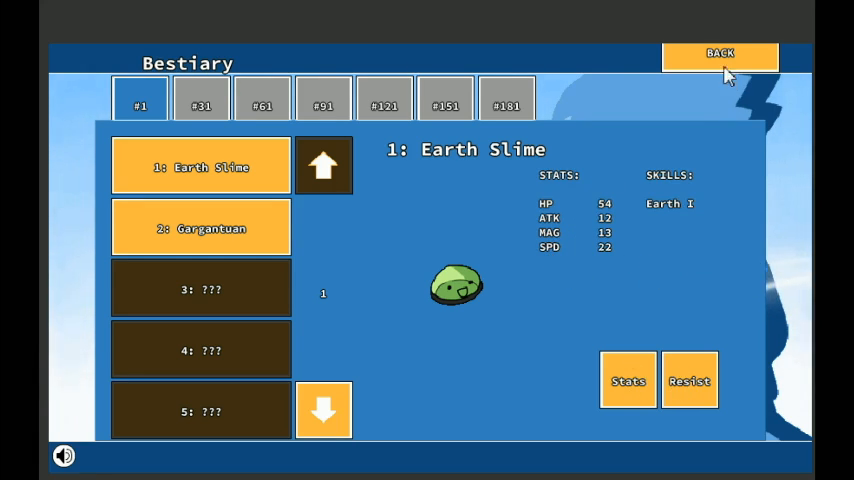
pyautogui.click(720, 53)
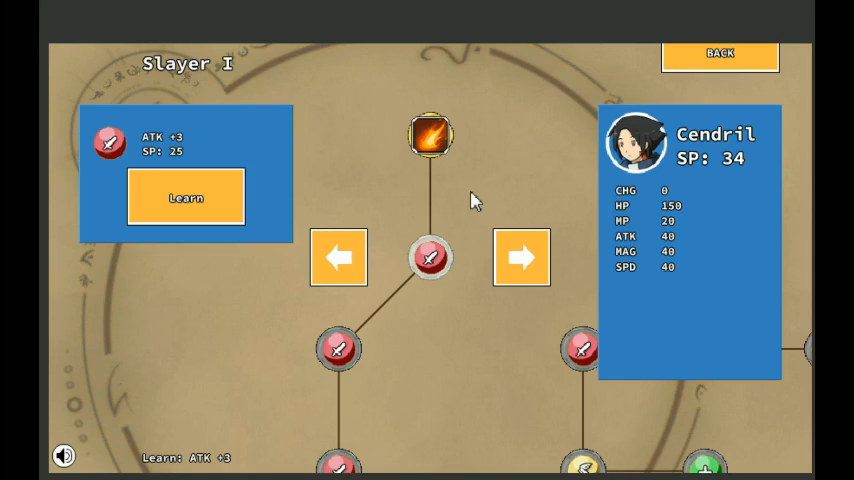
# - Browse Cendril's Slayer I nodes (Fire Attack, MAG +5, HP +19) and settle on ATK +3
pyautogui.click(430, 135)
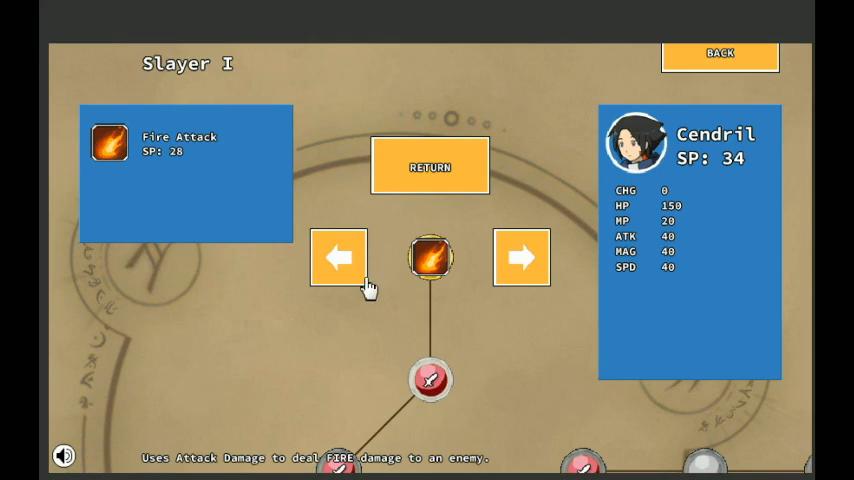
pyautogui.click(429, 166)
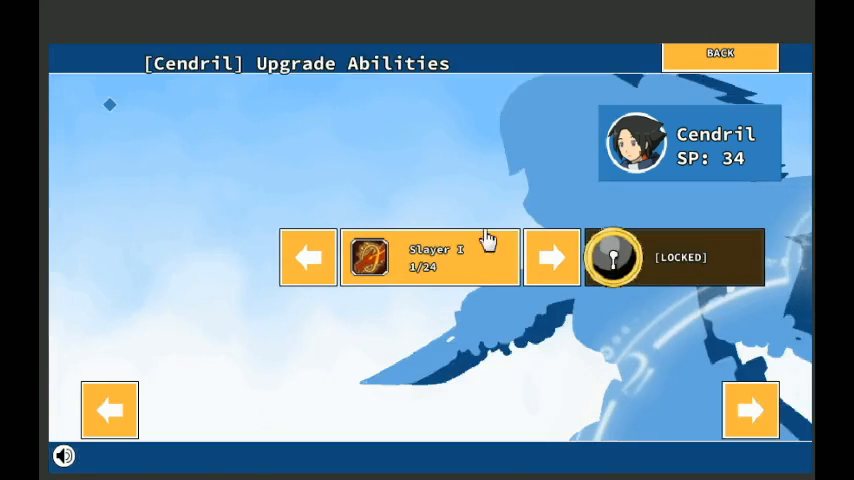
pyautogui.click(429, 256)
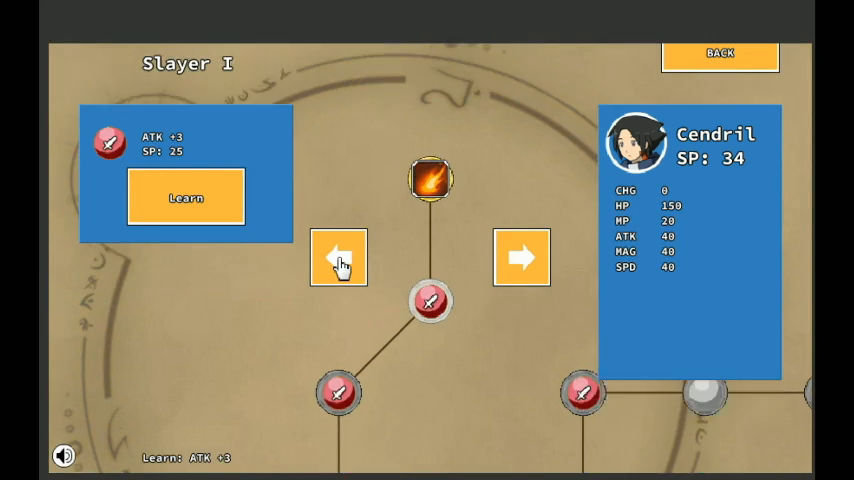
pyautogui.click(430, 178)
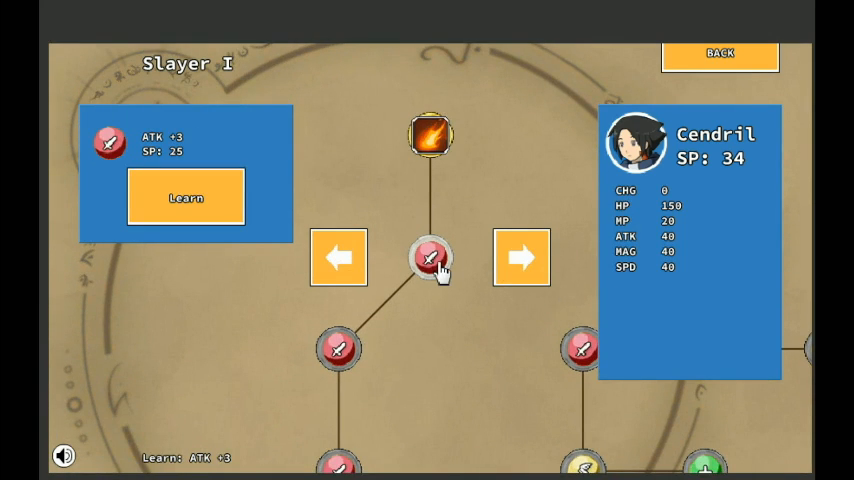
pyautogui.moveTo(44, 148)
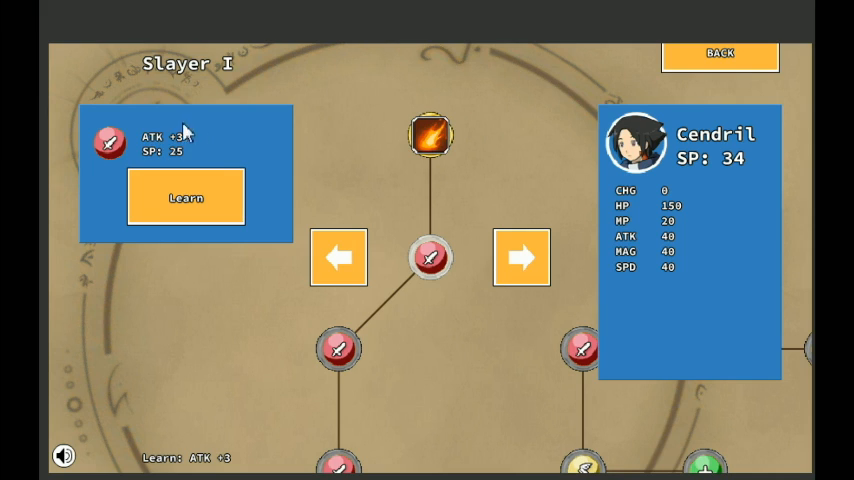
pyautogui.moveTo(430, 260)
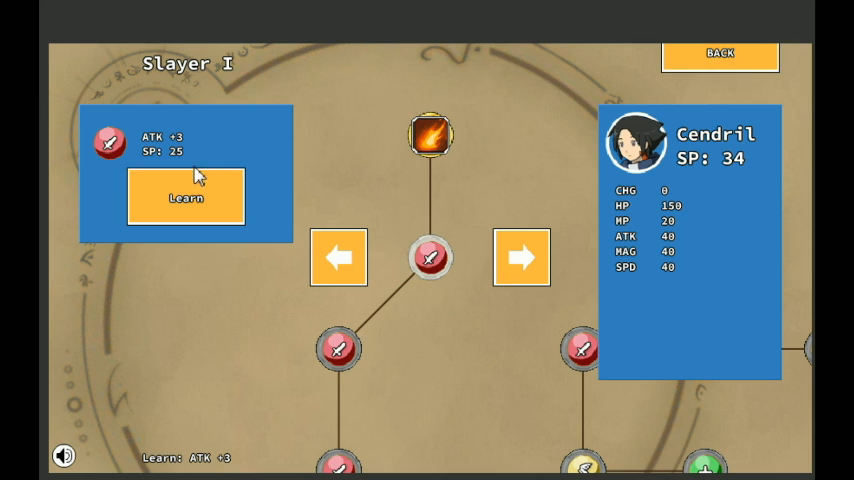
pyautogui.moveTo(665, 245)
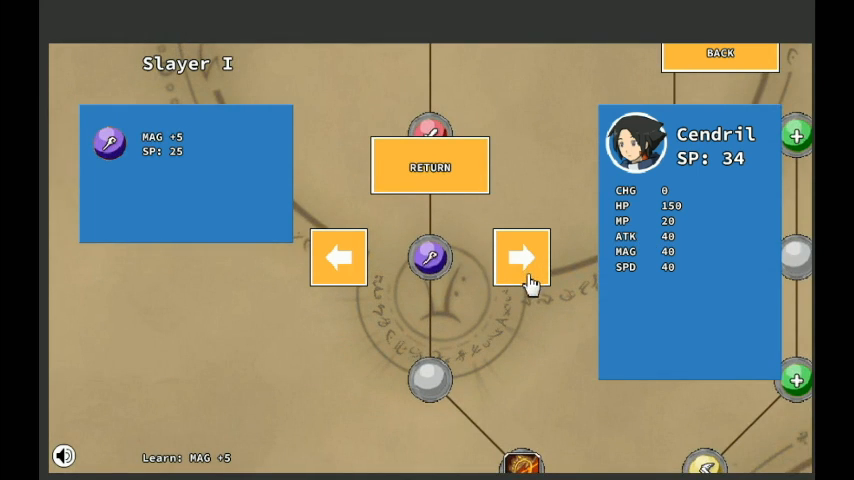
pyautogui.click(521, 257)
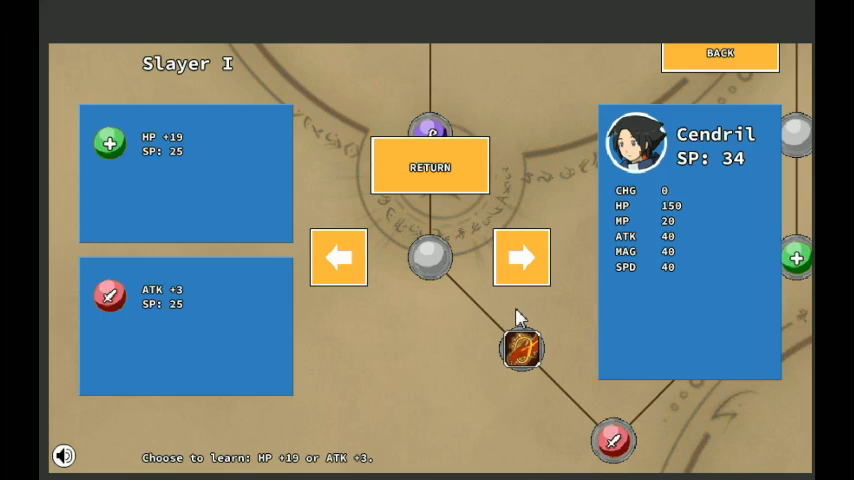
pyautogui.moveTo(448, 268)
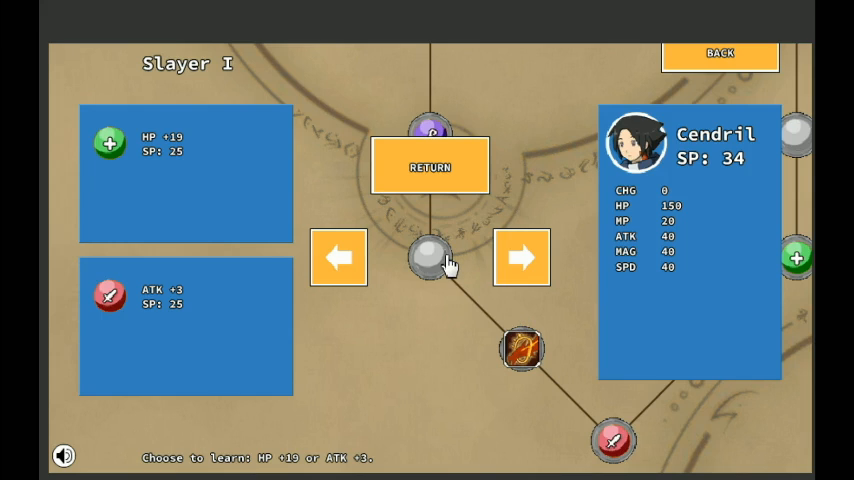
pyautogui.moveTo(243, 393)
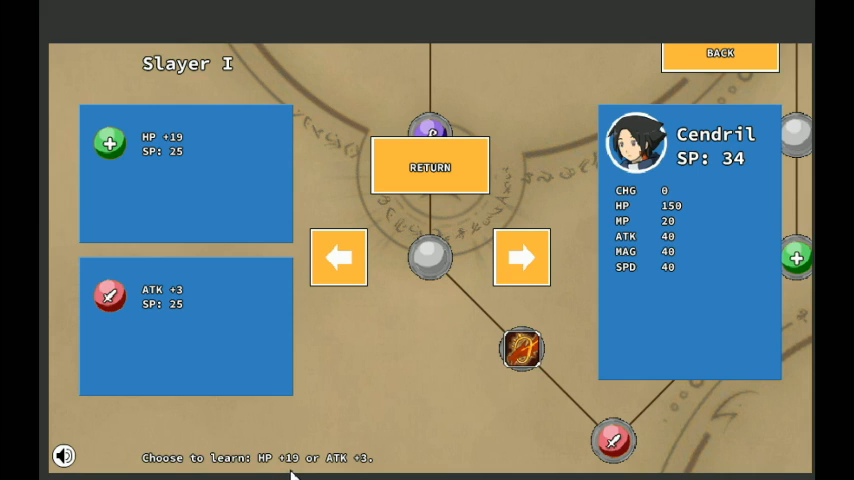
pyautogui.moveTo(440, 363)
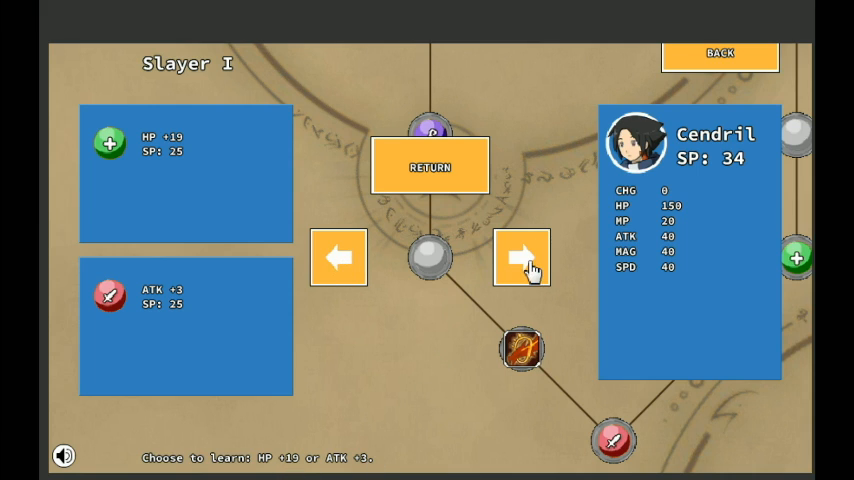
pyautogui.click(521, 257)
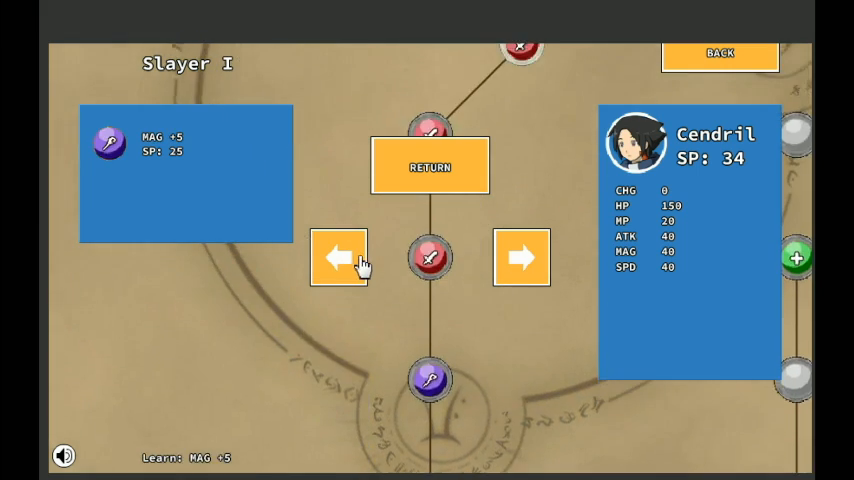
pyautogui.click(521, 257)
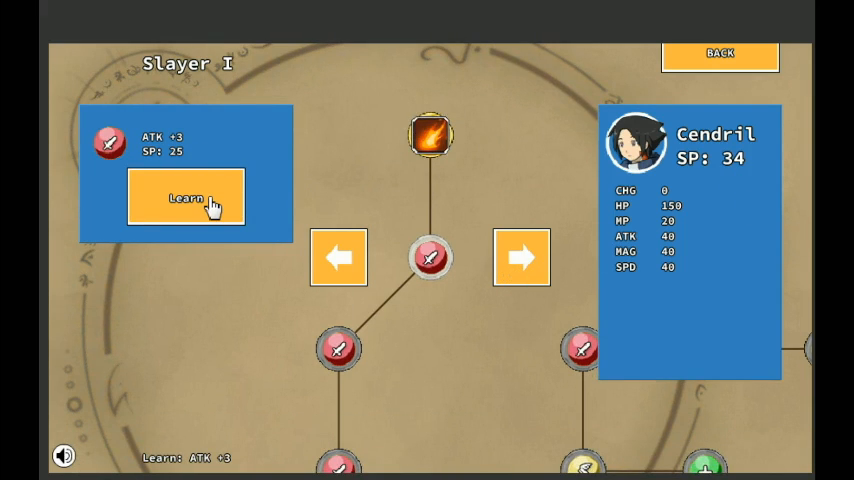
# - Learn ATK +3 for Cendril, bringing ATK to 43 with 9 SP left
pyautogui.click(186, 197)
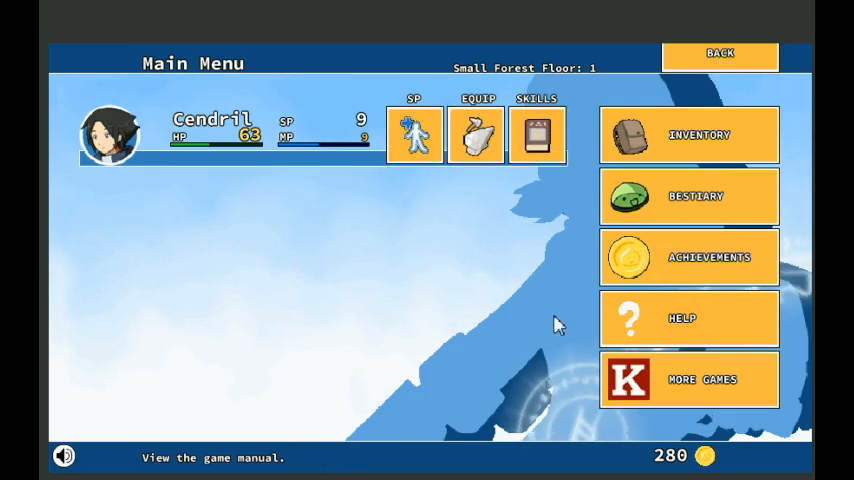
pyautogui.moveTo(510, 304)
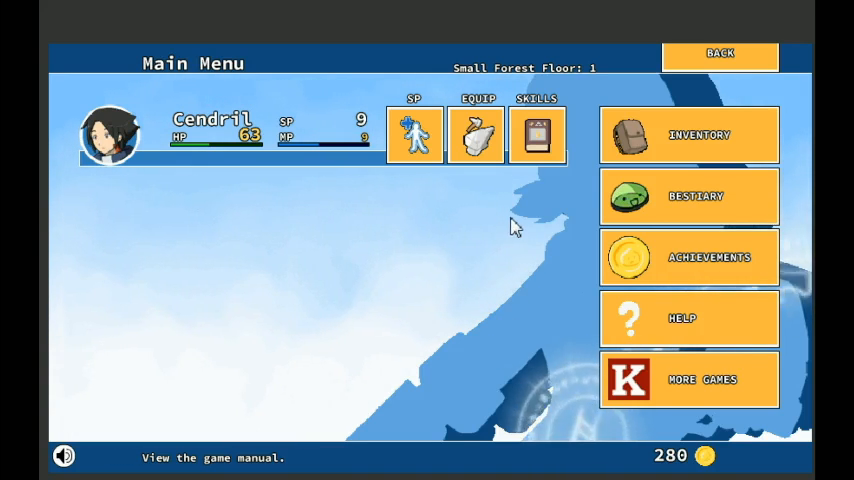
pyautogui.click(538, 135)
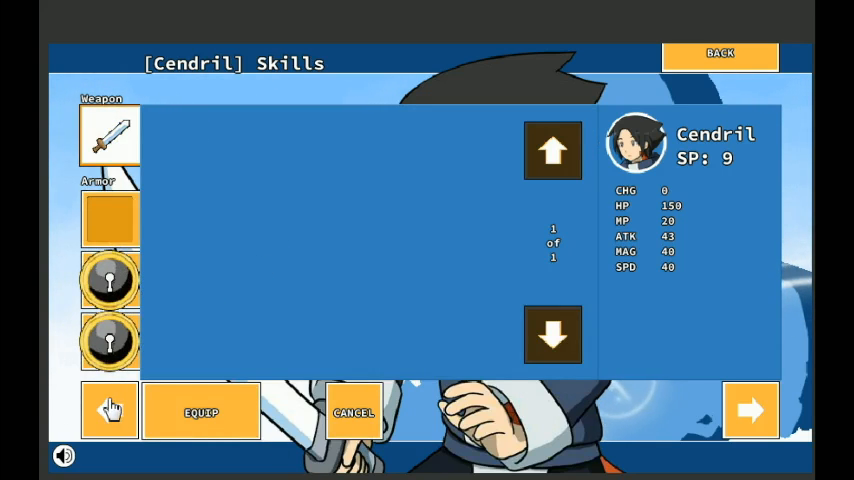
# - Equip Plate I in Cendril's armor slot, raising his HP to 200, and go back
pyautogui.click(110, 218)
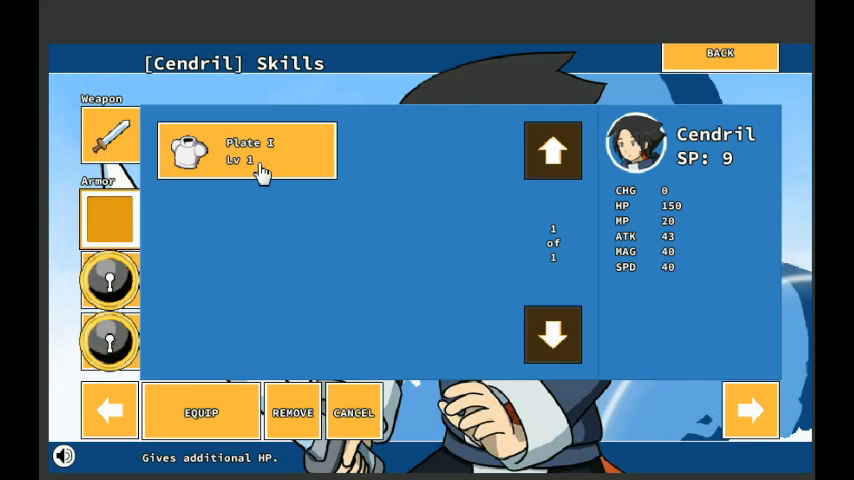
pyautogui.click(247, 151)
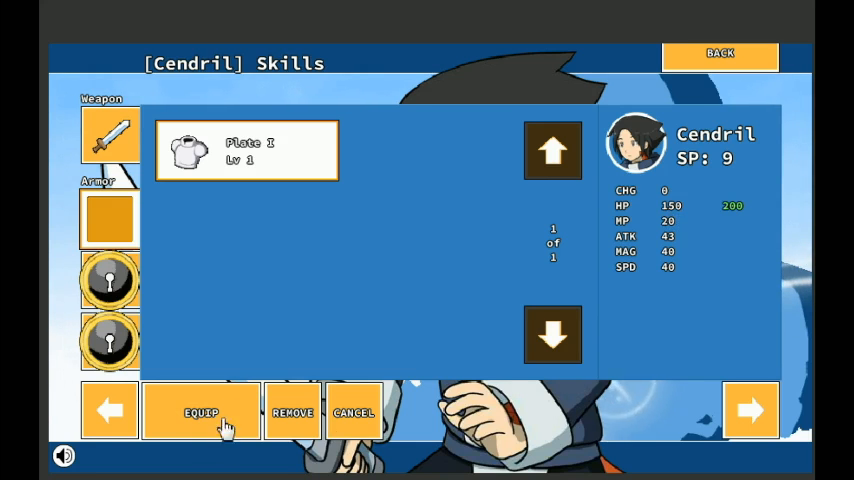
pyautogui.click(201, 412)
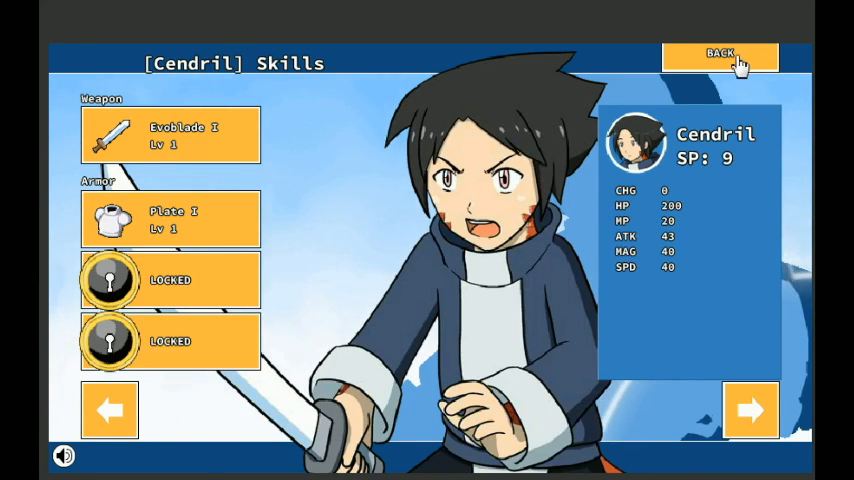
pyautogui.click(720, 56)
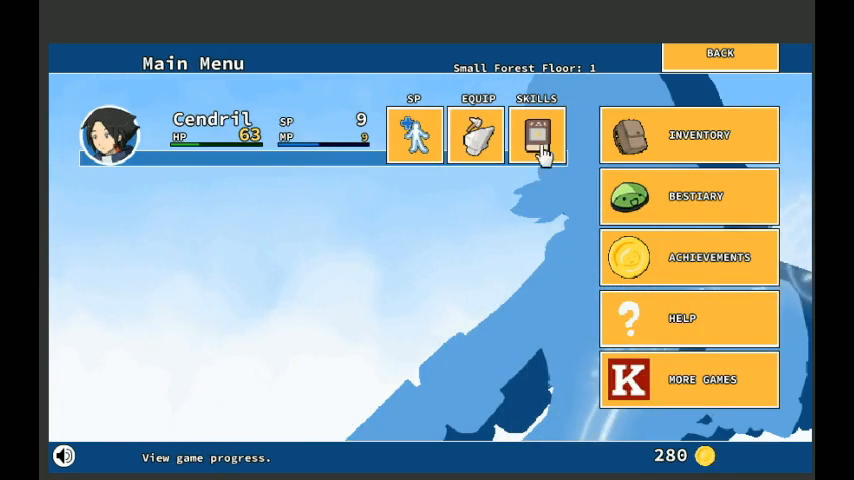
# - Use a Heal Potion on Cendril from the inventory
pyautogui.click(539, 136)
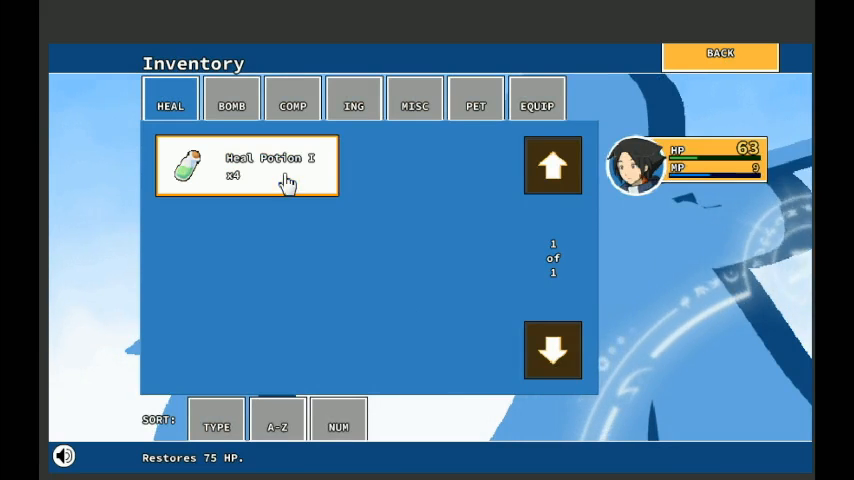
pyautogui.click(246, 165)
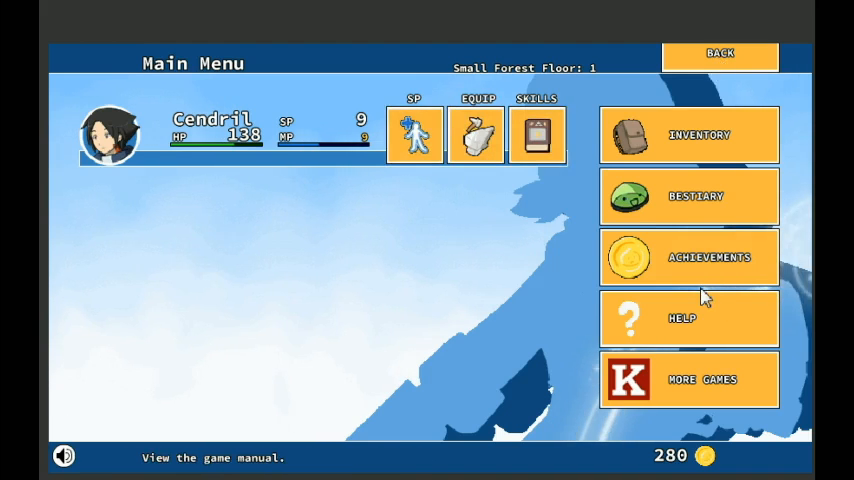
pyautogui.click(719, 53)
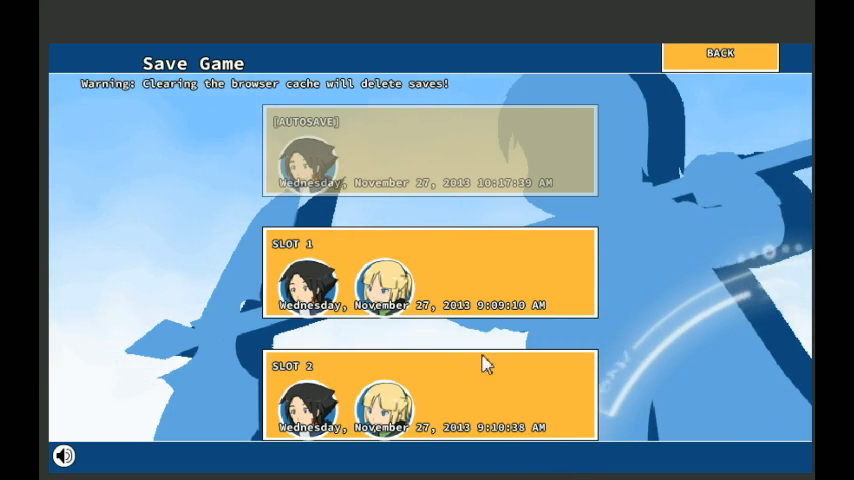
# - Save over slot 1 and enter Medium Forest
pyautogui.click(430, 273)
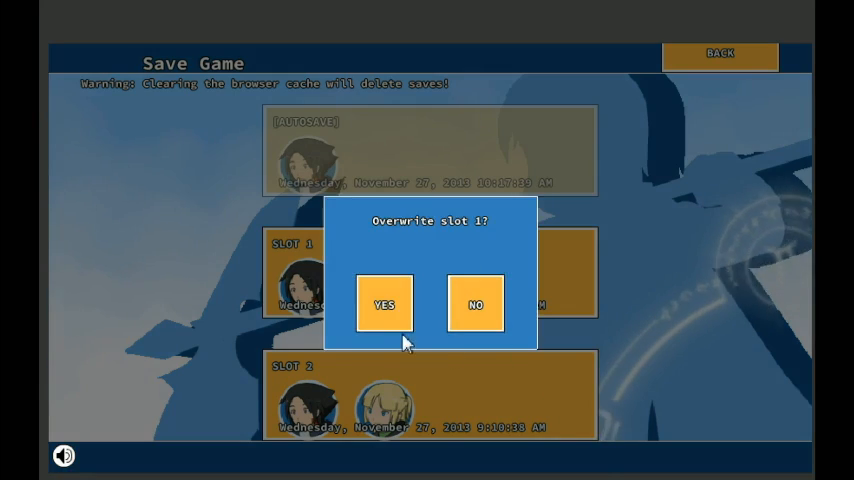
pyautogui.click(383, 304)
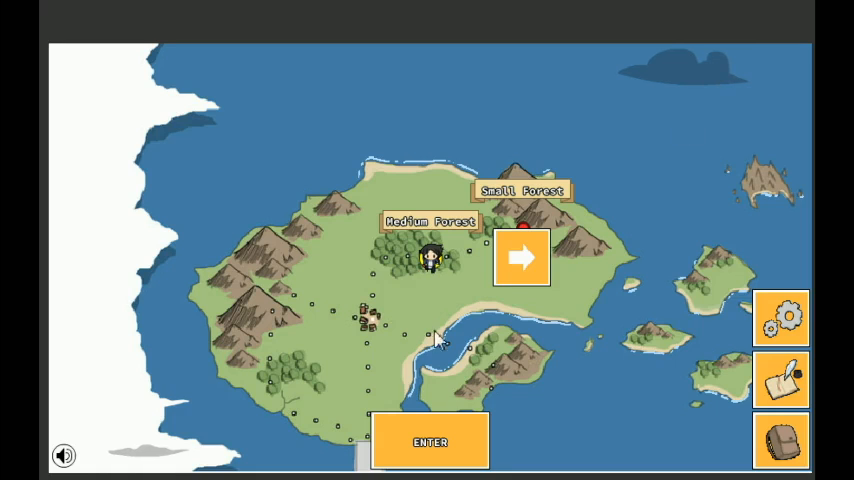
pyautogui.click(430, 441)
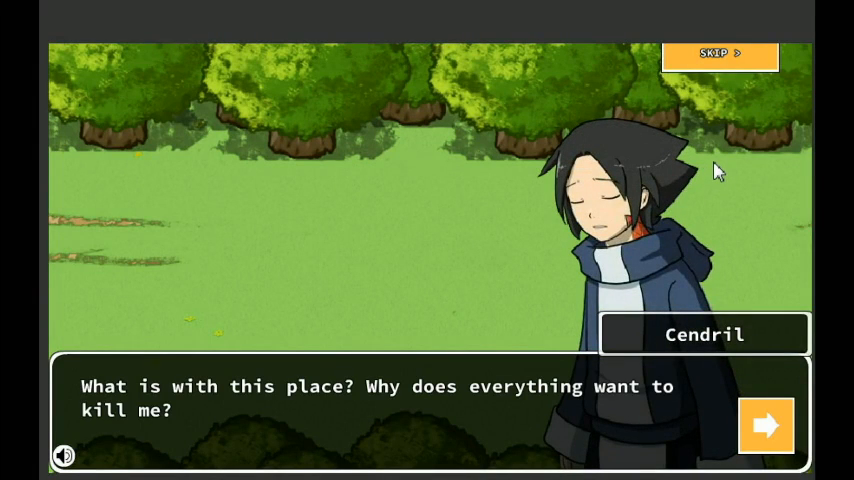
pyautogui.moveTo(714, 272)
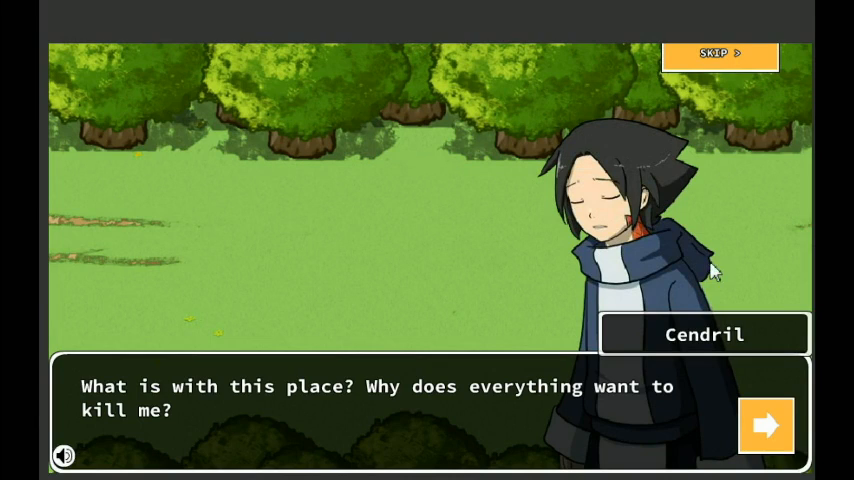
pyautogui.moveTo(790, 435)
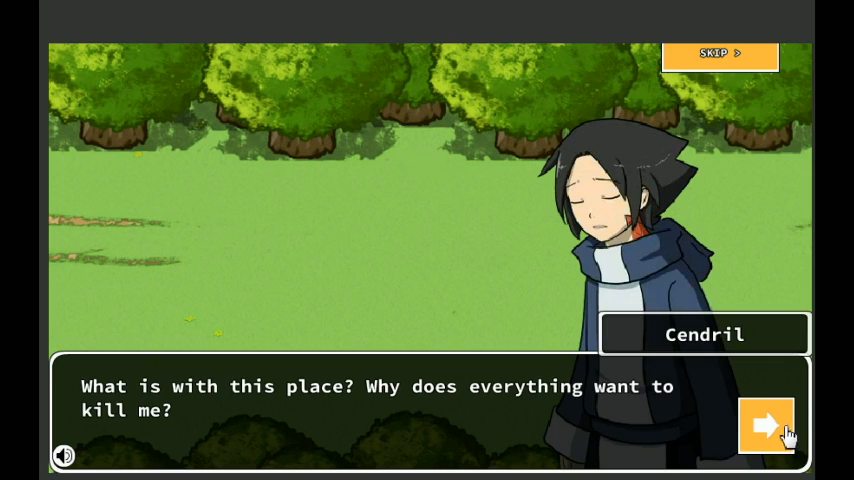
# - Advance the forest dialogue with the Thief until she agrees Cendril can tag along
pyautogui.click(766, 425)
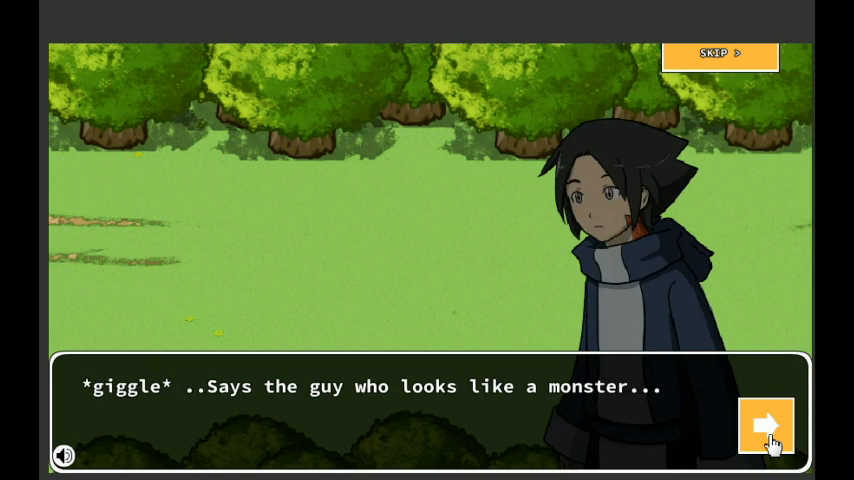
pyautogui.click(766, 426)
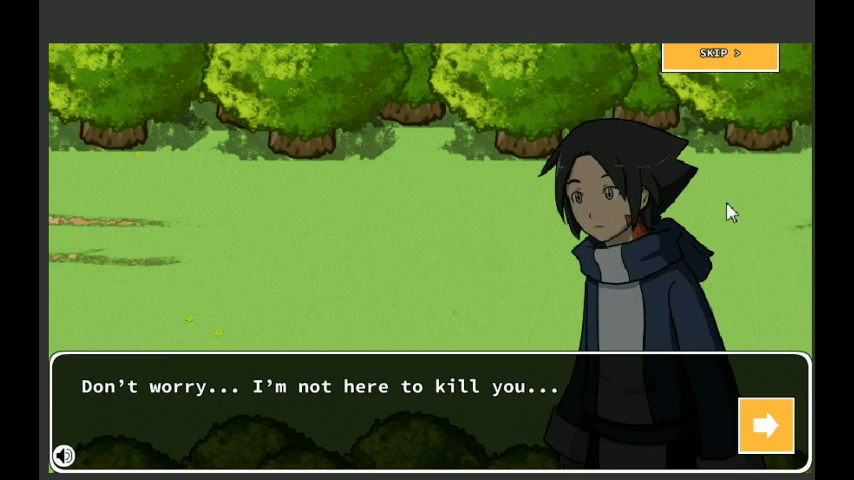
pyautogui.click(766, 425)
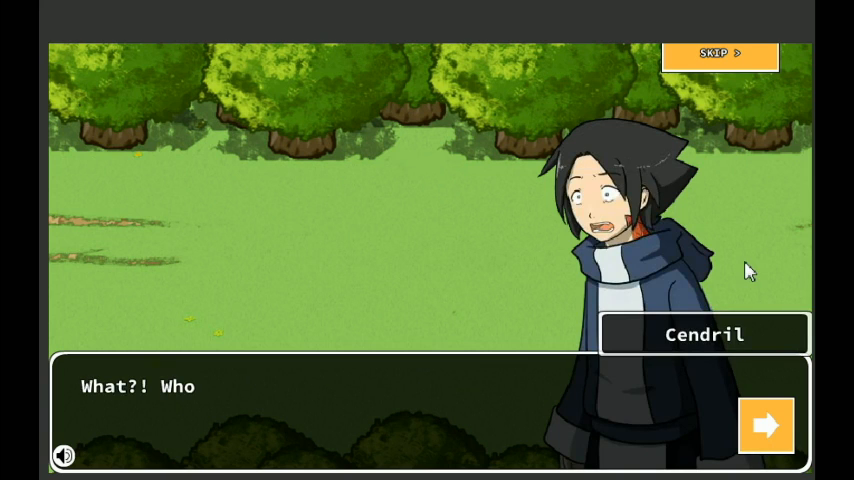
pyautogui.click(766, 425)
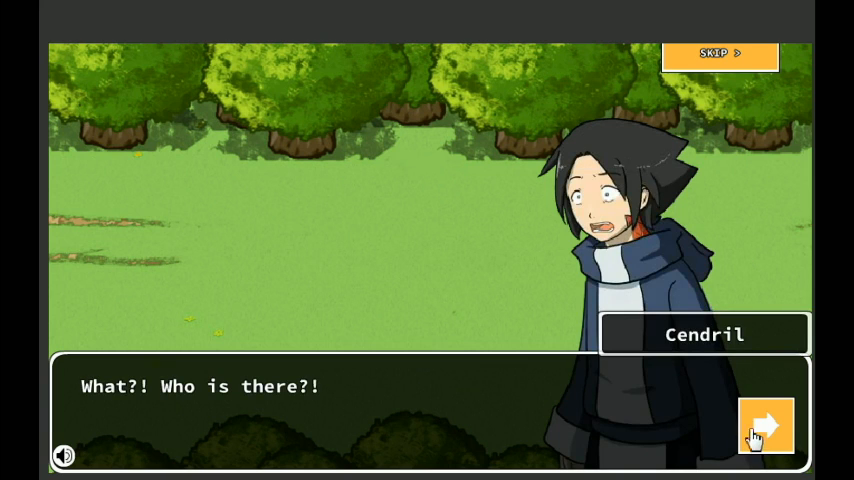
pyautogui.click(766, 425)
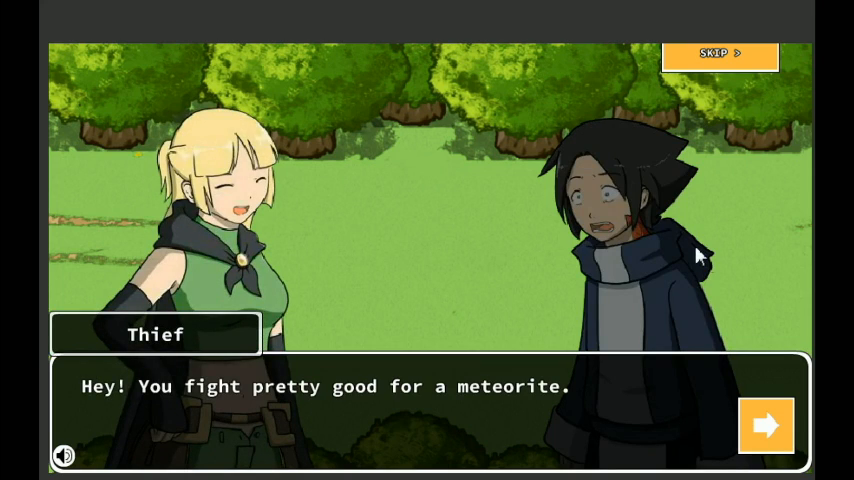
pyautogui.click(766, 425)
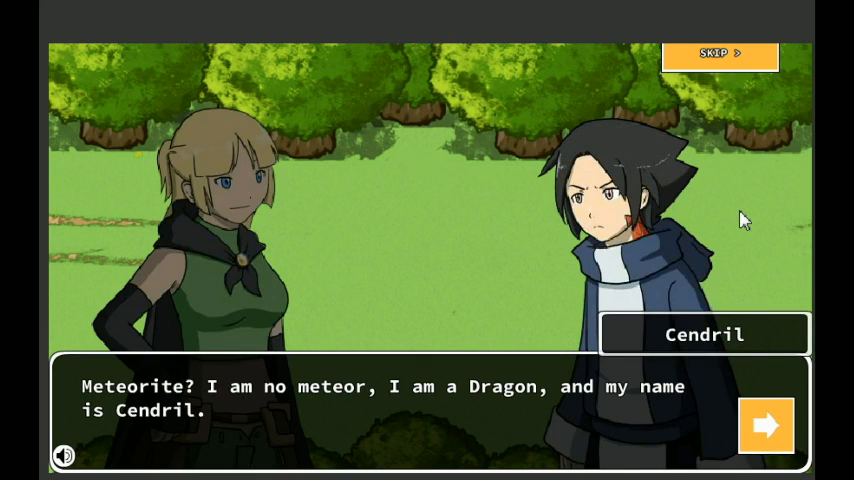
pyautogui.moveTo(752, 221)
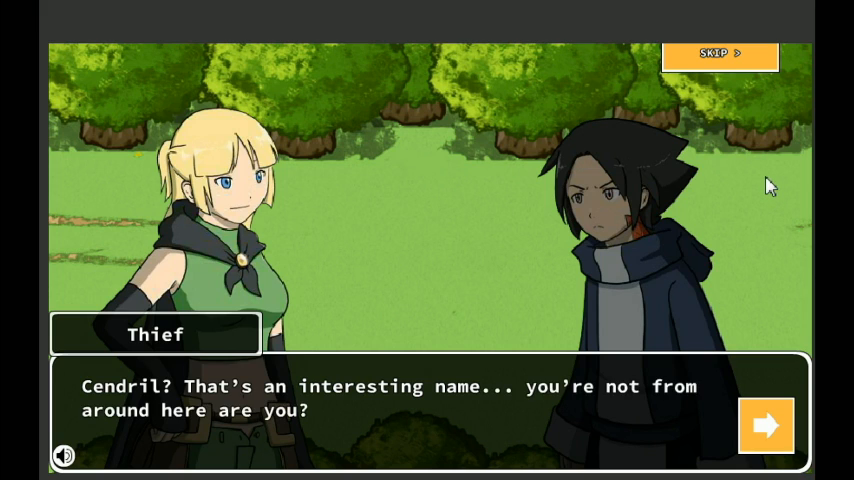
pyautogui.click(766, 425)
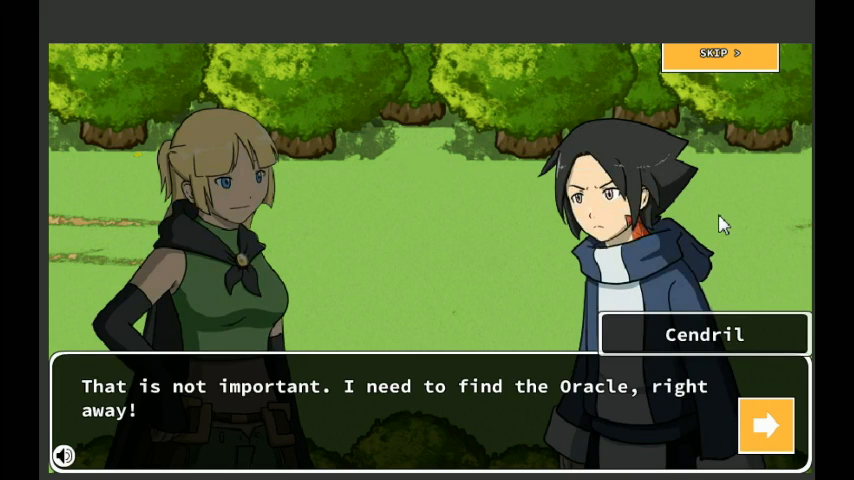
pyautogui.moveTo(790, 350)
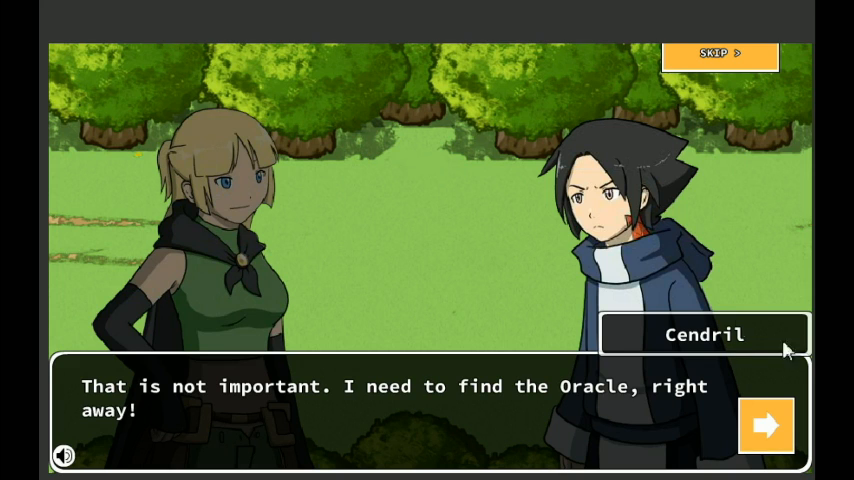
pyautogui.click(766, 425)
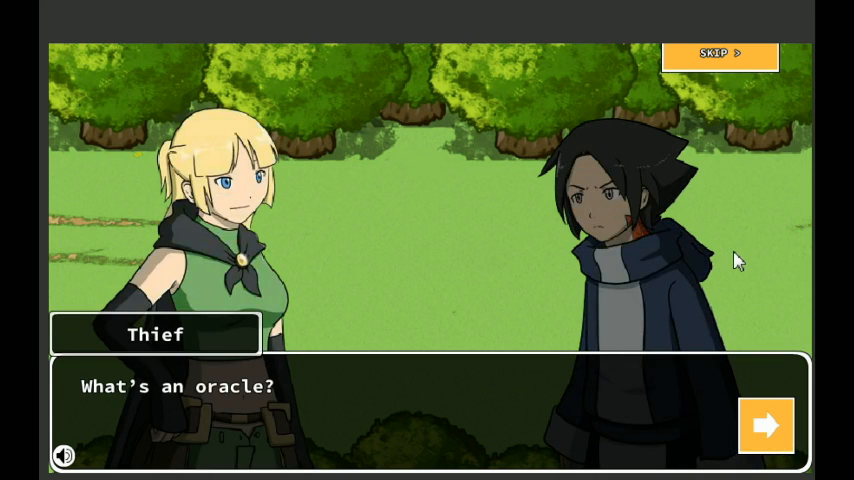
pyautogui.click(766, 425)
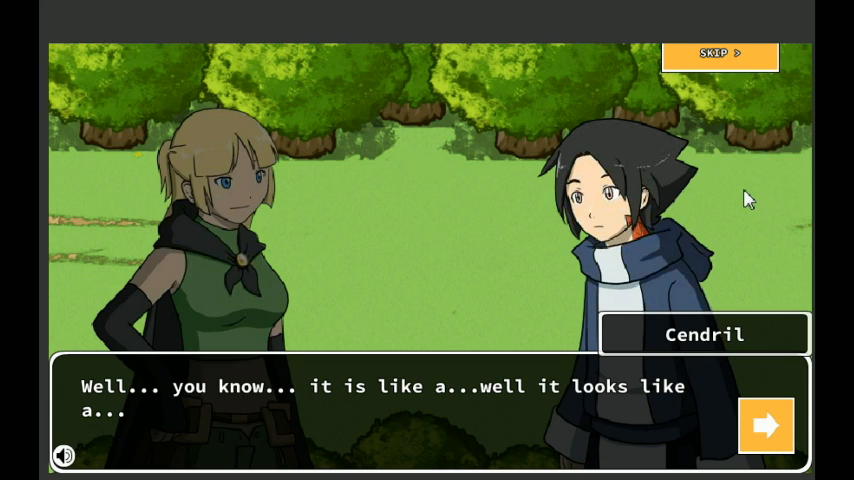
pyautogui.moveTo(762, 220)
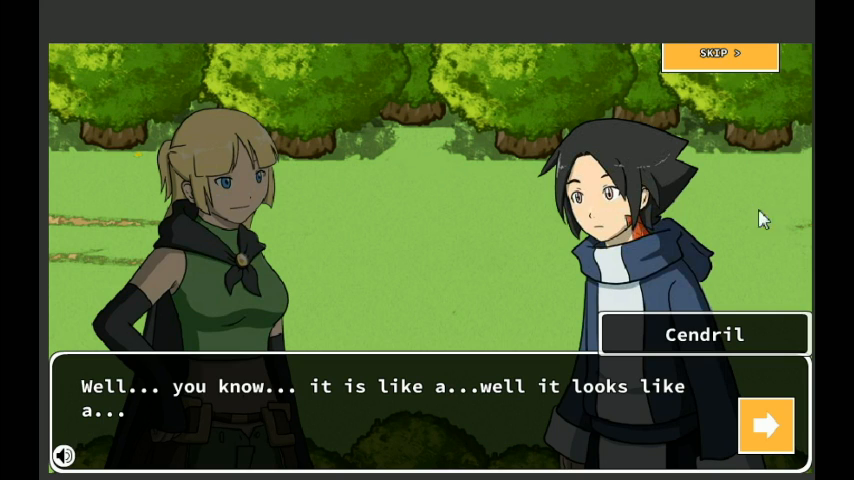
pyautogui.click(766, 426)
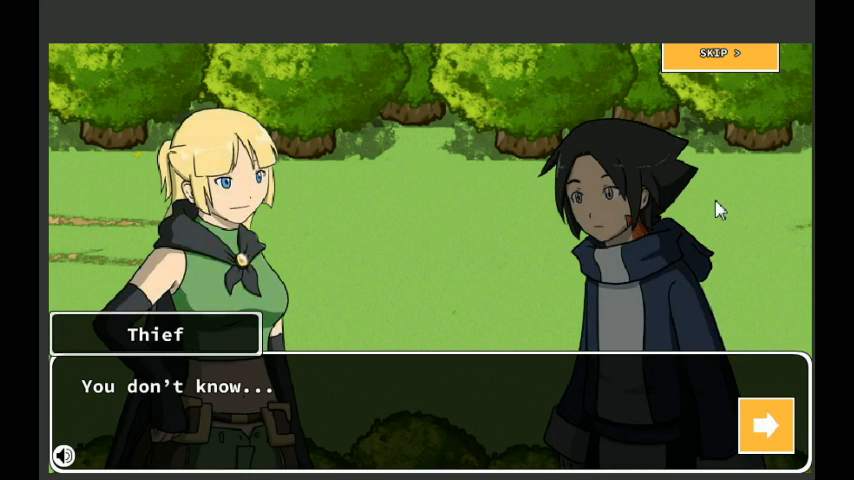
pyautogui.click(766, 425)
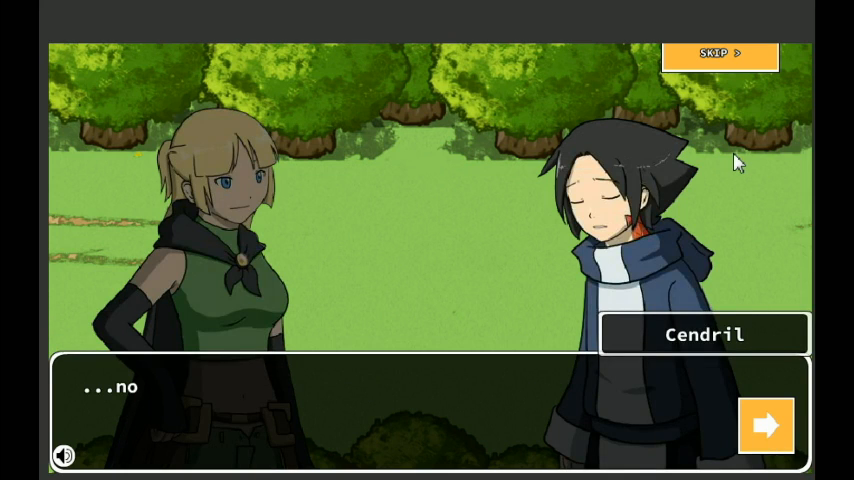
pyautogui.click(766, 425)
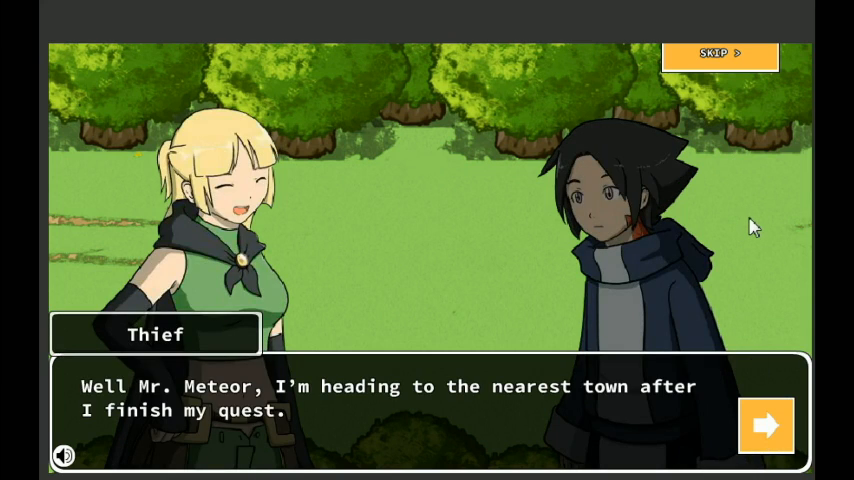
pyautogui.moveTo(749, 251)
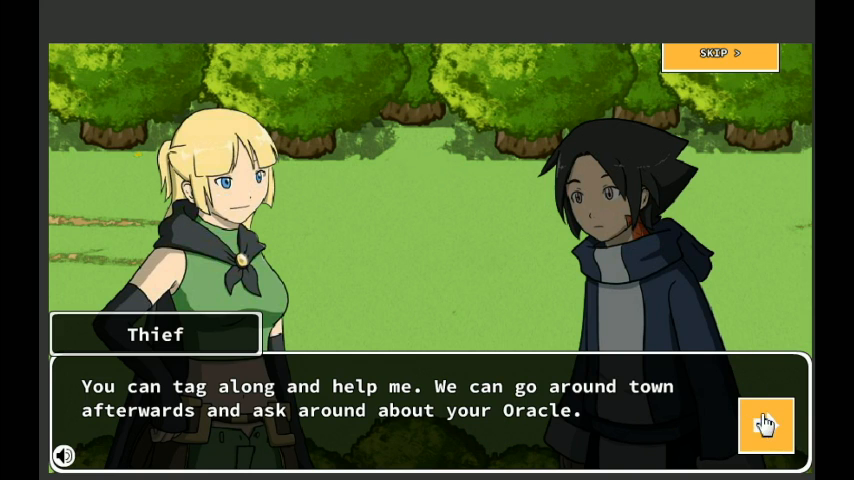
pyautogui.click(766, 424)
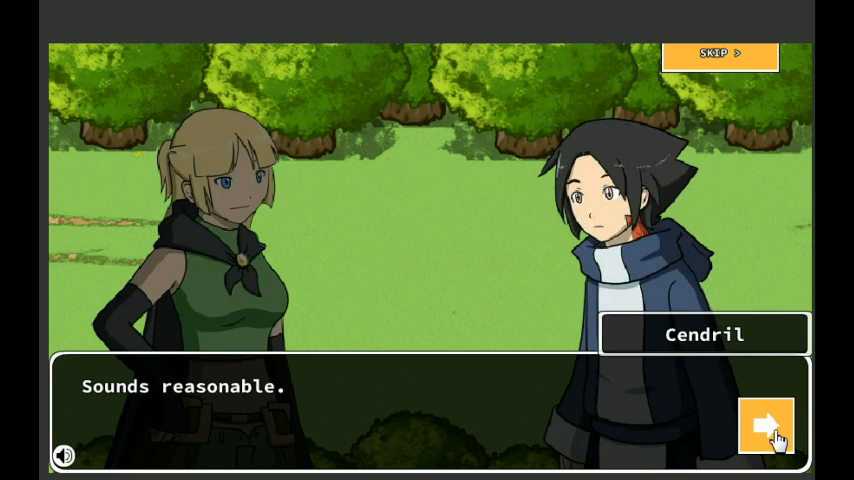
pyautogui.click(766, 425)
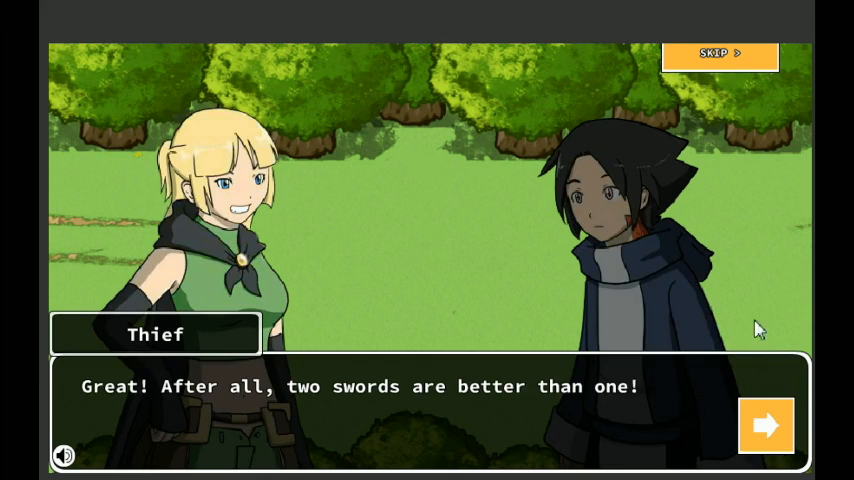
pyautogui.click(766, 425)
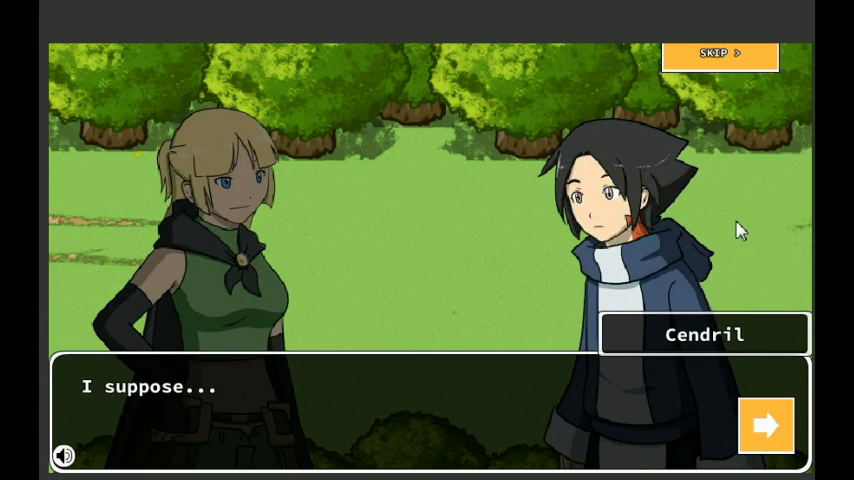
pyautogui.click(766, 425)
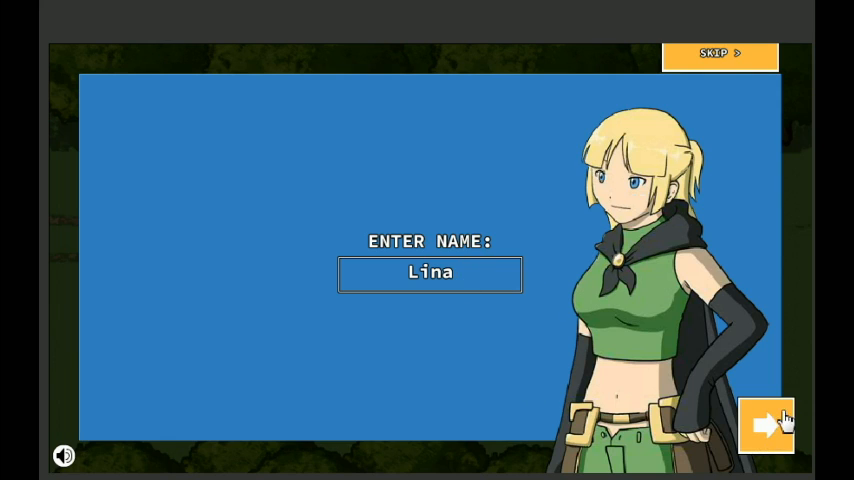
# - Name the Thief Lina, then attack the bandit and red goblin with Cendril until victory
pyautogui.click(767, 424)
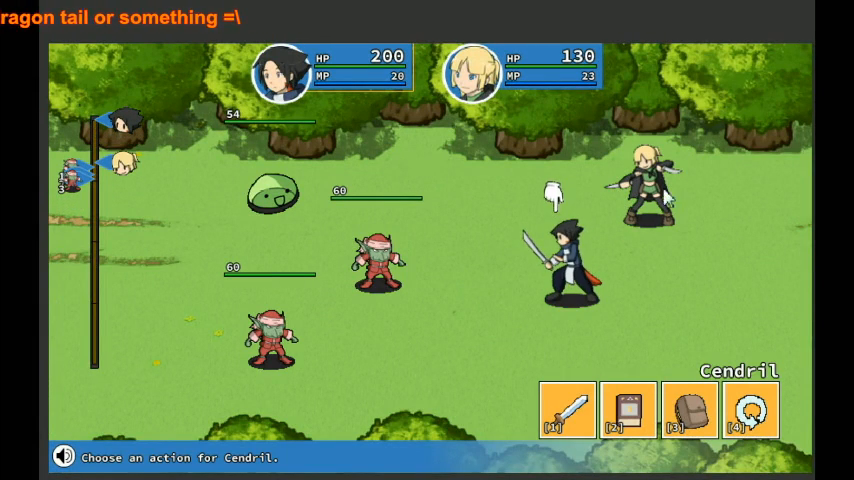
pyautogui.click(628, 411)
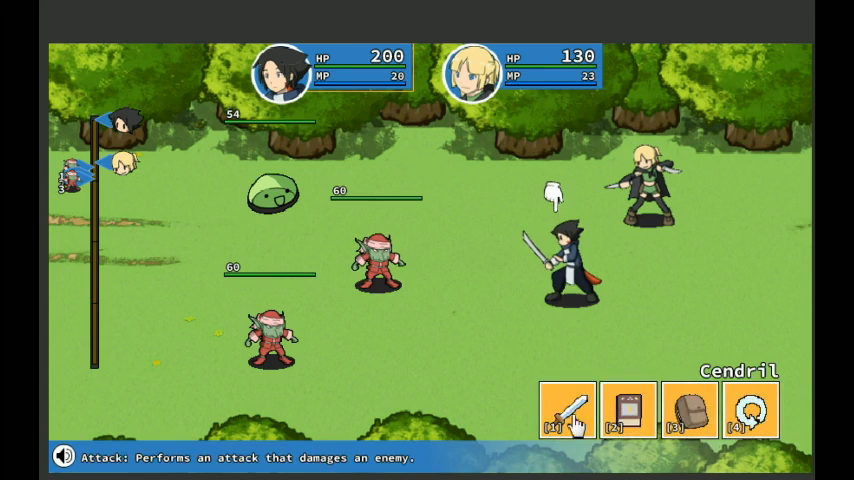
pyautogui.click(566, 410)
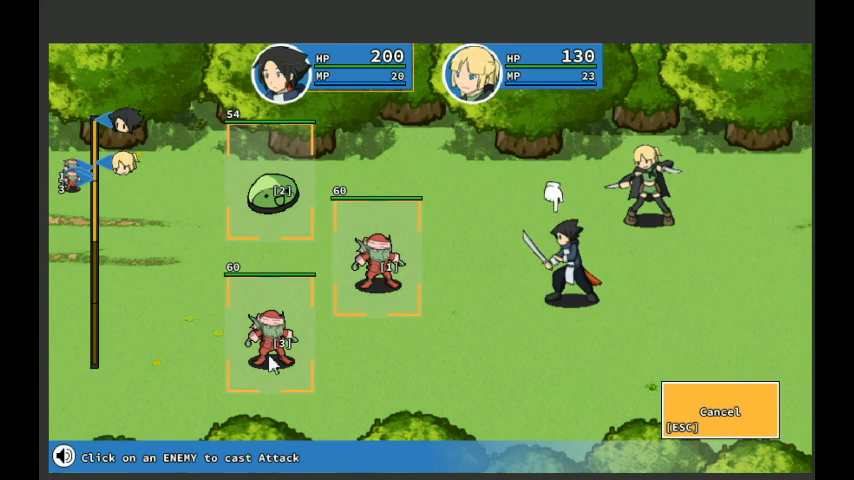
pyautogui.moveTo(390, 275)
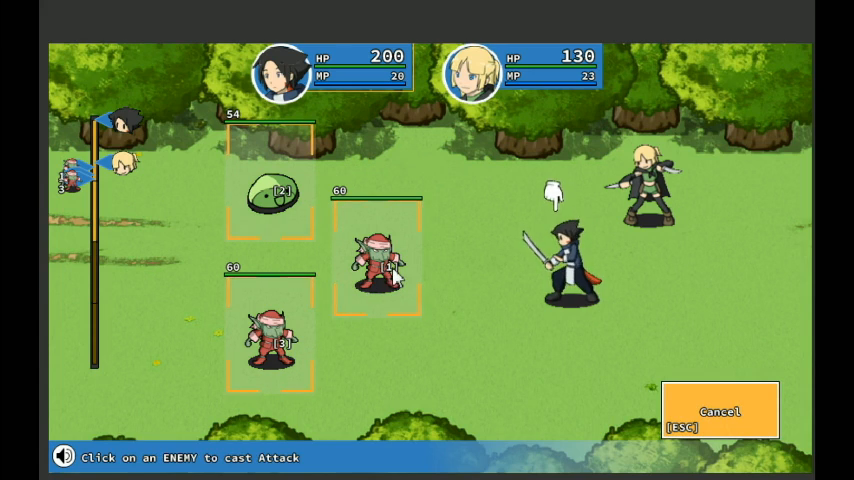
pyautogui.click(378, 255)
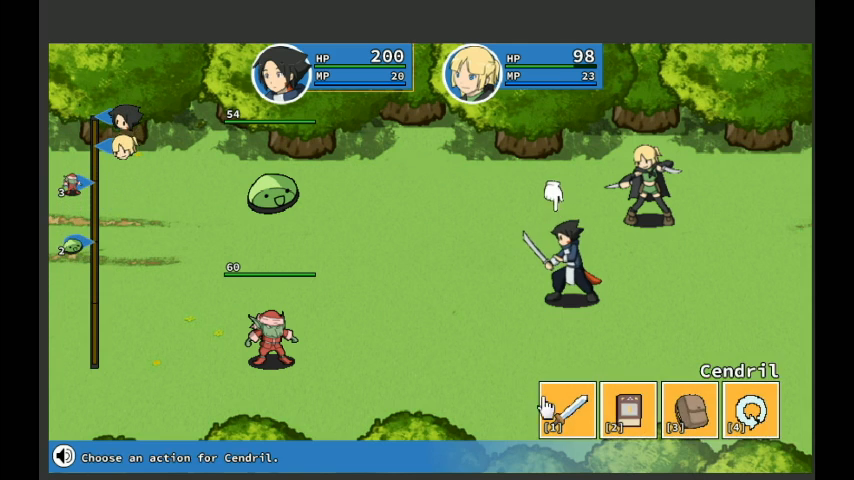
pyautogui.click(567, 410)
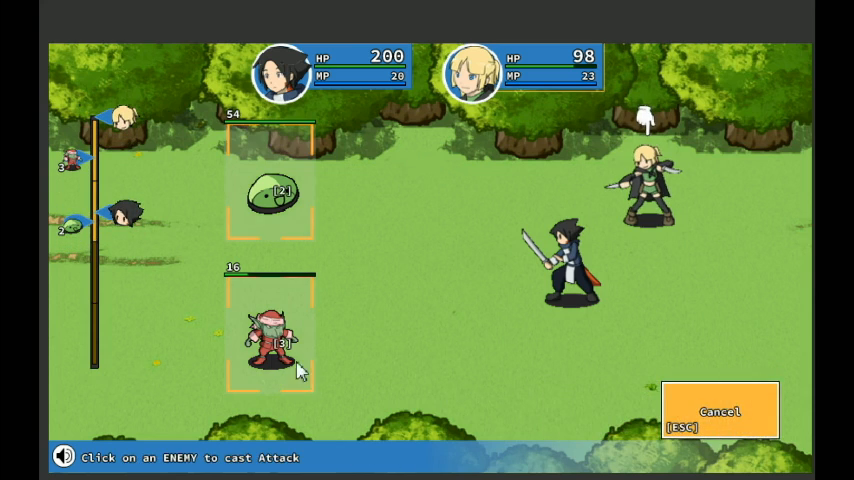
pyautogui.click(268, 340)
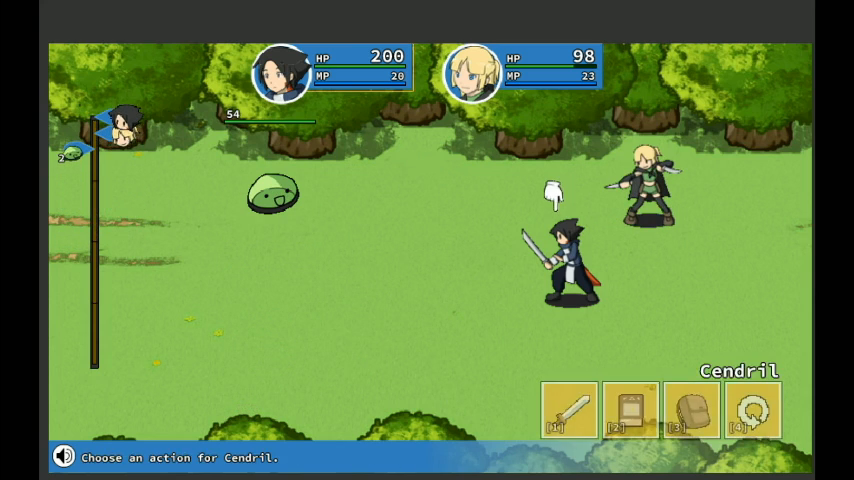
pyautogui.click(568, 412)
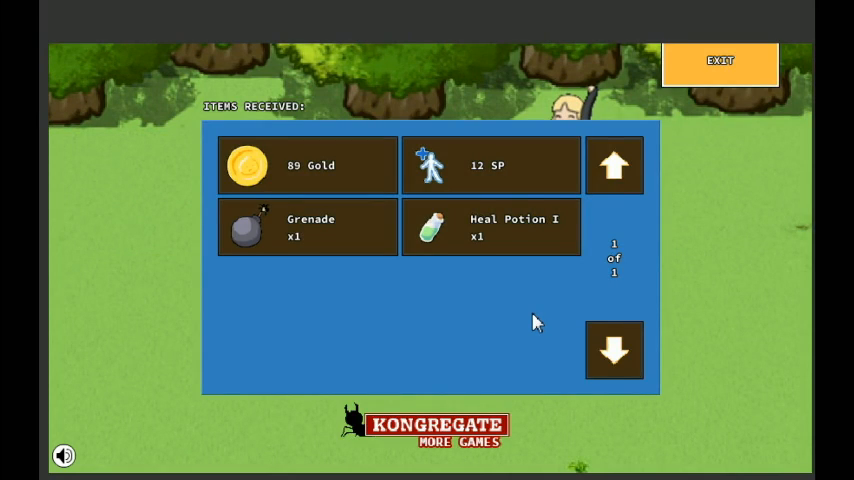
pyautogui.moveTo(337, 250)
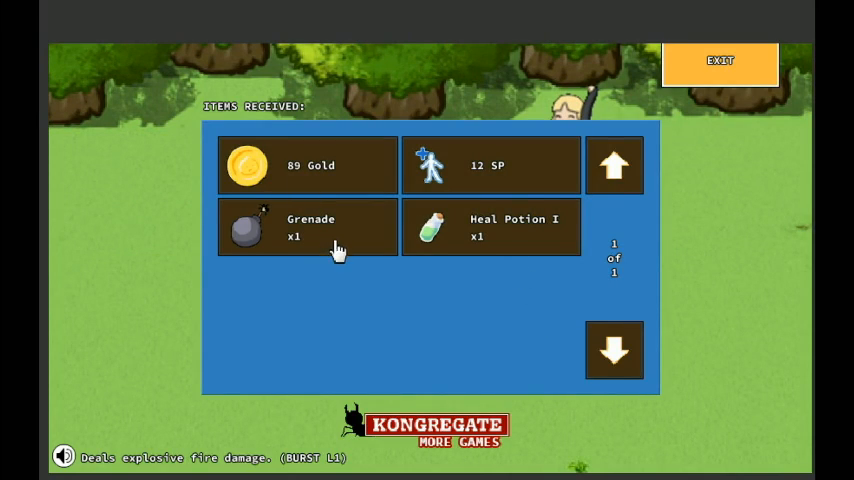
pyautogui.moveTo(340, 185)
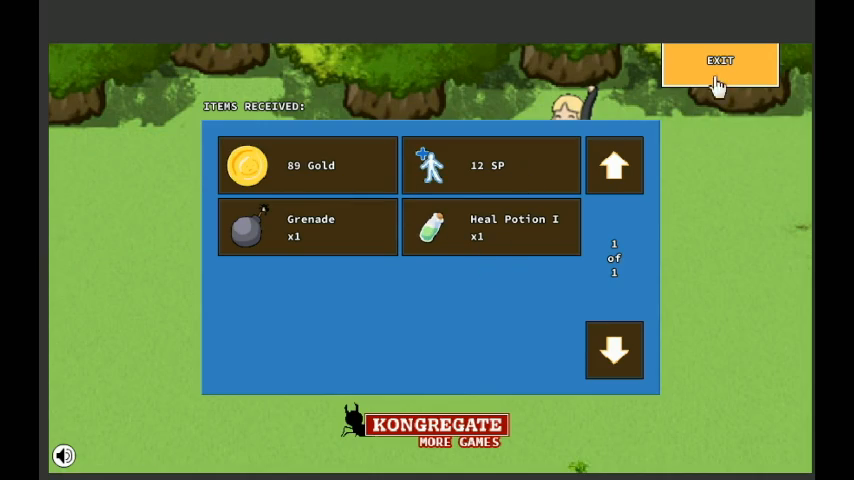
# - Leave the rewards screen and check the party's potions in the inventory
pyautogui.click(719, 61)
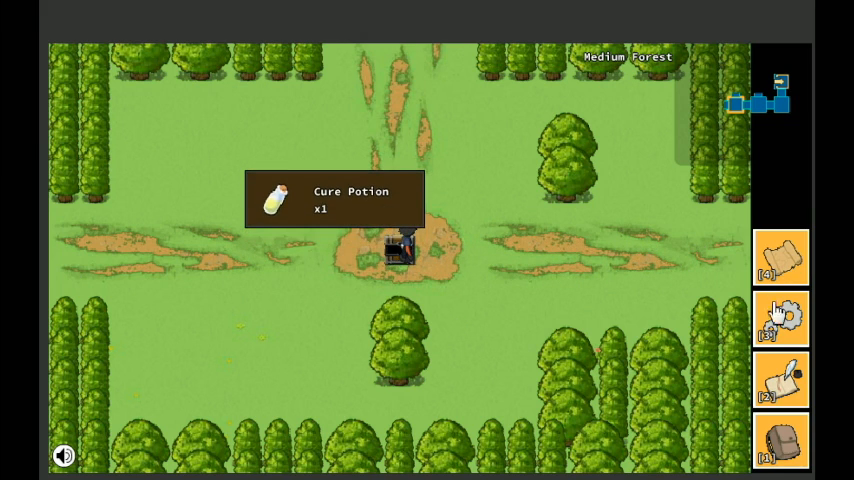
pyautogui.click(780, 317)
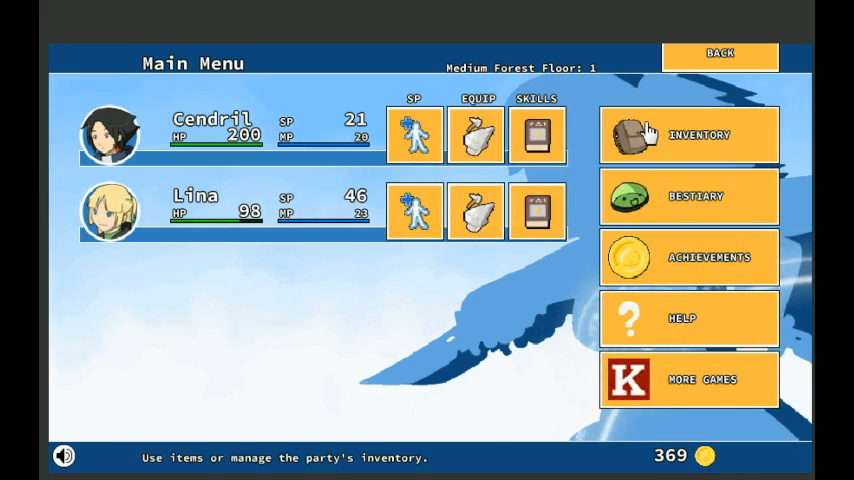
pyautogui.click(688, 135)
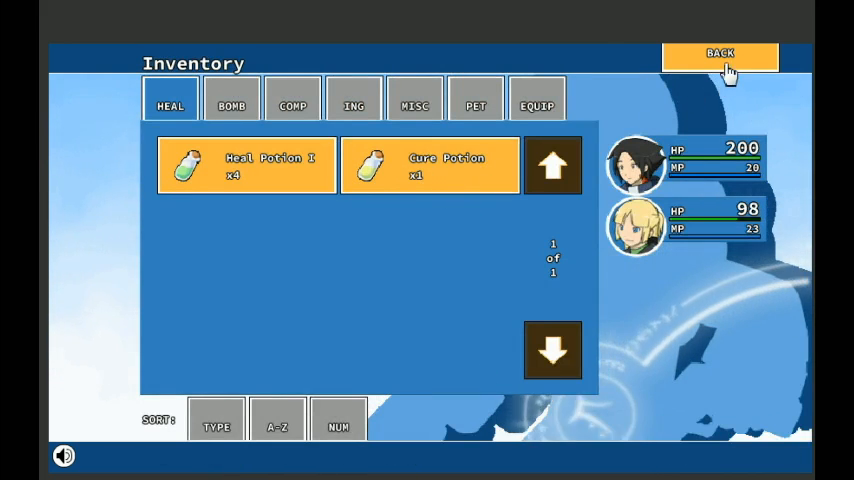
pyautogui.click(720, 57)
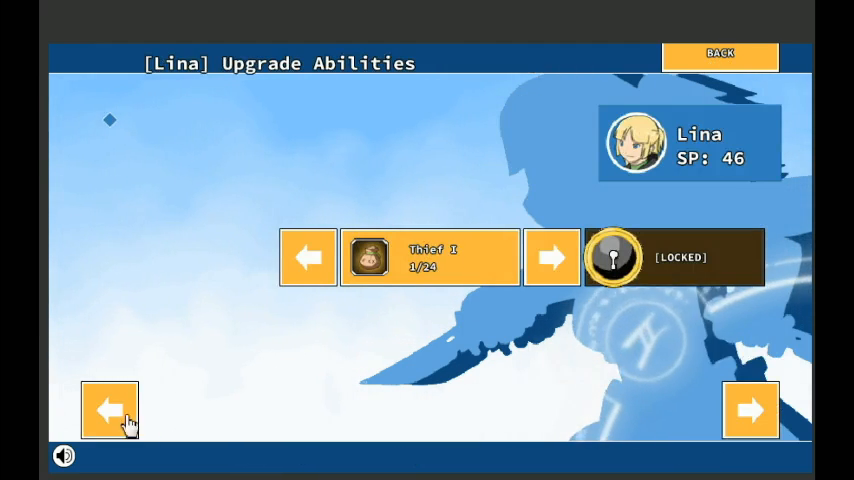
# - Learn HP +20 from Lina's Thief I tree, raising her HP to 150 with 21 SP left
pyautogui.click(109, 410)
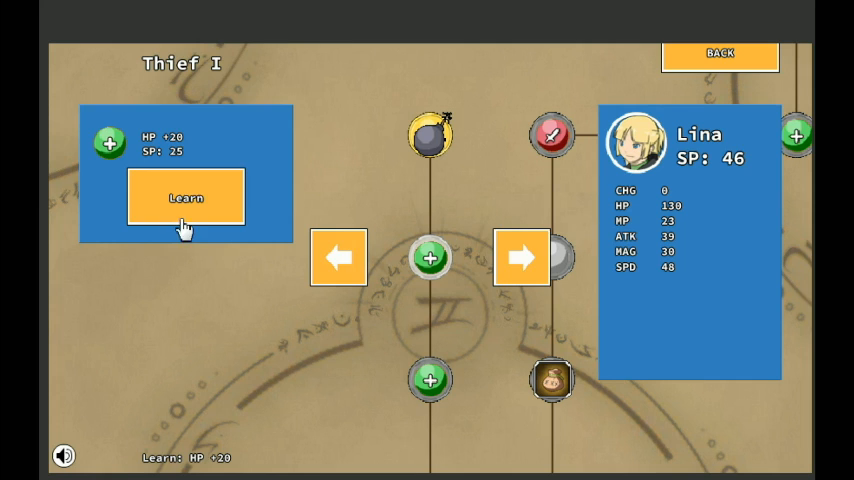
pyautogui.click(185, 197)
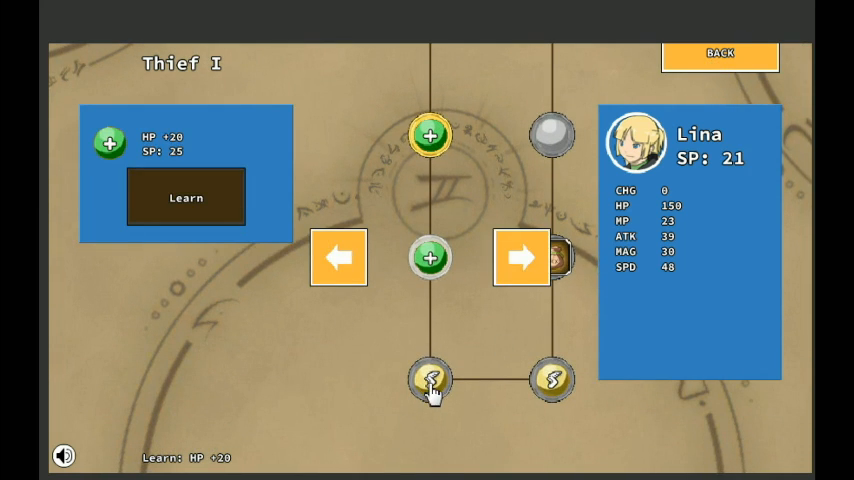
pyautogui.click(429, 380)
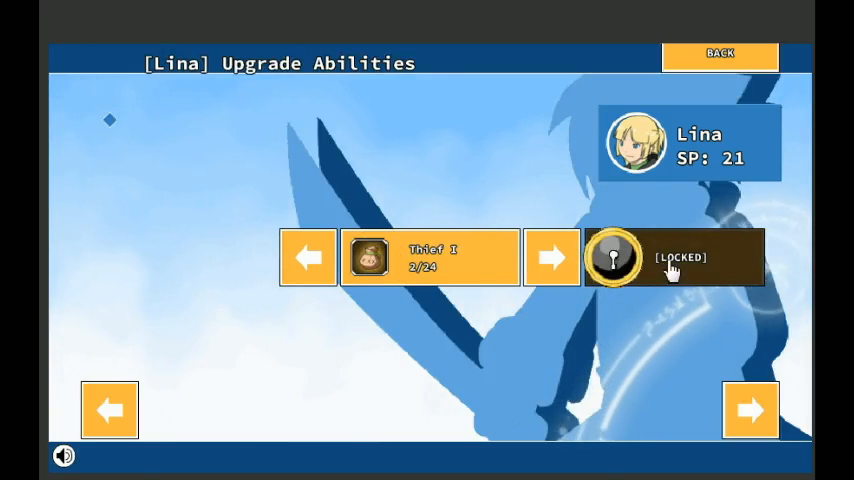
pyautogui.click(719, 55)
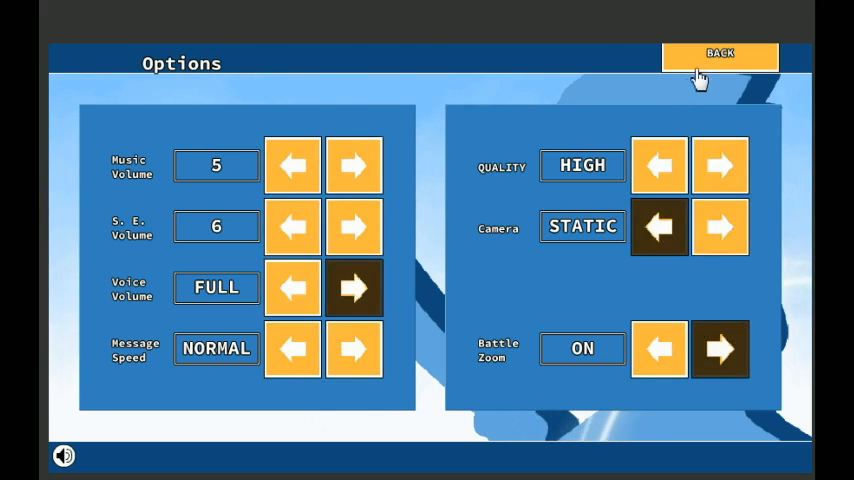
# - Close the Options and Save Game screens to return to the forest
pyautogui.click(720, 54)
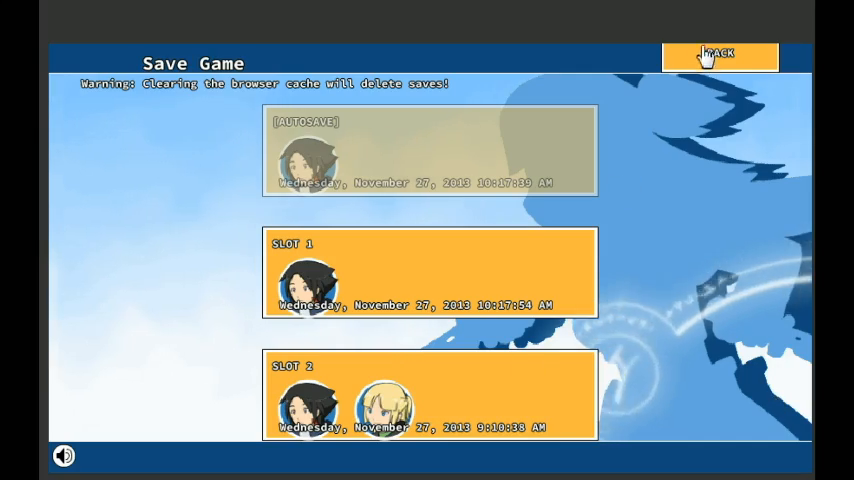
pyautogui.click(720, 56)
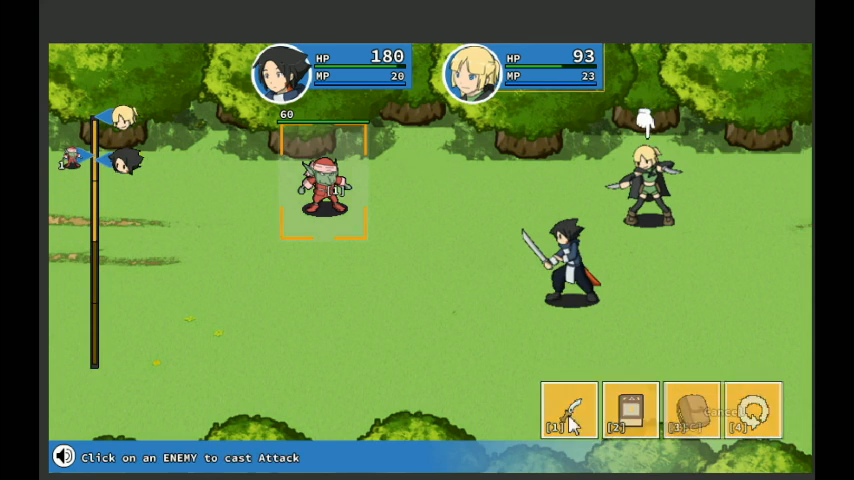
# - Attack the red goblin and close its 52 Gold, 8 SP rewards screen
pyautogui.click(323, 185)
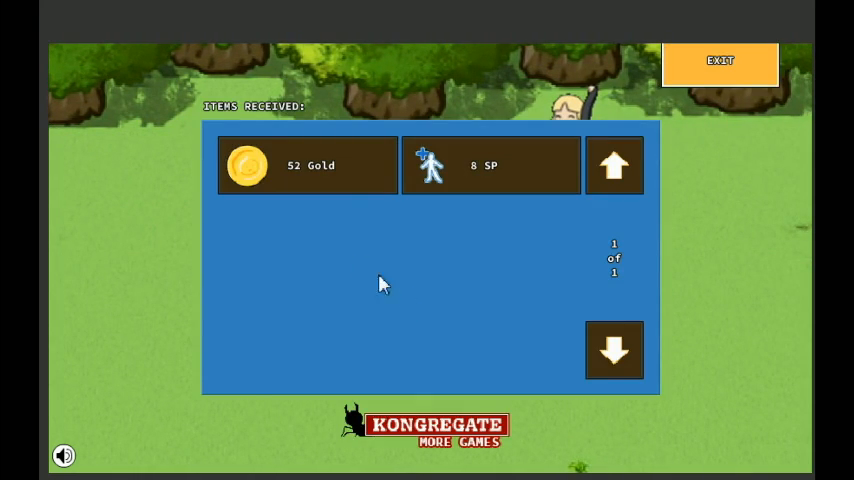
pyautogui.click(719, 61)
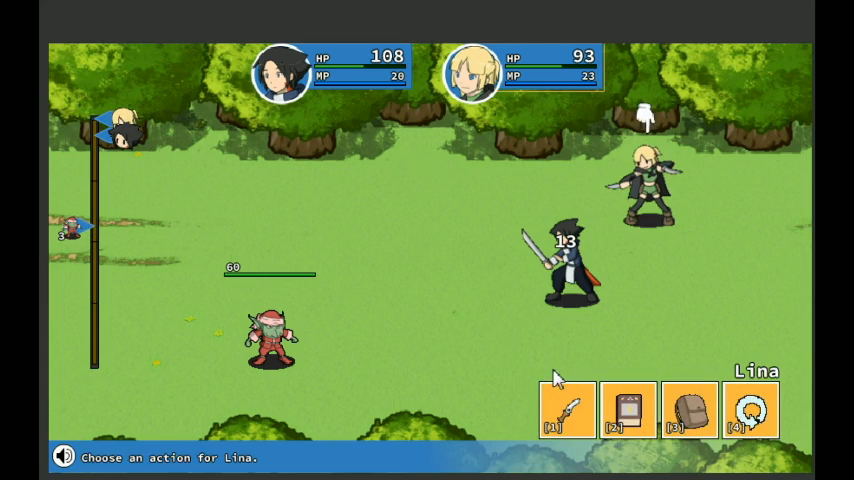
# - Have Lina and Cendril attack the goblin and close the 67 Gold, 12 SP, Heal Potion I rewards
pyautogui.click(567, 410)
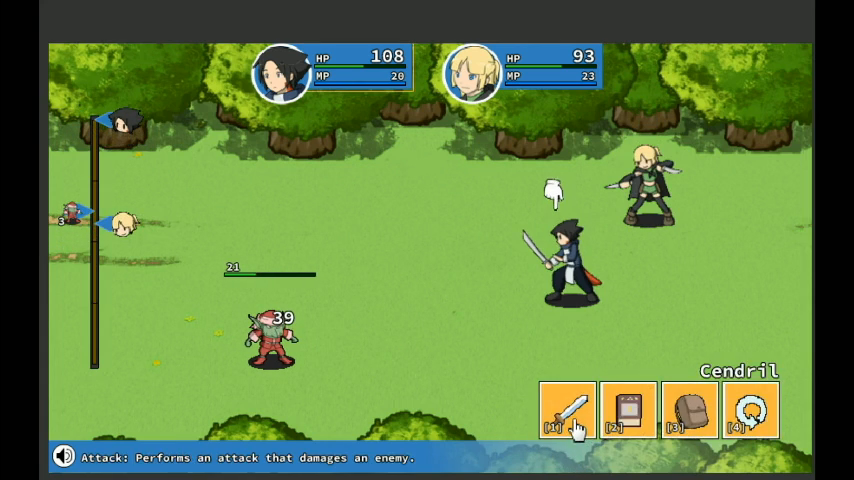
pyautogui.click(566, 410)
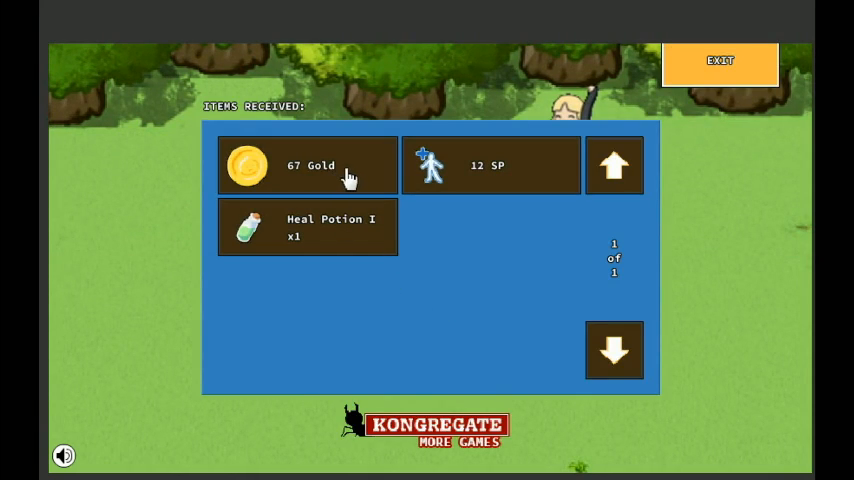
pyautogui.click(719, 60)
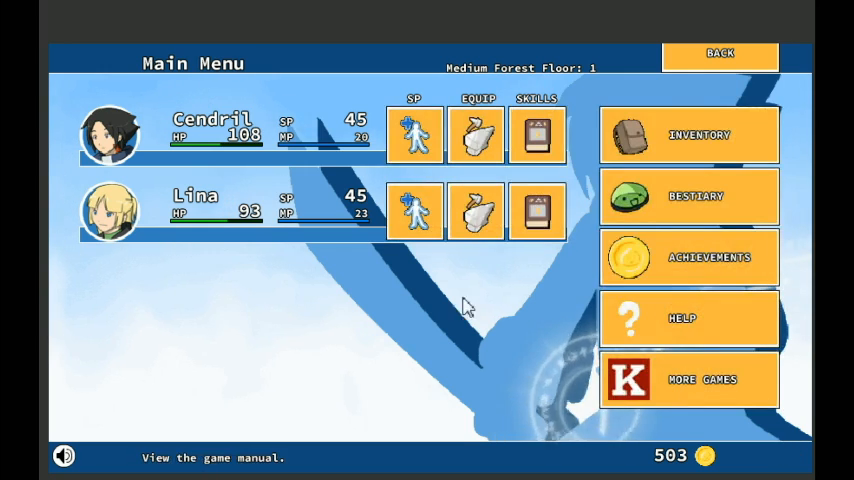
# - Review the party's inventory, then close it and the main menu
pyautogui.click(688, 135)
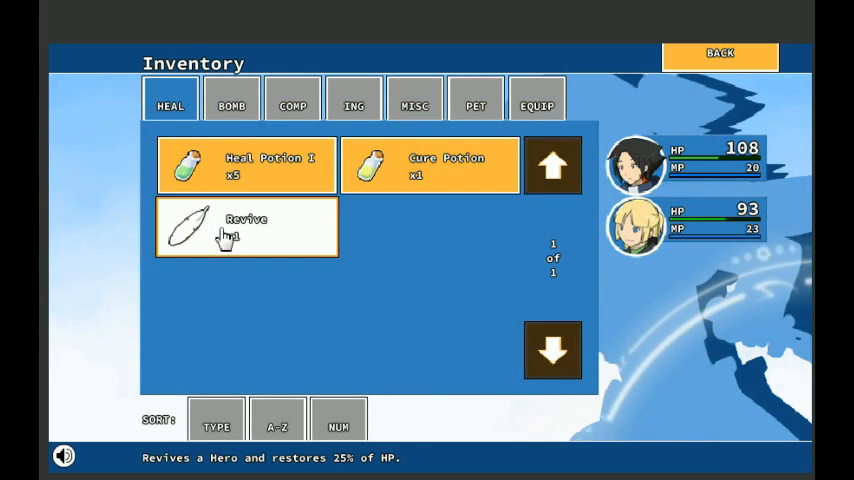
pyautogui.click(720, 55)
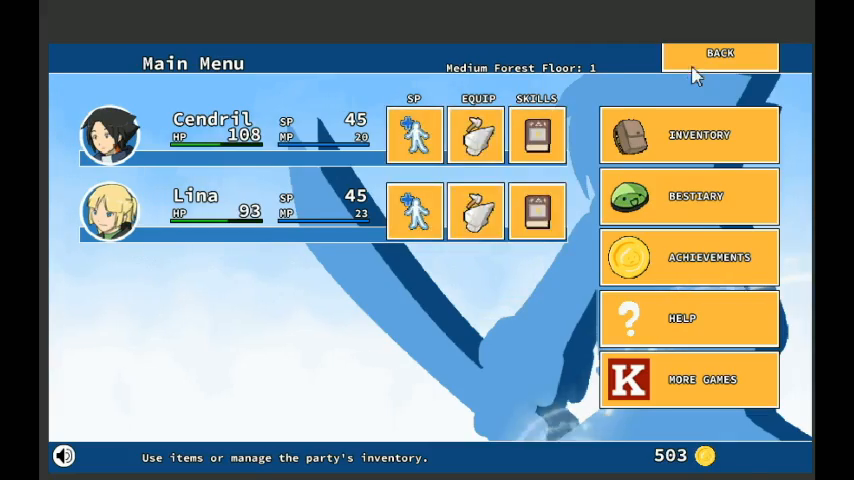
pyautogui.click(719, 54)
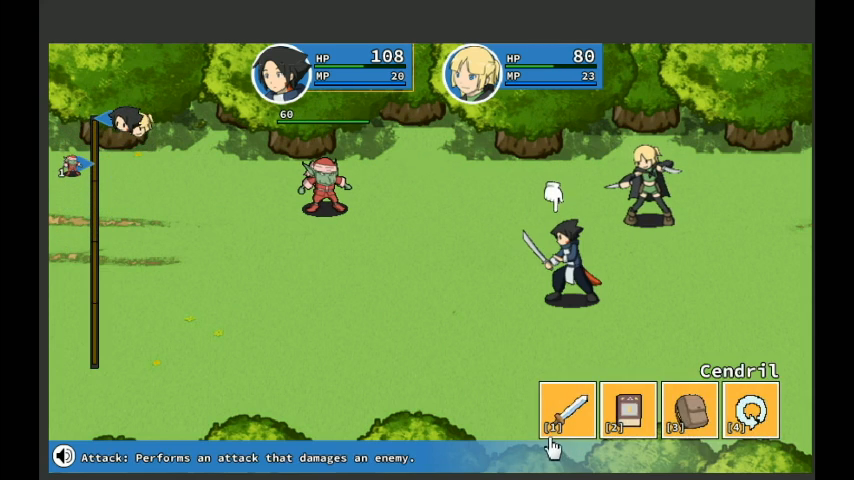
# - Have Cendril and Lina attack the goblin, then close the 56 Gold, 8 SP, two Scrap Metal rewards
pyautogui.click(567, 410)
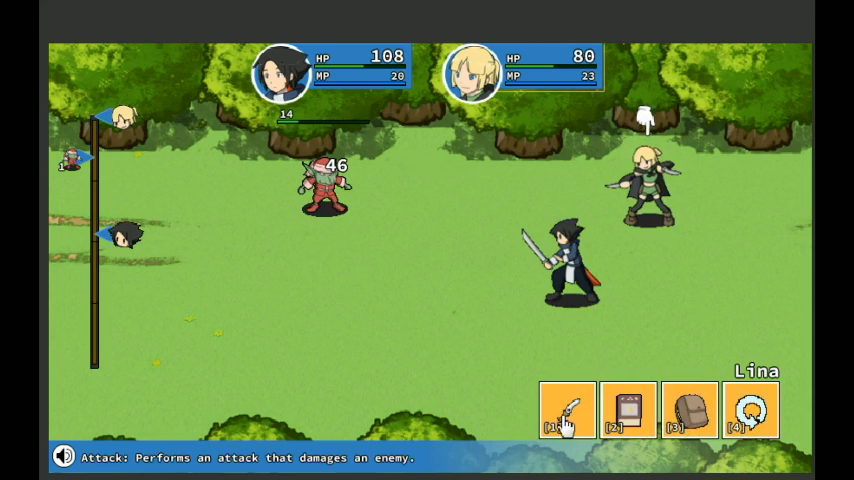
pyautogui.click(566, 411)
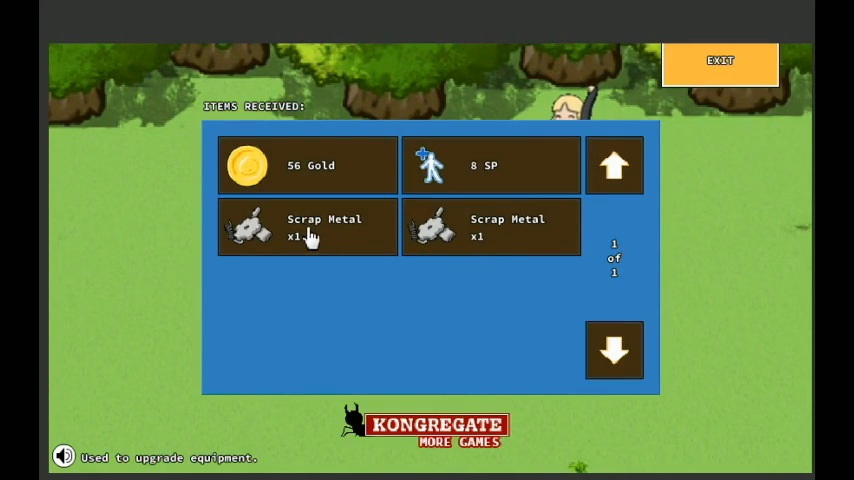
pyautogui.moveTo(333, 237)
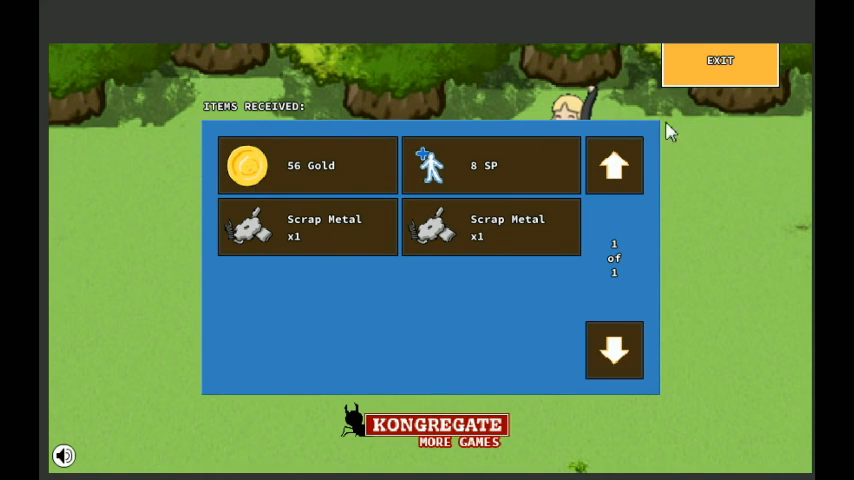
pyautogui.click(719, 60)
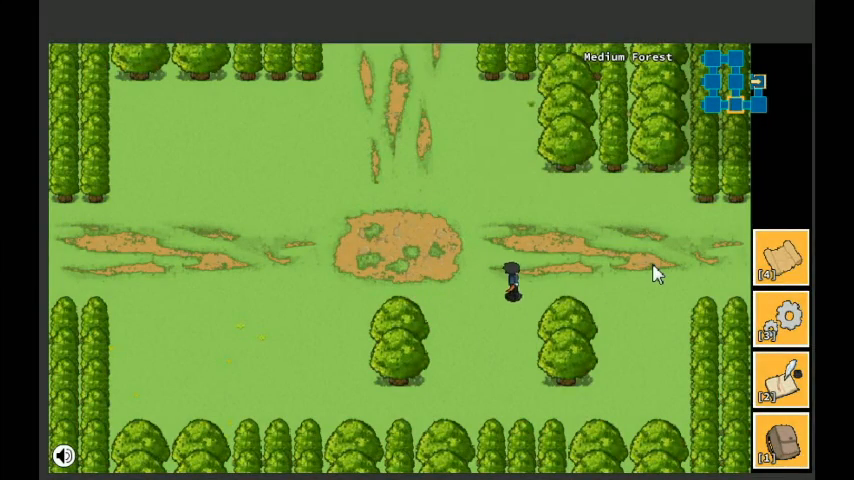
# - Walk Cendril across the forest clearing toward its left side
pyautogui.click(720, 258)
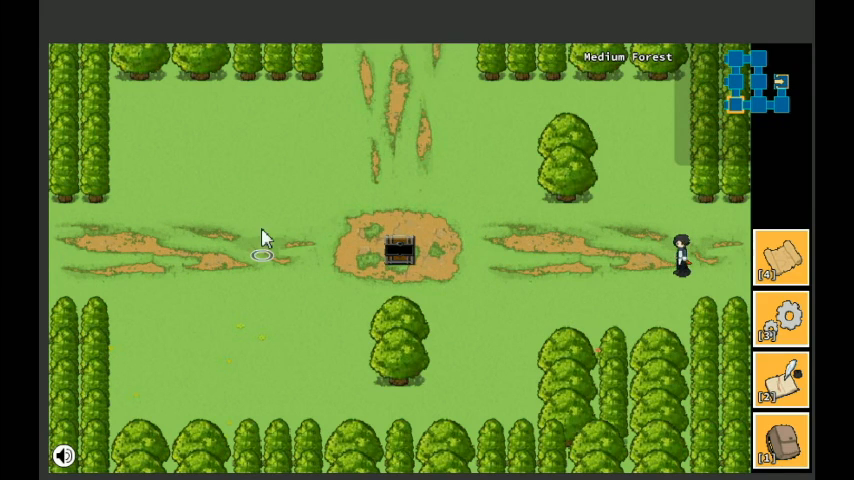
pyautogui.click(265, 258)
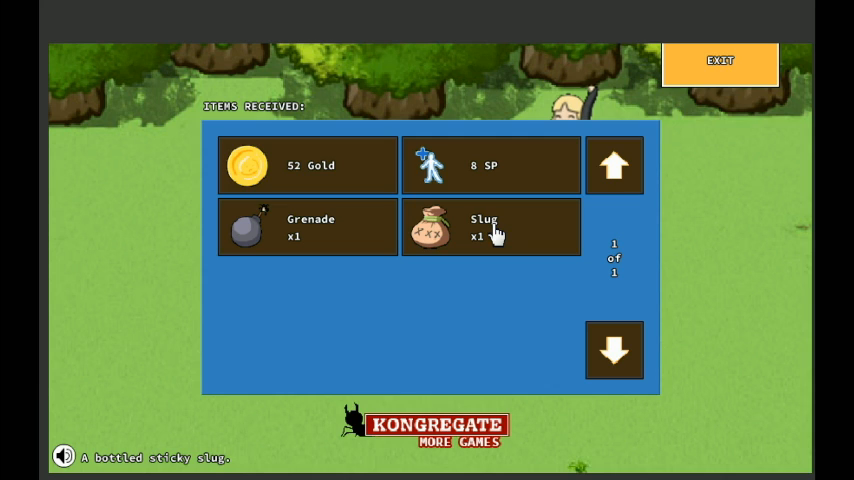
pyautogui.moveTo(283, 168)
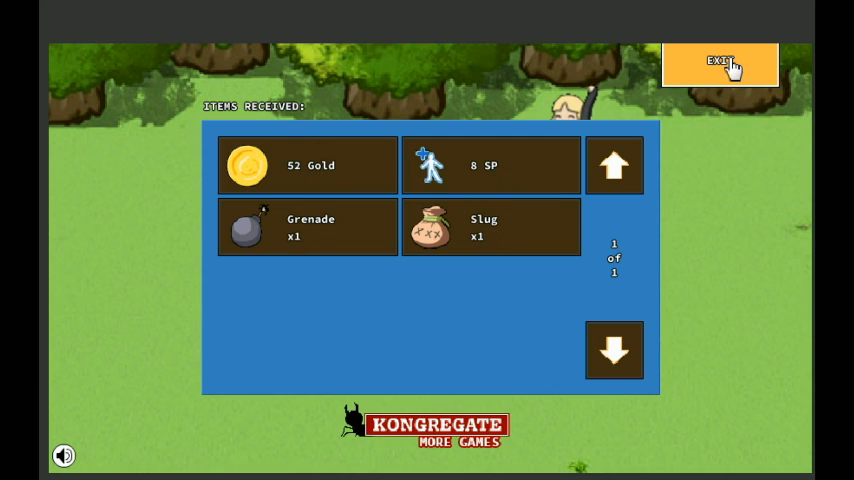
# - Attack the green slime and upper stump until won, closing the 53 Gold, 12 SP, Grenade rewards
pyautogui.click(720, 62)
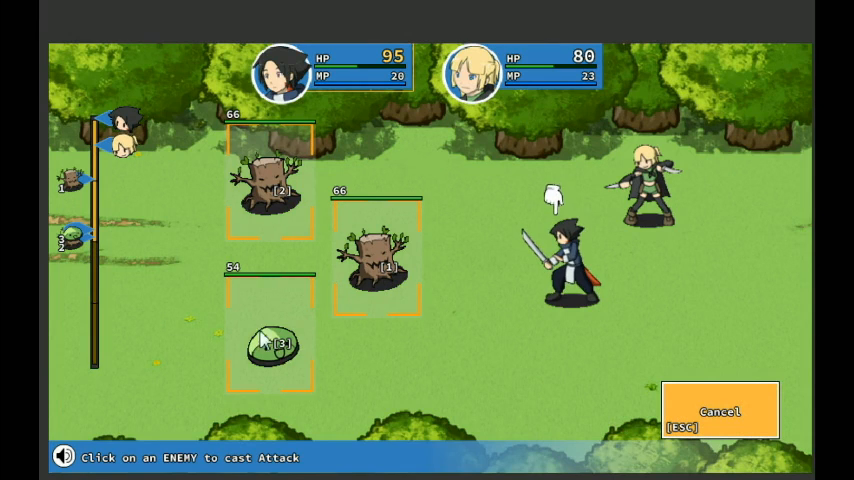
pyautogui.click(271, 342)
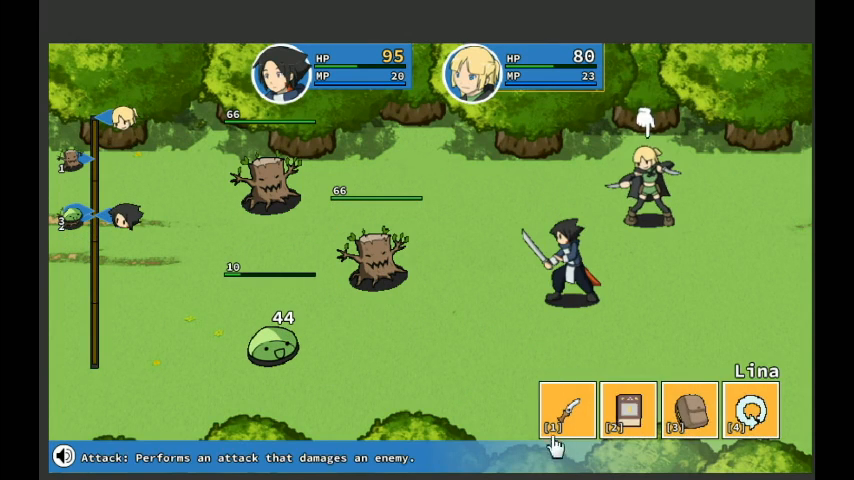
pyautogui.click(567, 411)
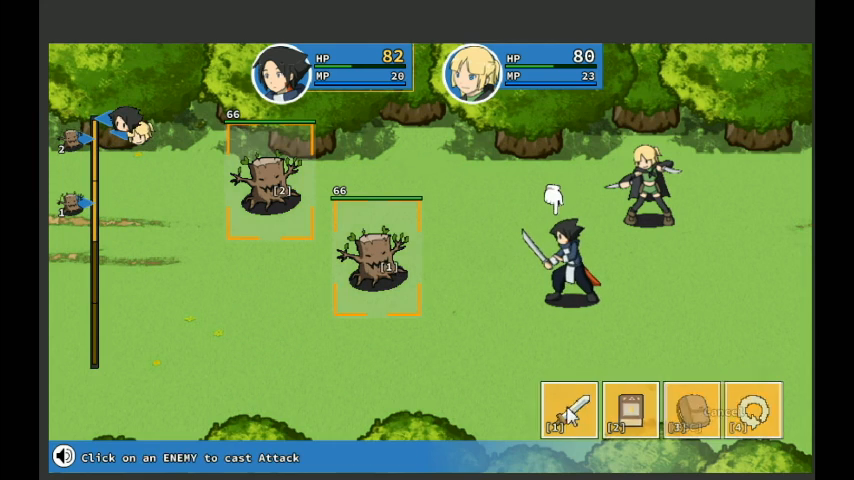
pyautogui.click(270, 185)
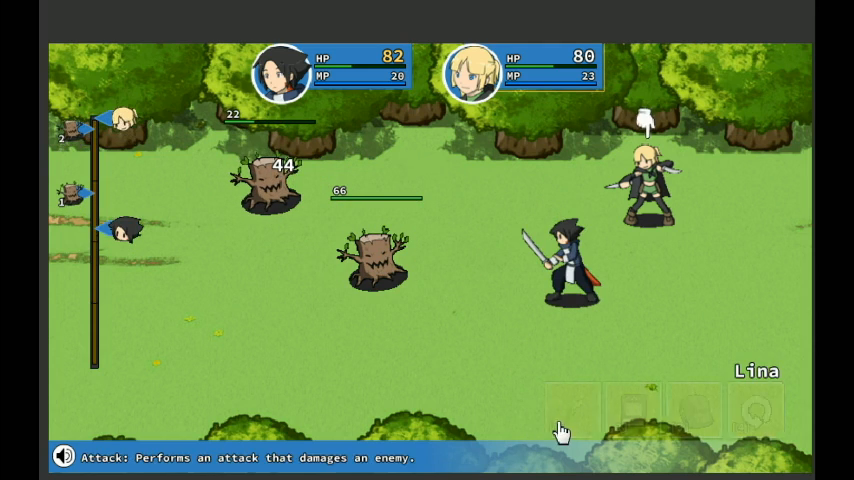
pyautogui.click(569, 410)
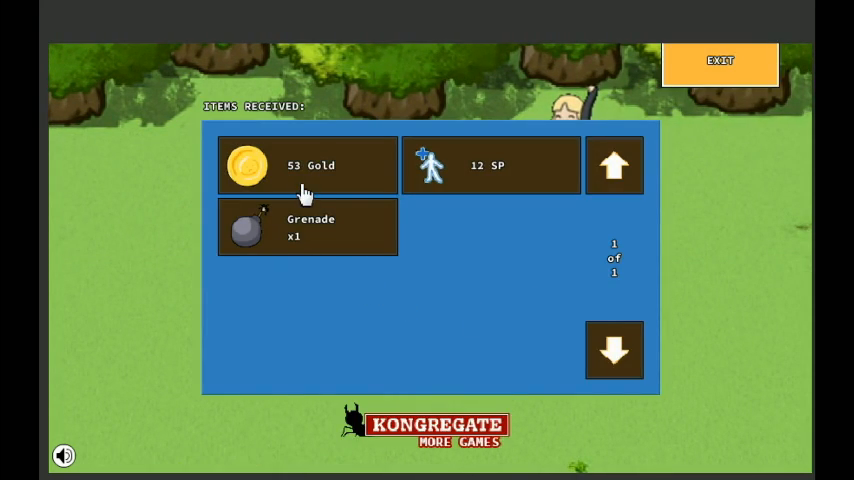
pyautogui.click(719, 60)
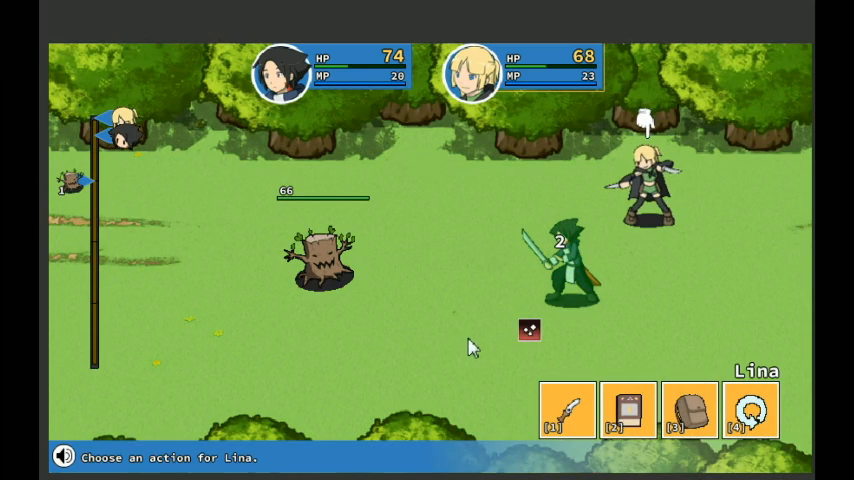
pyautogui.moveTo(567, 410)
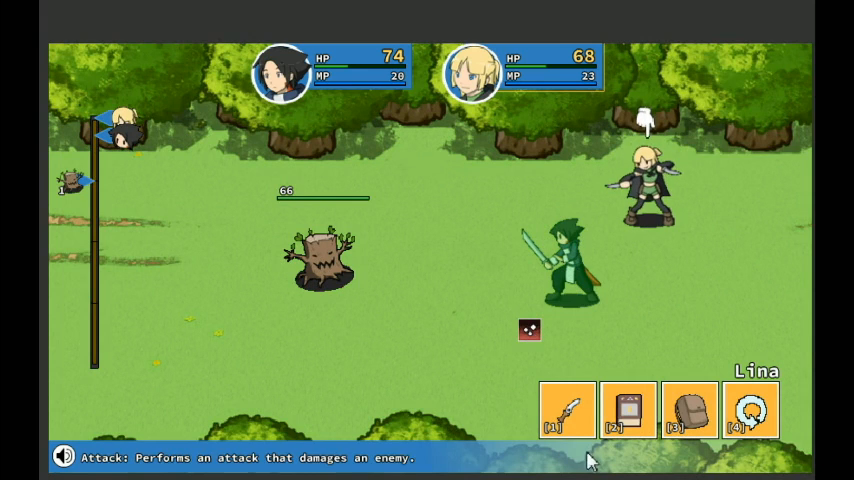
# - Attack the remaining stumps and close the 19 Gold/Root and 37 Gold reward screens
pyautogui.click(567, 411)
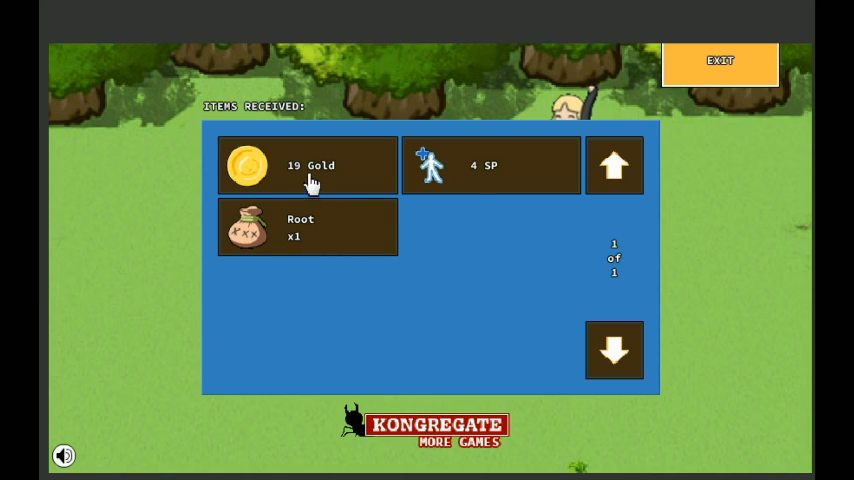
pyautogui.click(719, 60)
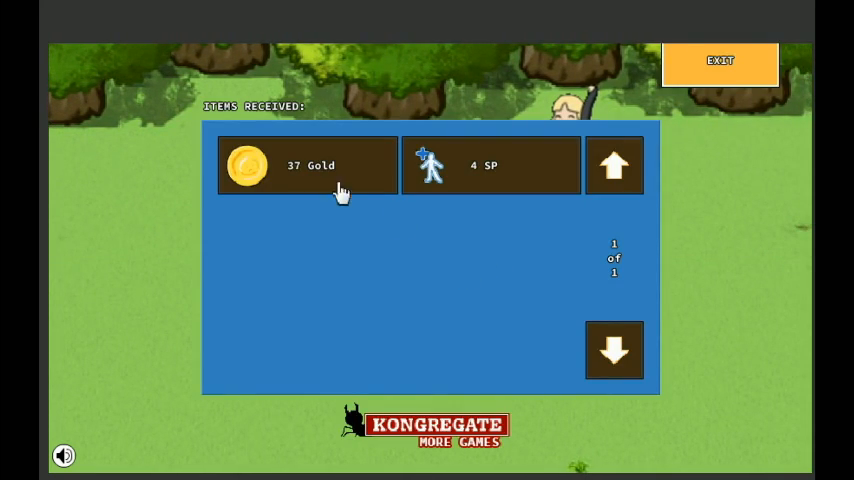
pyautogui.click(719, 61)
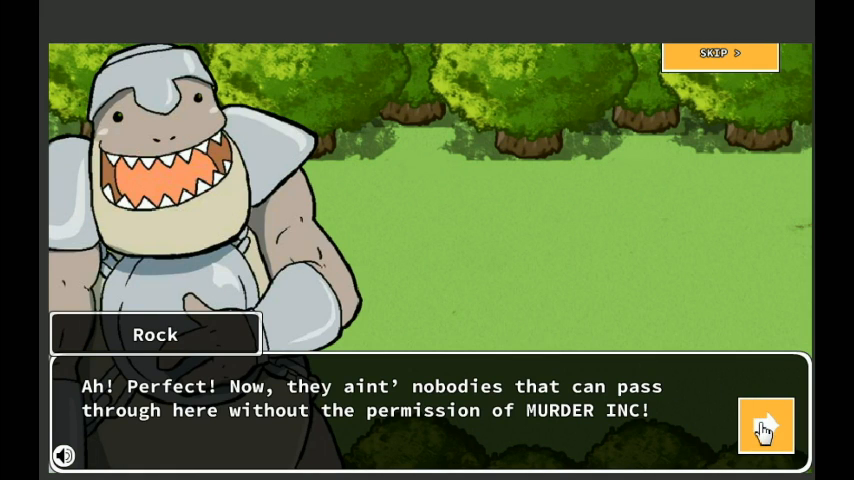
# - Advance Rock's boulder toll dialogue through Lina finding her quest and Cendril's grumble
pyautogui.click(766, 425)
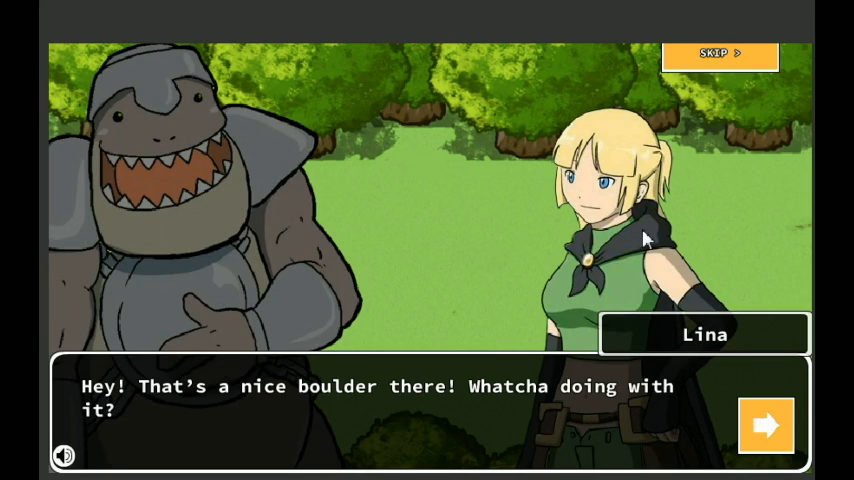
pyautogui.click(766, 424)
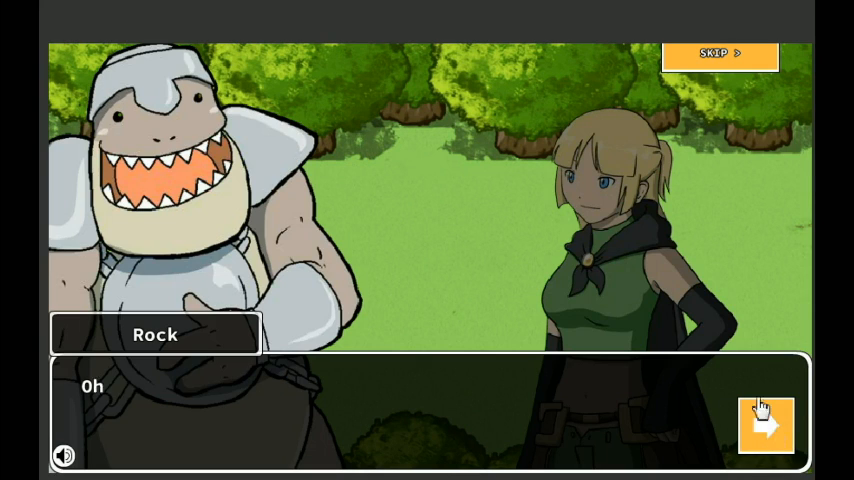
pyautogui.click(766, 425)
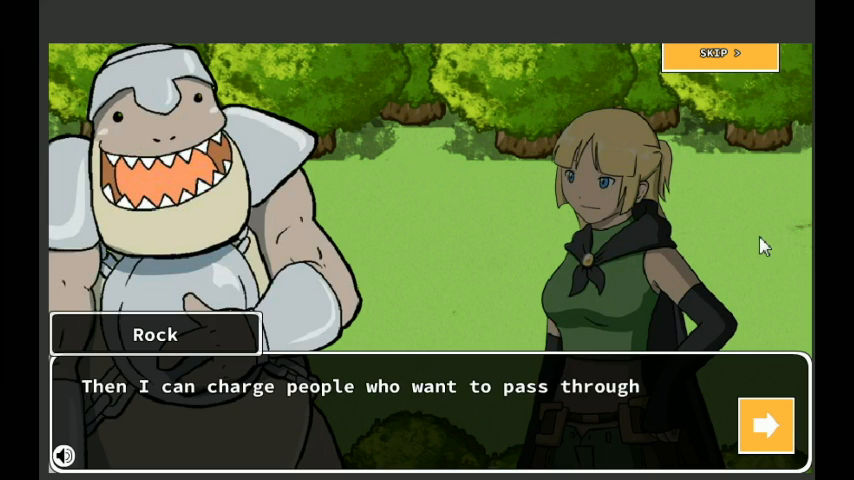
pyautogui.click(766, 425)
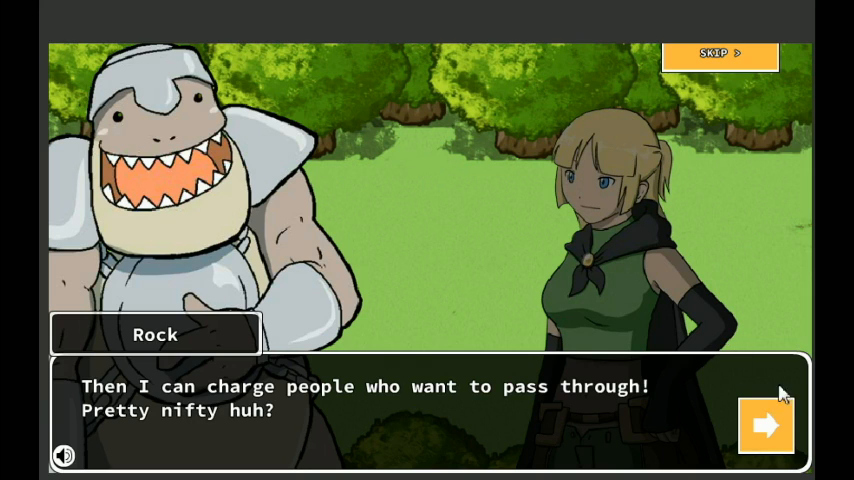
pyautogui.click(765, 425)
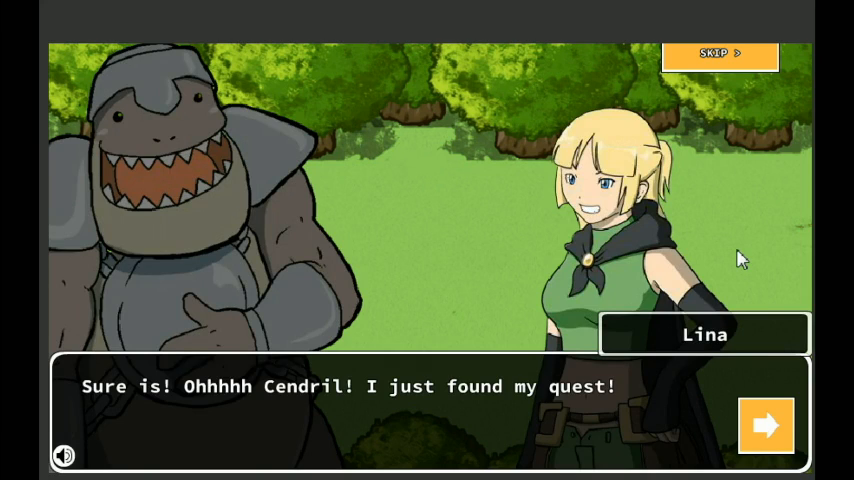
pyautogui.click(766, 425)
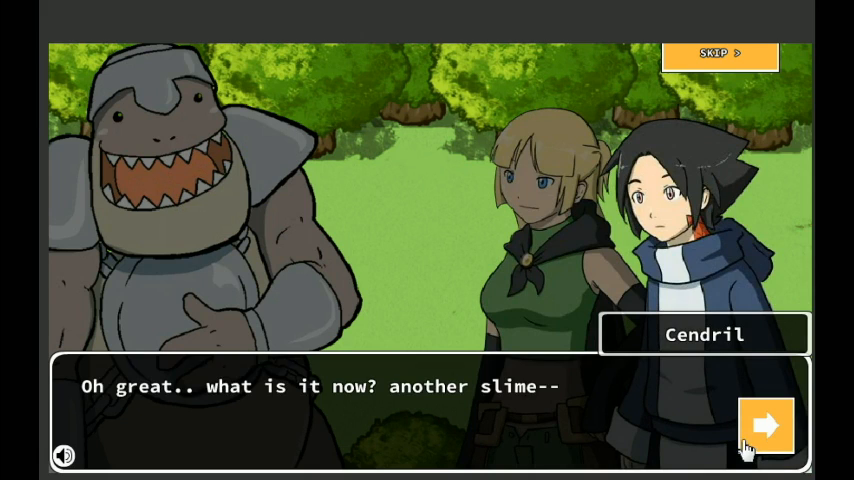
# - Advance the dialogue through Rock's Small Town threat until Lina vows to finish Mr. Meteor quickly
pyautogui.click(766, 425)
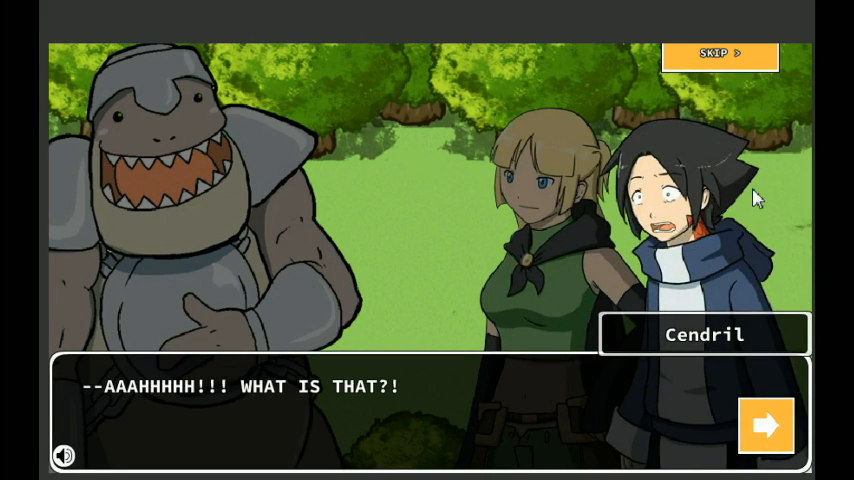
pyautogui.click(766, 425)
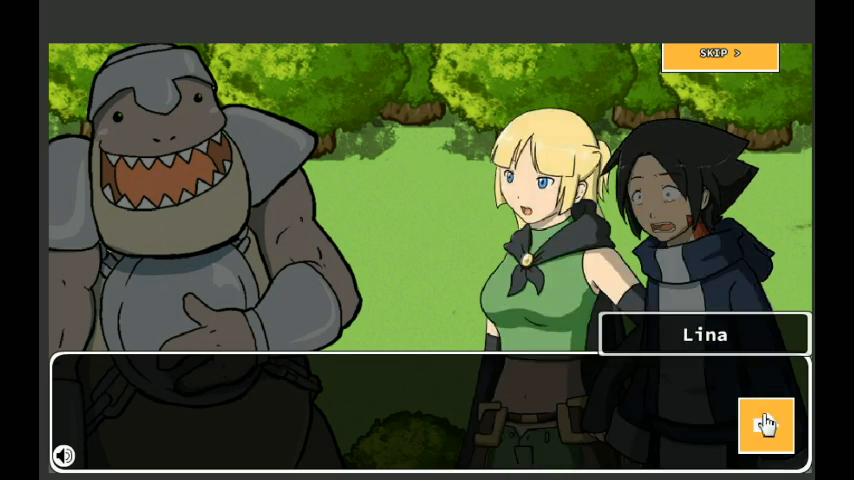
pyautogui.click(765, 425)
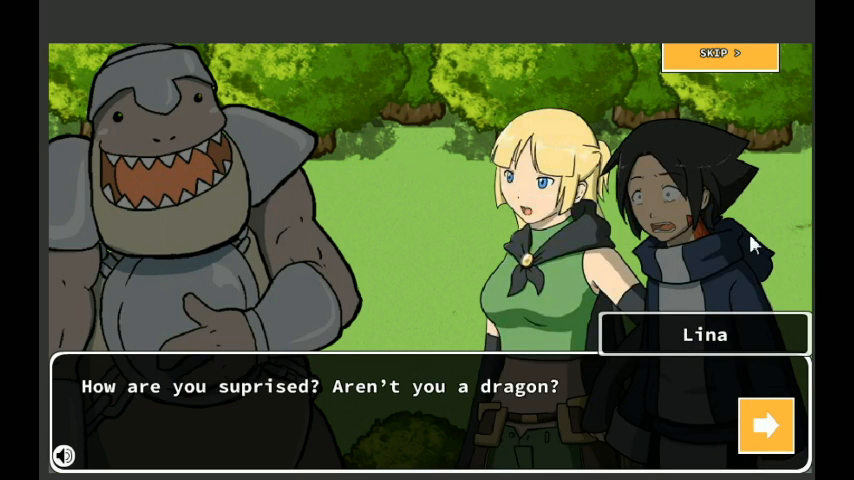
pyautogui.click(765, 425)
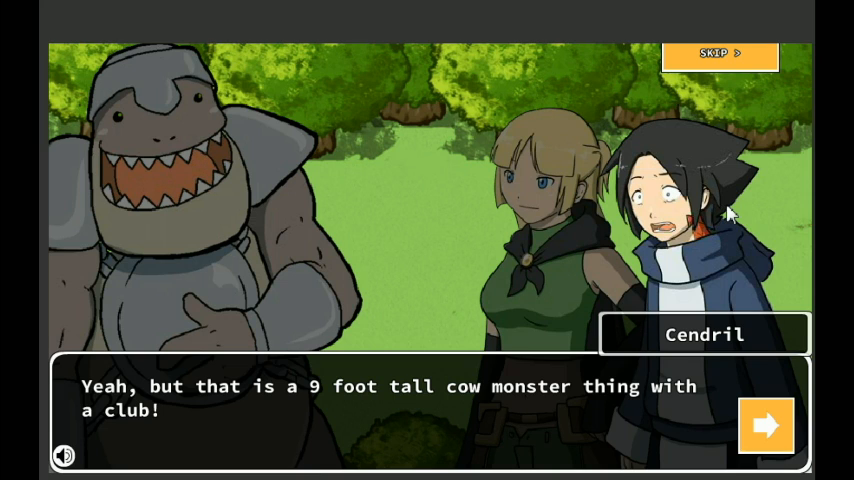
pyautogui.click(766, 425)
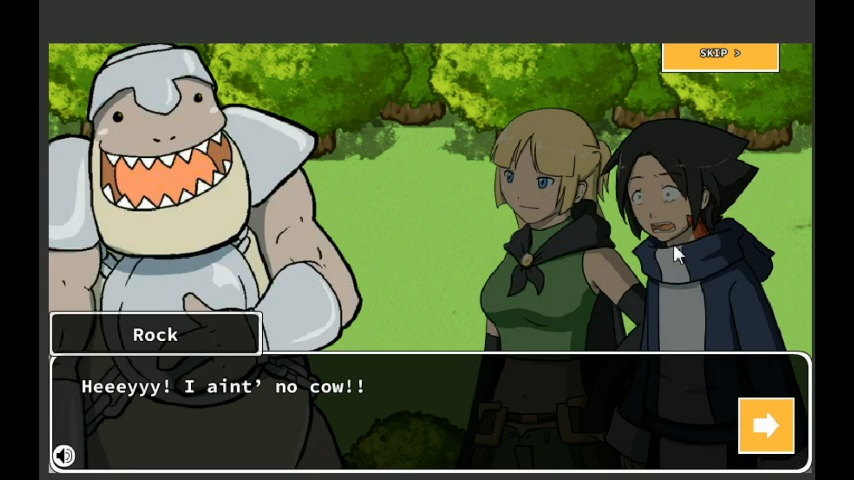
pyautogui.click(766, 425)
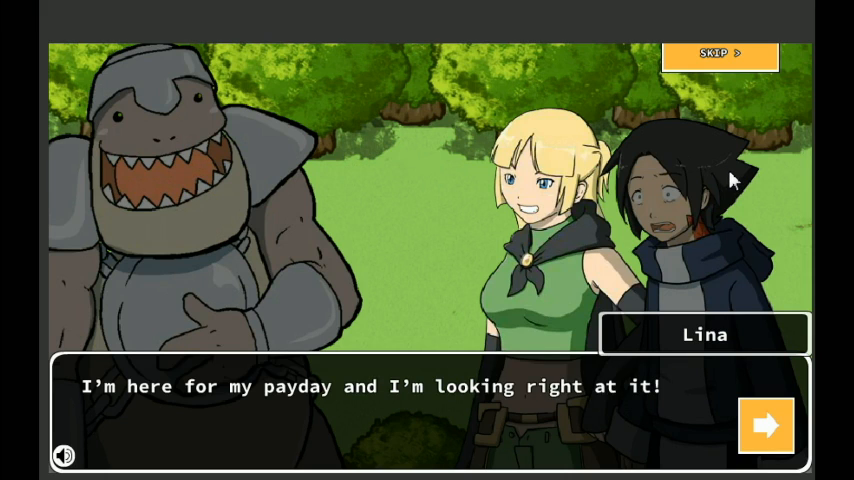
pyautogui.moveTo(766, 426)
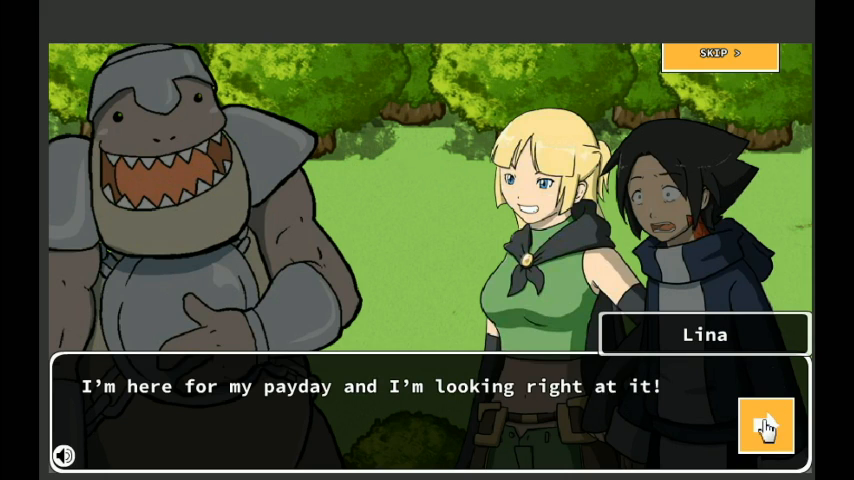
pyautogui.click(766, 425)
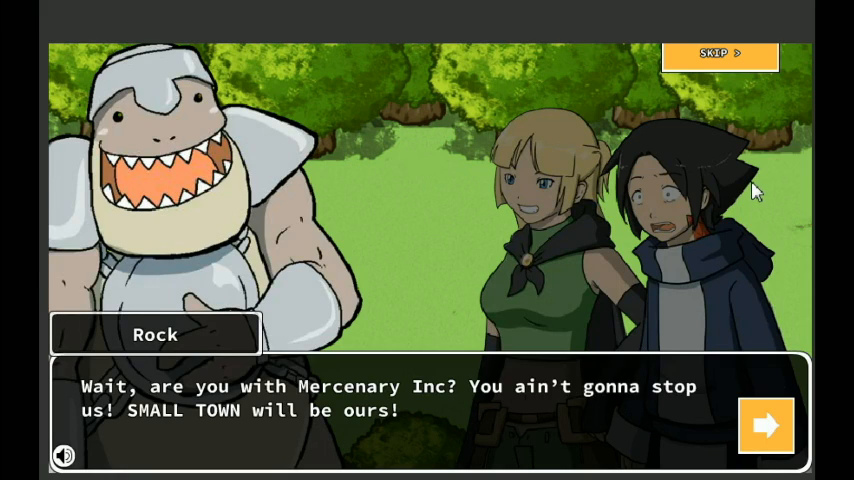
pyautogui.moveTo(525, 347)
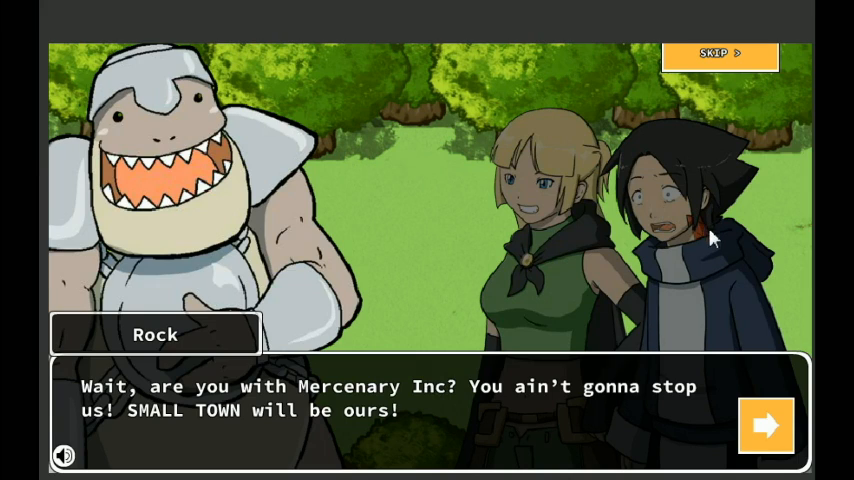
pyautogui.moveTo(690, 152)
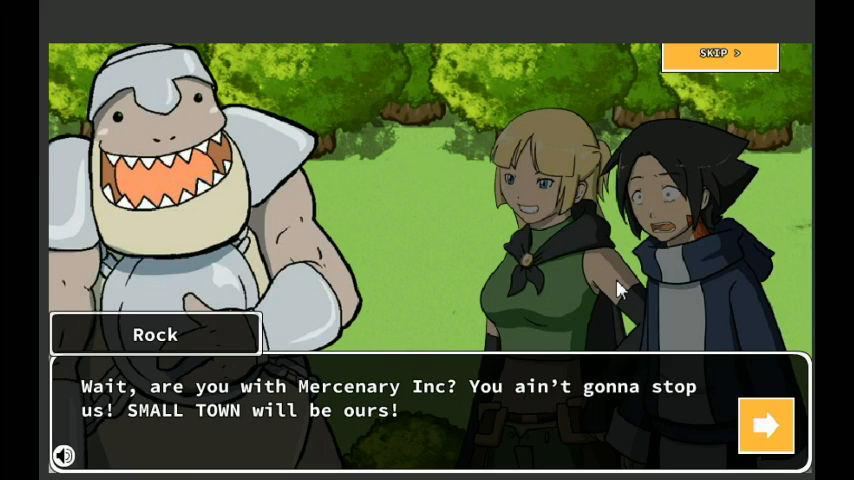
pyautogui.moveTo(695, 392)
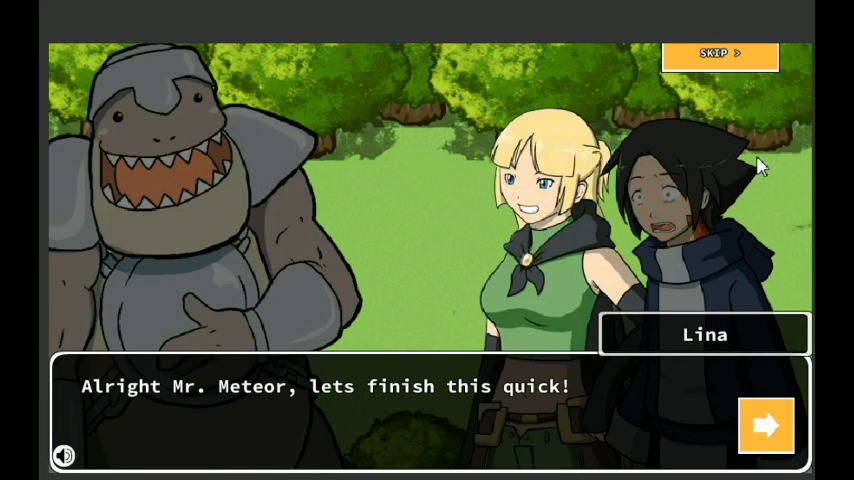
pyautogui.click(766, 425)
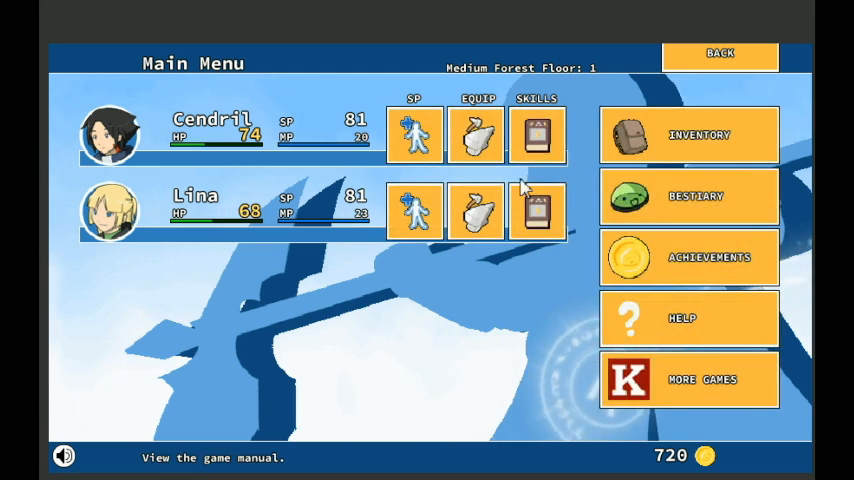
# - Equip Plate I armour on Lina, raising her HP to 200, and leave the equipment screen
pyautogui.click(538, 135)
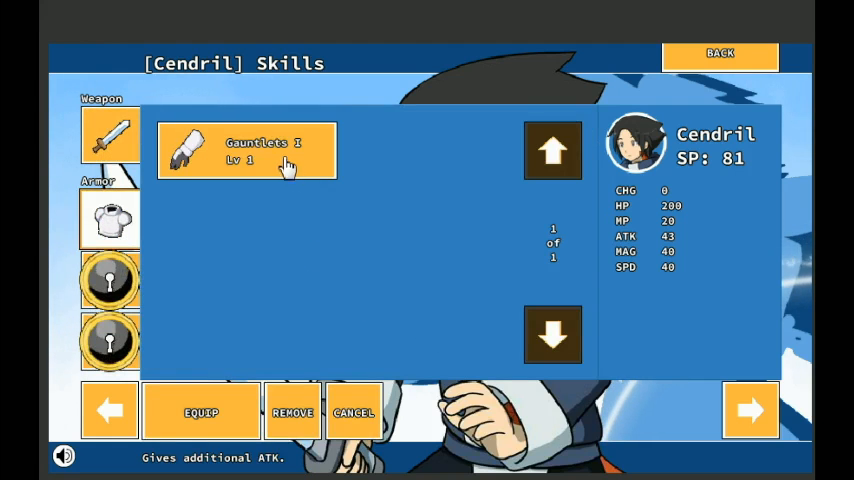
pyautogui.click(247, 150)
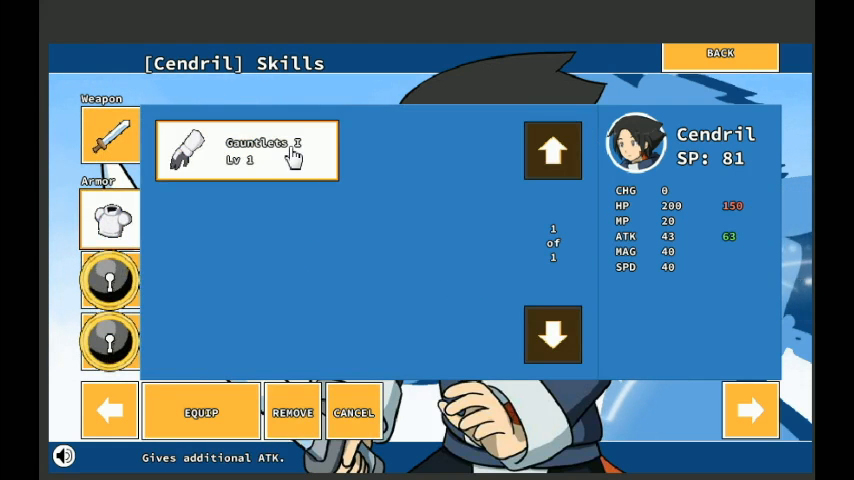
pyautogui.moveTo(758, 217)
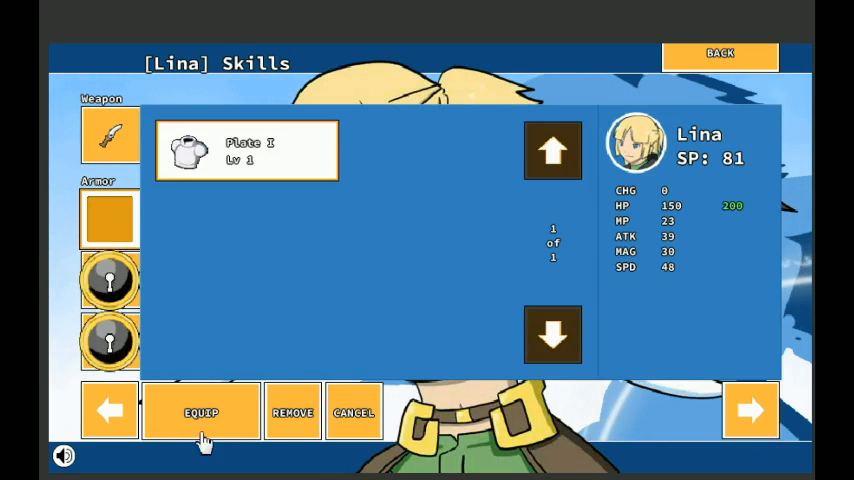
pyautogui.click(201, 412)
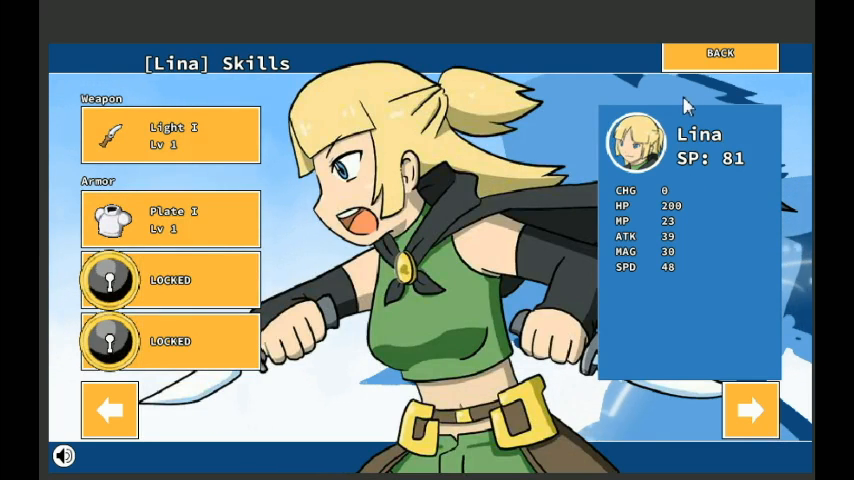
pyautogui.click(719, 56)
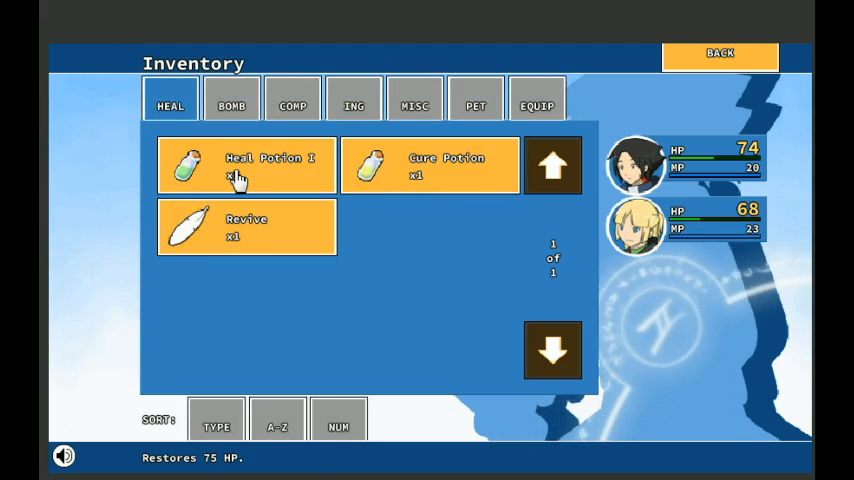
# - Use Heal Potion I on Cendril (149 HP) and Lina (143 HP), then return to play
pyautogui.click(246, 165)
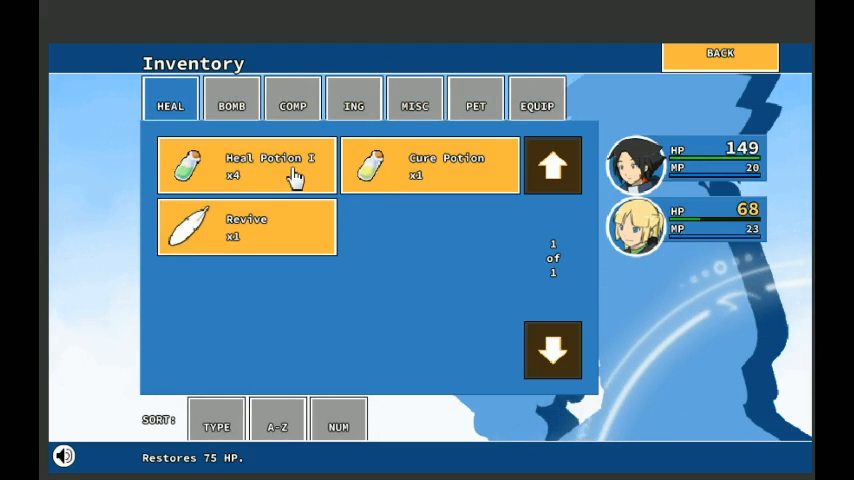
pyautogui.click(246, 165)
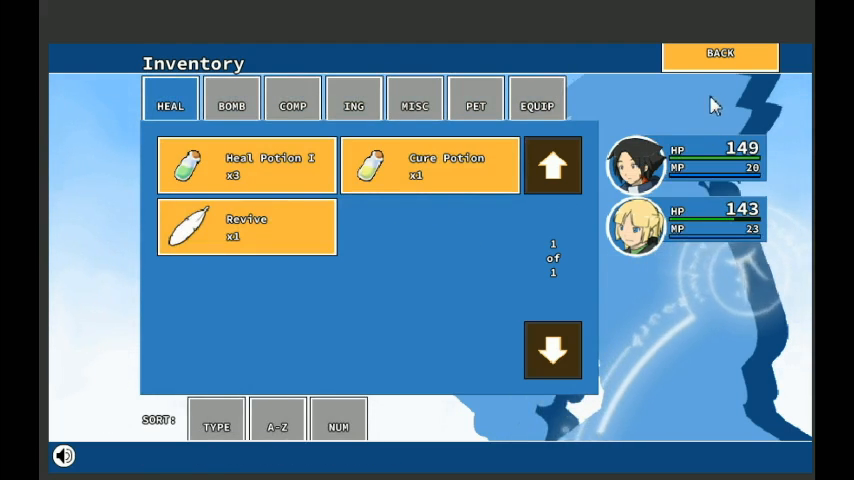
pyautogui.click(719, 53)
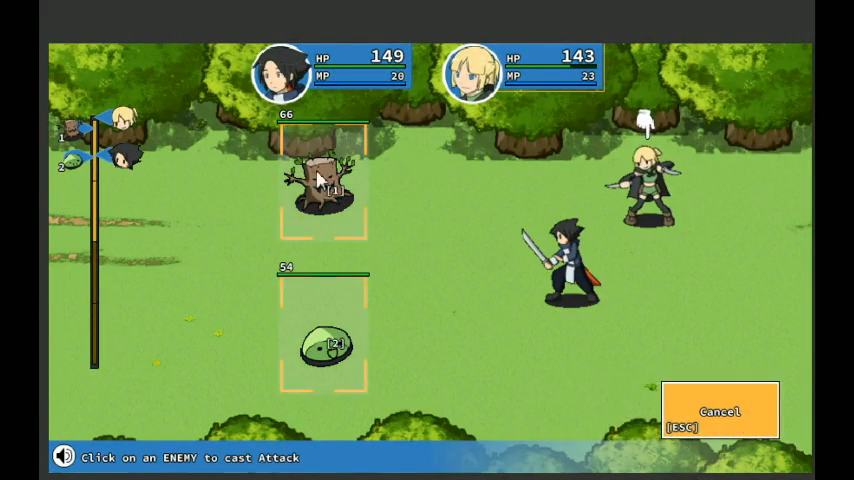
# - Defeat the tree stump and green slime, then close the 34 Gold, 8 SP, Grenade and Heal Potion rewards
pyautogui.click(322, 180)
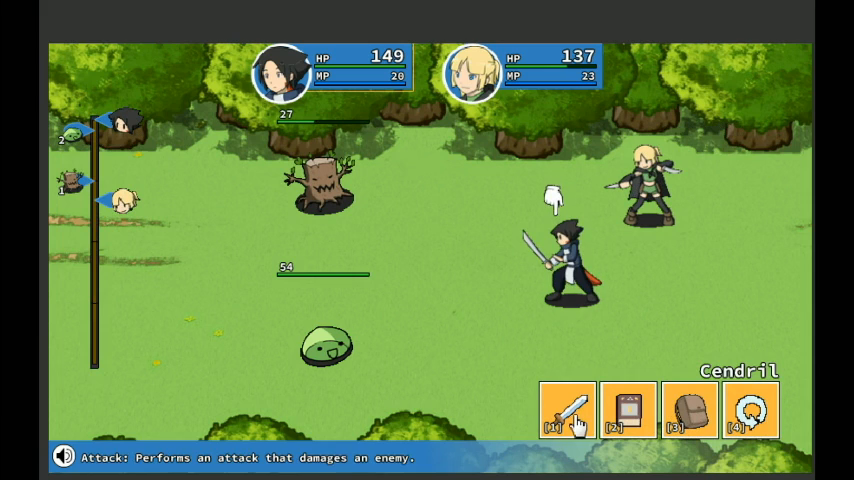
pyautogui.click(567, 411)
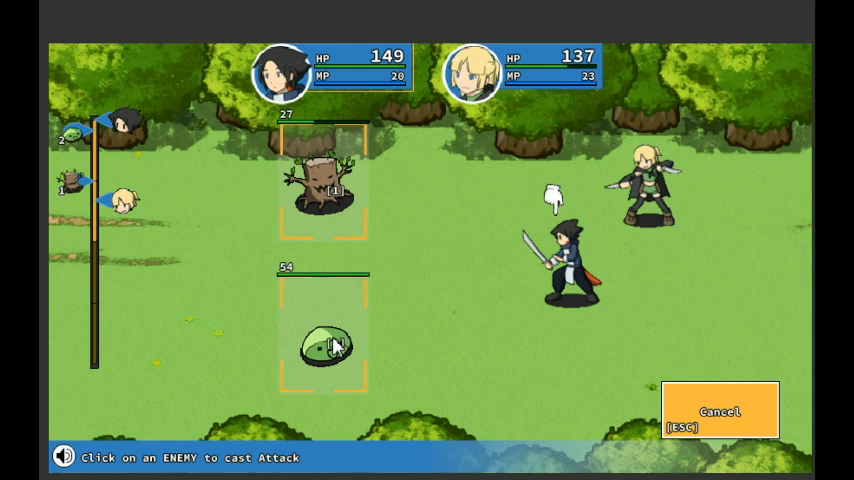
pyautogui.click(320, 345)
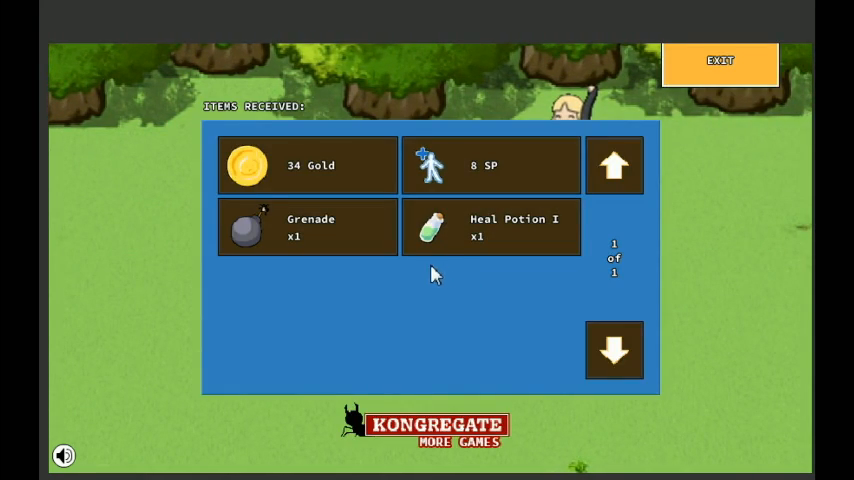
pyautogui.moveTo(480, 182)
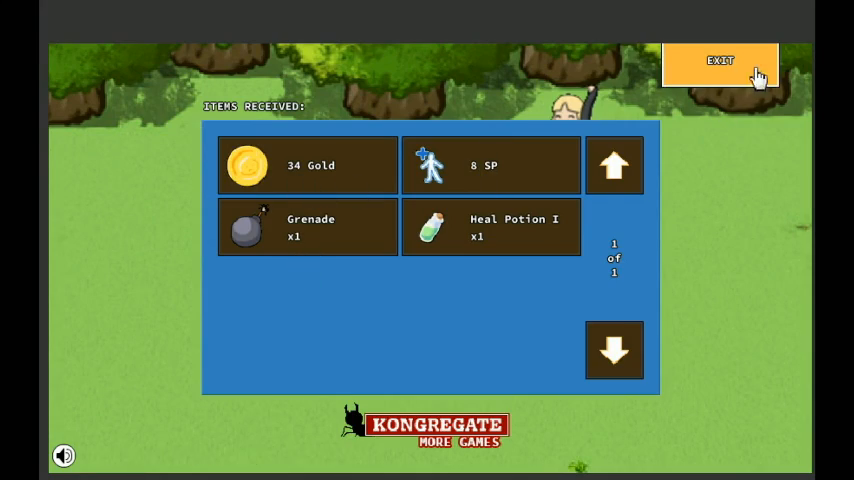
pyautogui.click(720, 61)
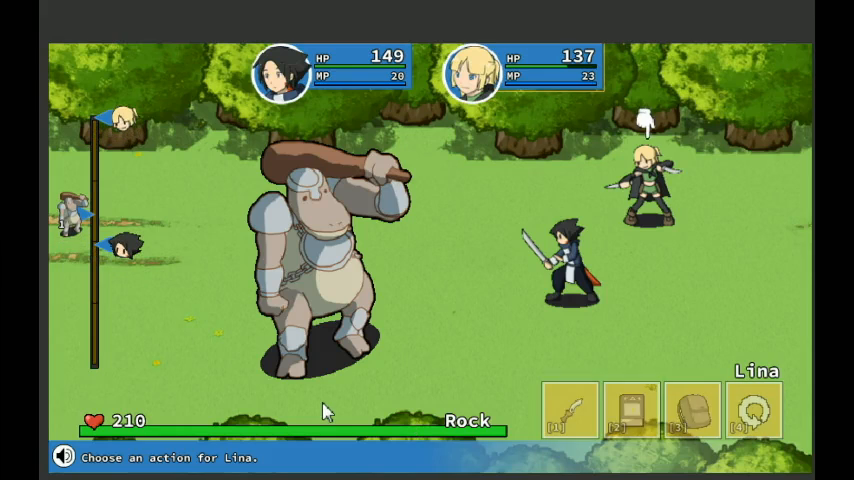
# - Have Lina throw a Grenade at Rock, then continue with Cendril's turn
pyautogui.click(628, 412)
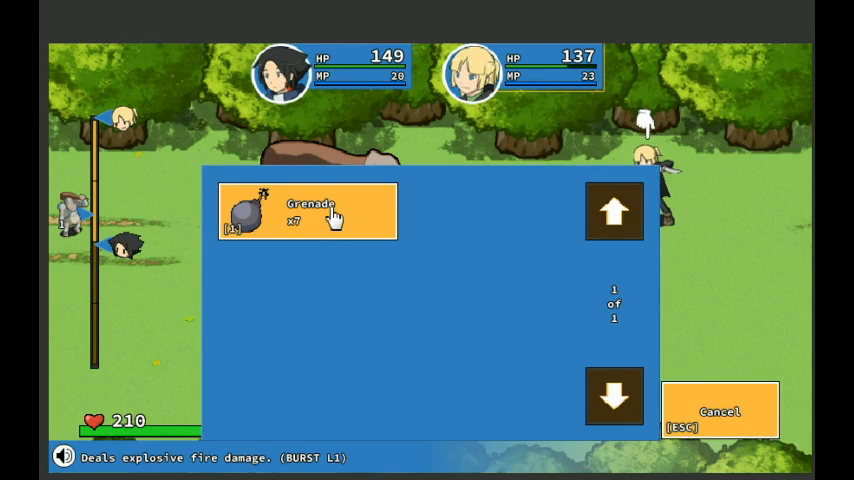
pyautogui.click(308, 210)
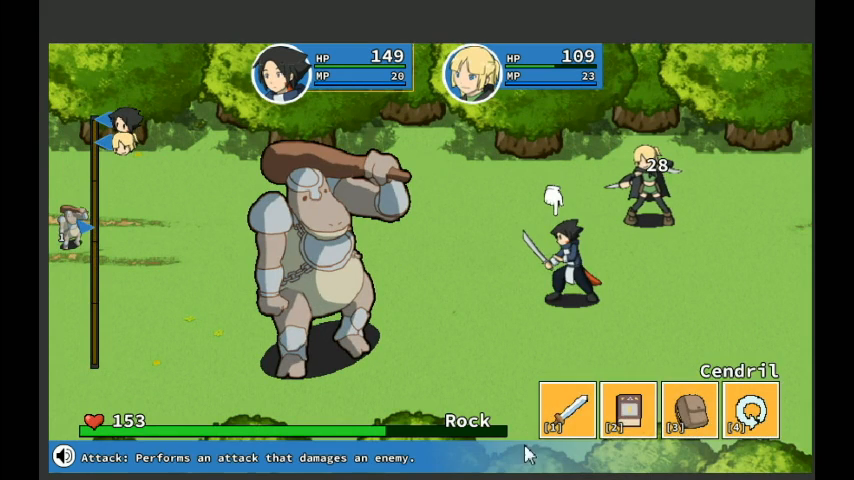
pyautogui.click(568, 410)
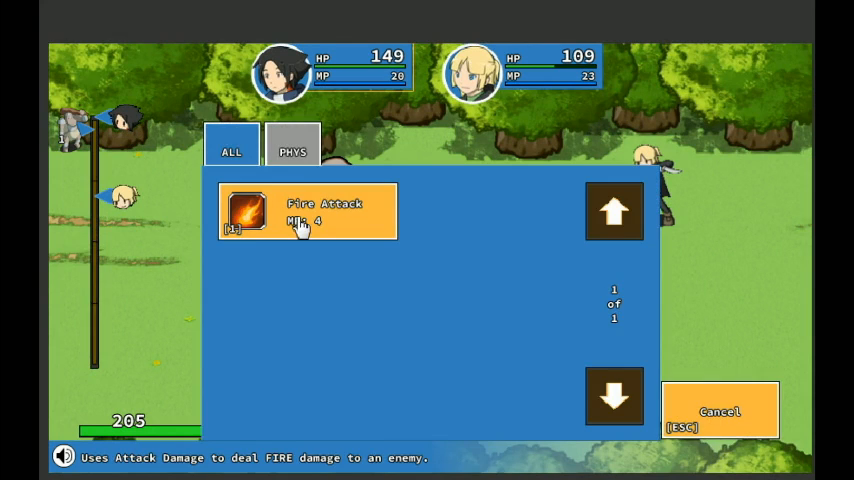
# - Use Cendril's Fire Attack on Rock
pyautogui.click(307, 210)
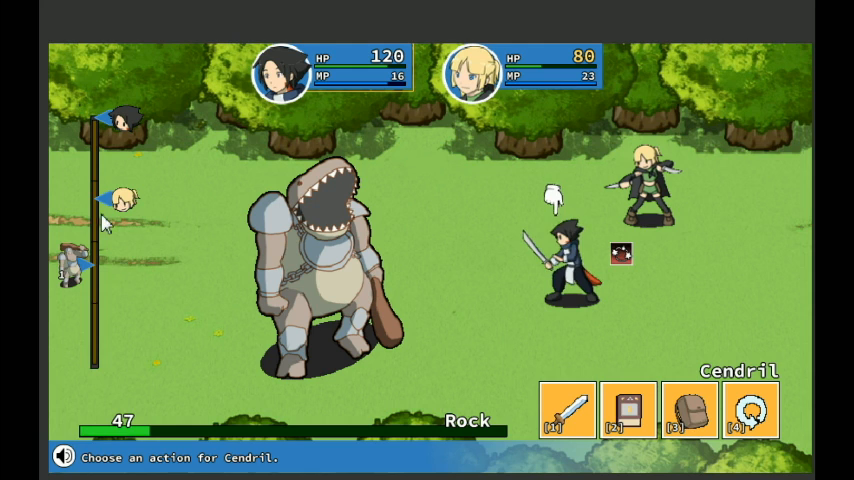
pyautogui.moveTo(688, 410)
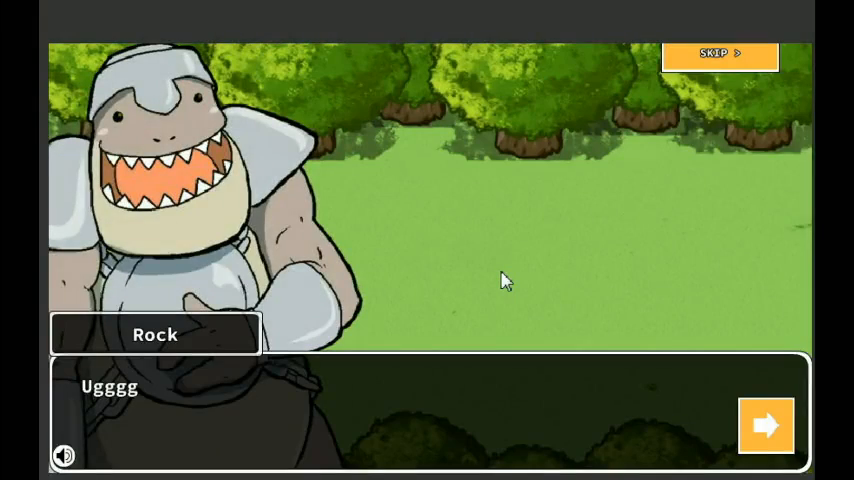
# - Advance the dialogue of Rock fleeing, Lina heading to town and Cendril mentioning the Oracle
pyautogui.click(765, 425)
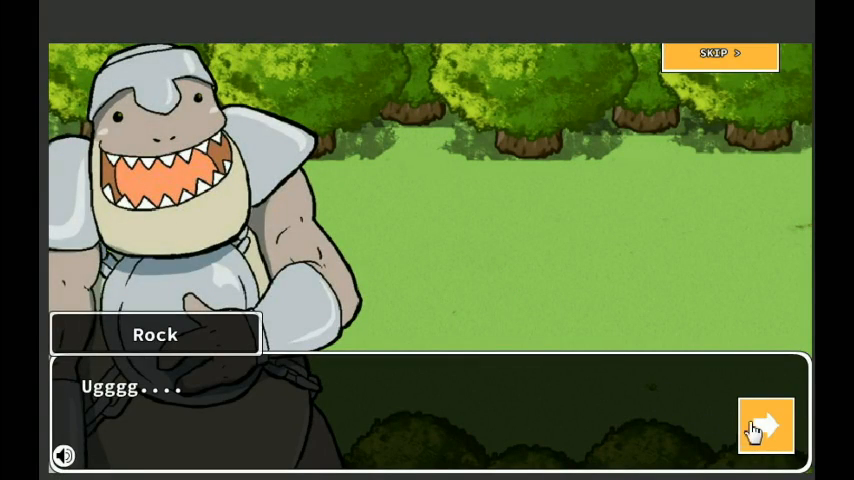
pyautogui.click(765, 425)
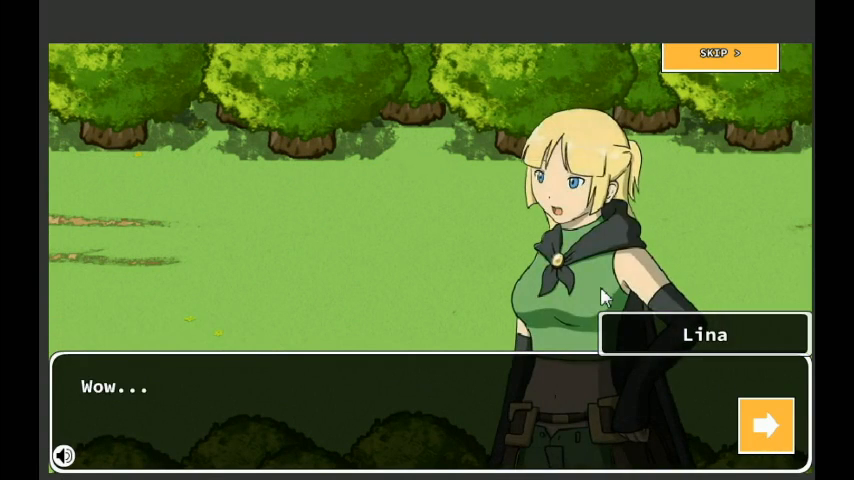
pyautogui.click(766, 425)
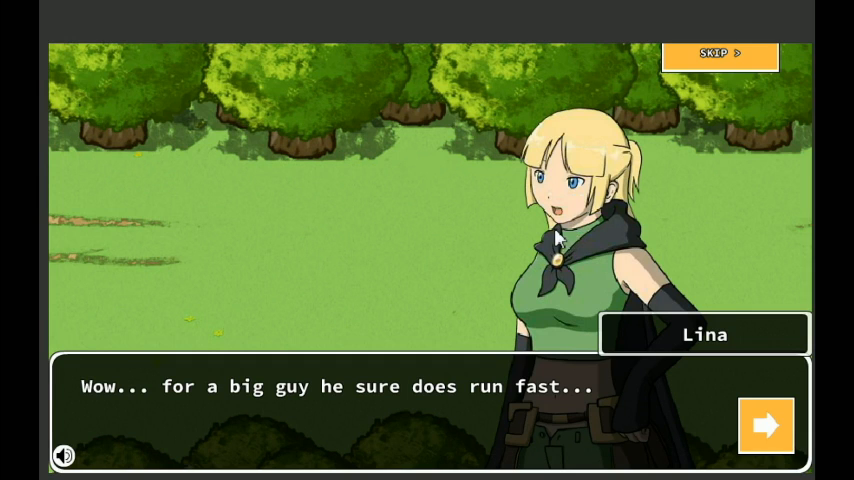
pyautogui.click(766, 425)
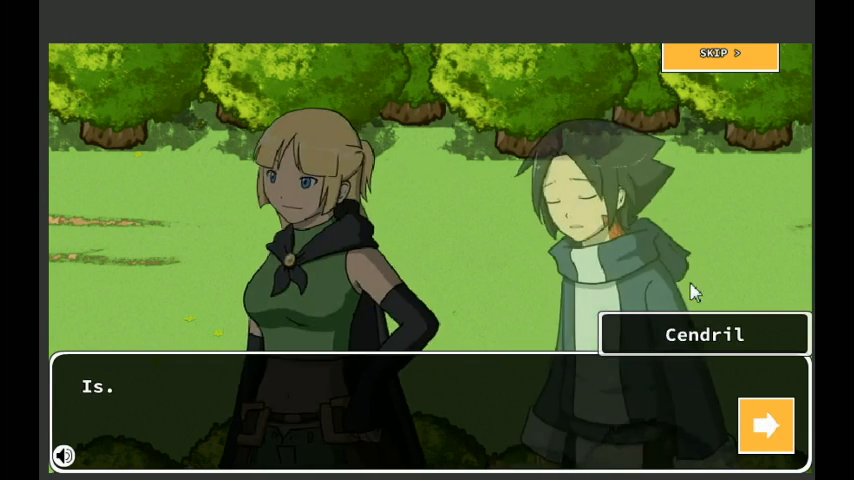
pyautogui.click(766, 425)
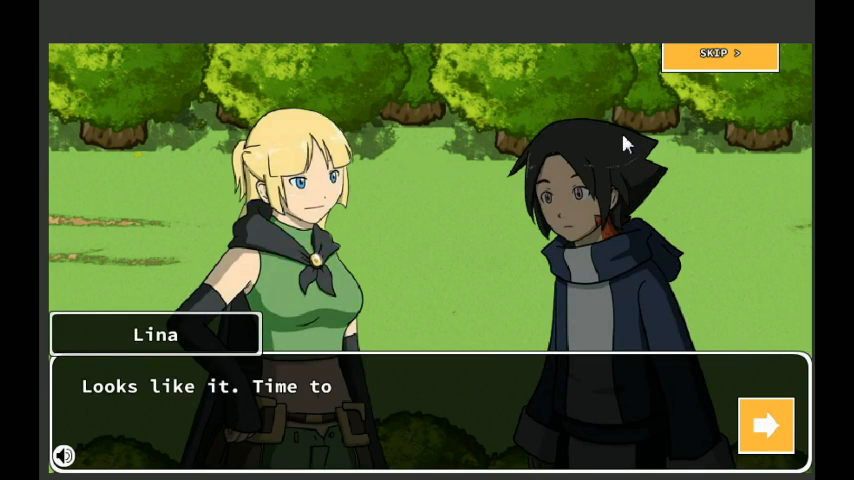
pyautogui.click(766, 425)
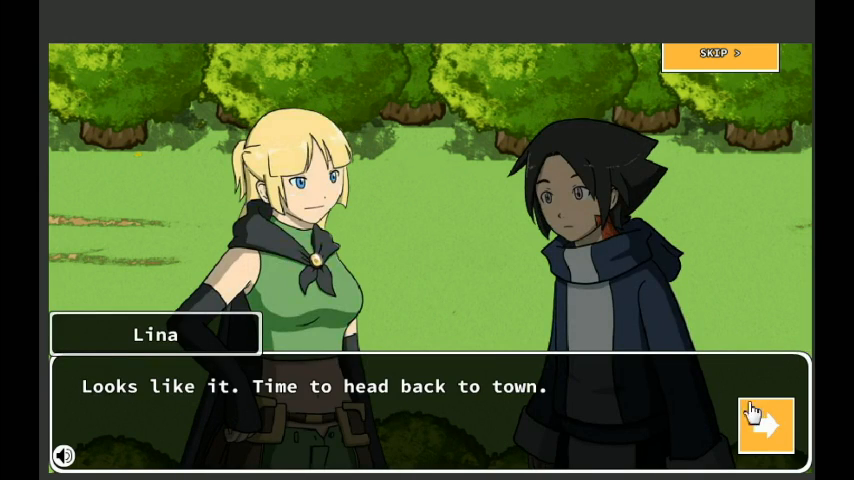
pyautogui.click(766, 425)
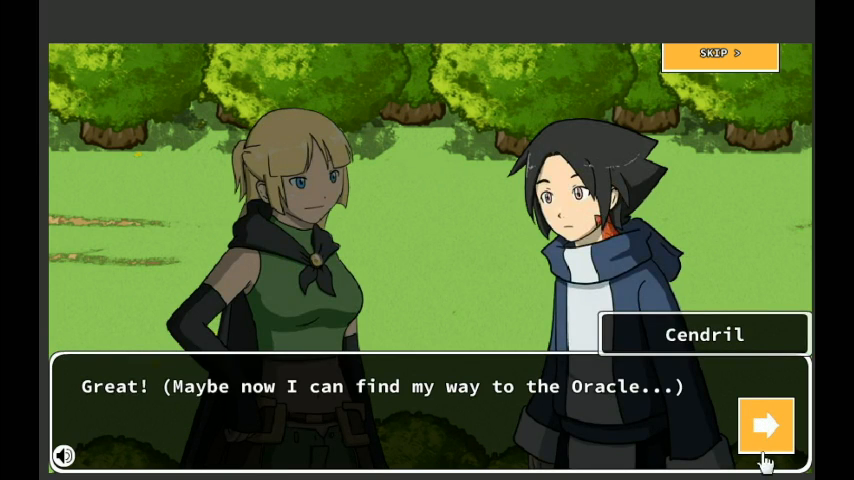
pyautogui.click(766, 424)
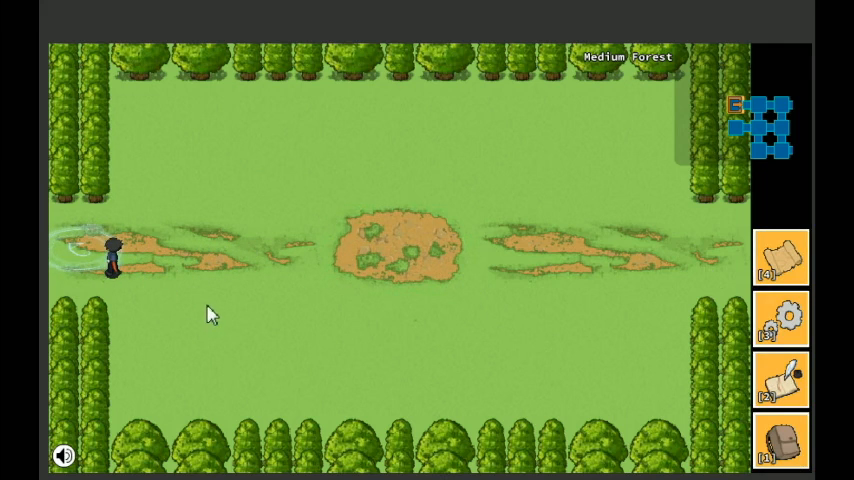
# - Save the game, overwriting save slot 2
pyautogui.click(781, 258)
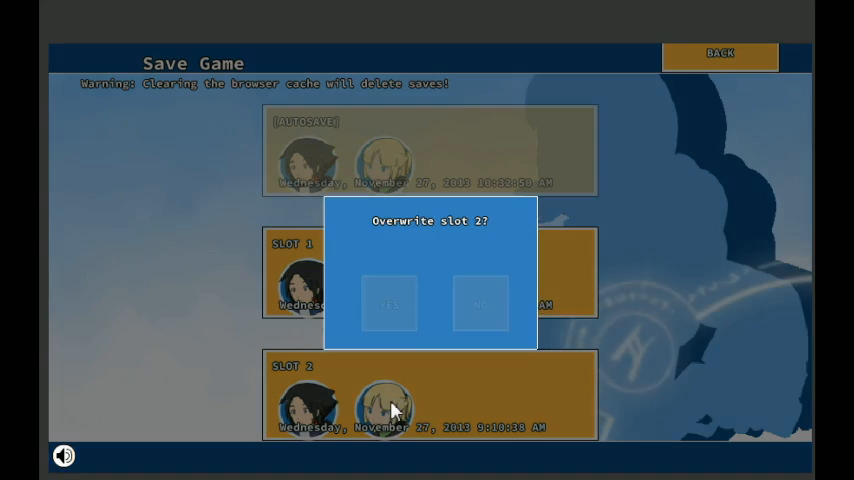
pyautogui.click(388, 304)
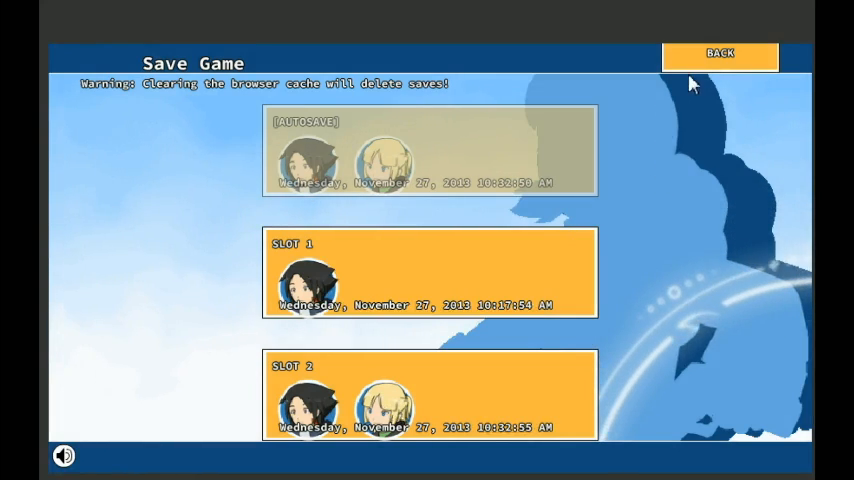